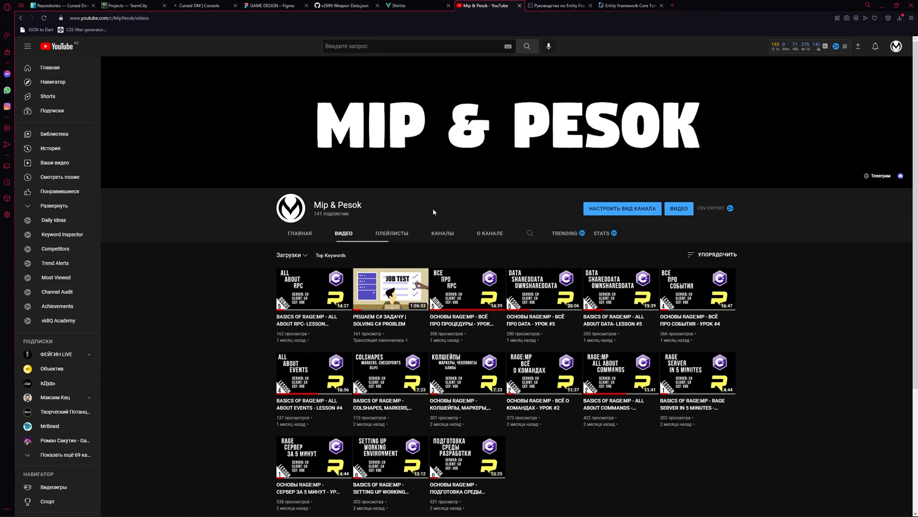
pyautogui.moveTo(629, 5)
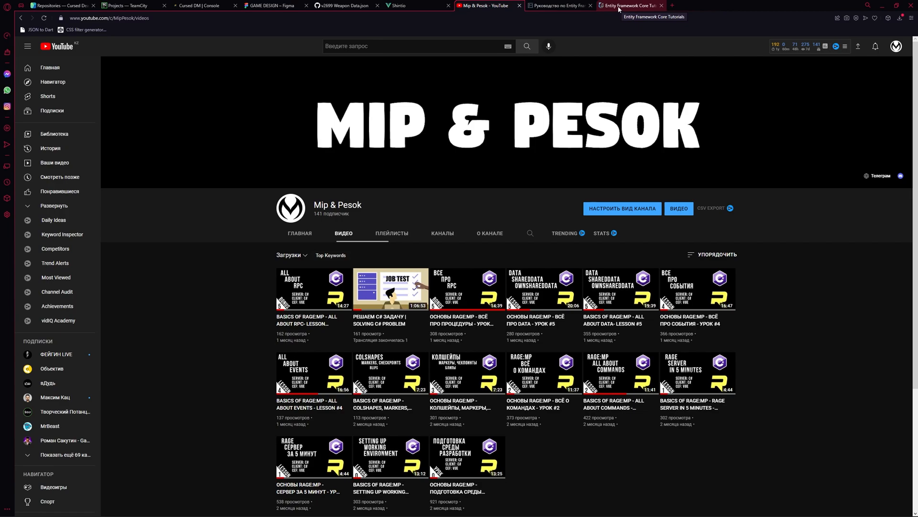
# Step: Review the Entity Framework Core tutorial tab in Opera, briefly checking the metanit guide tab
pyautogui.click(626, 5)
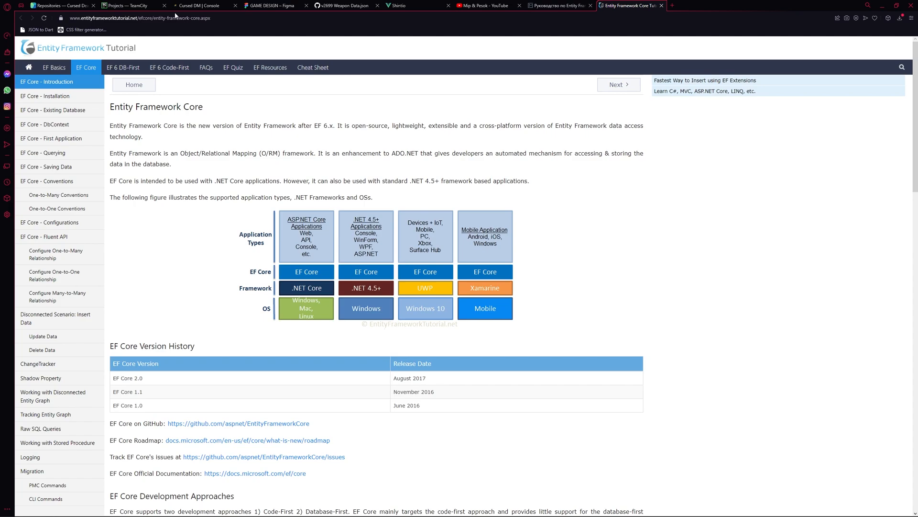
pyautogui.moveTo(135, 45)
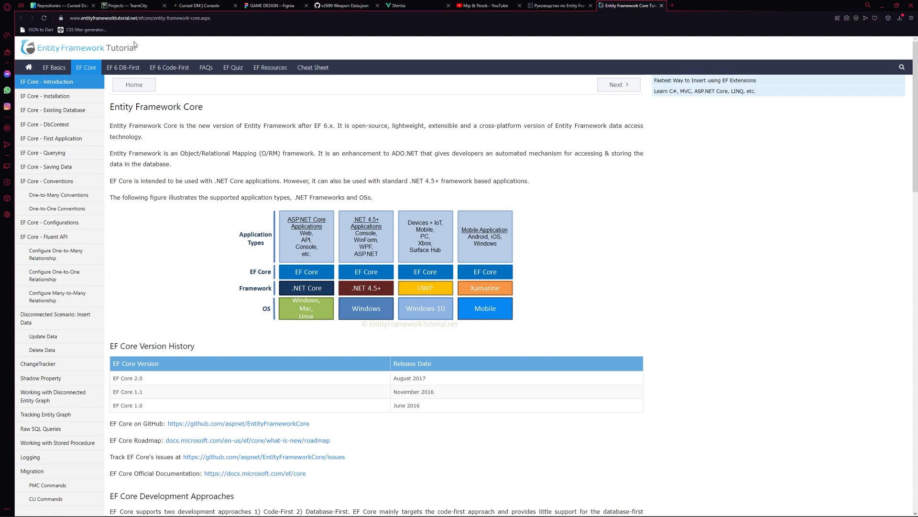
pyautogui.click(140, 18)
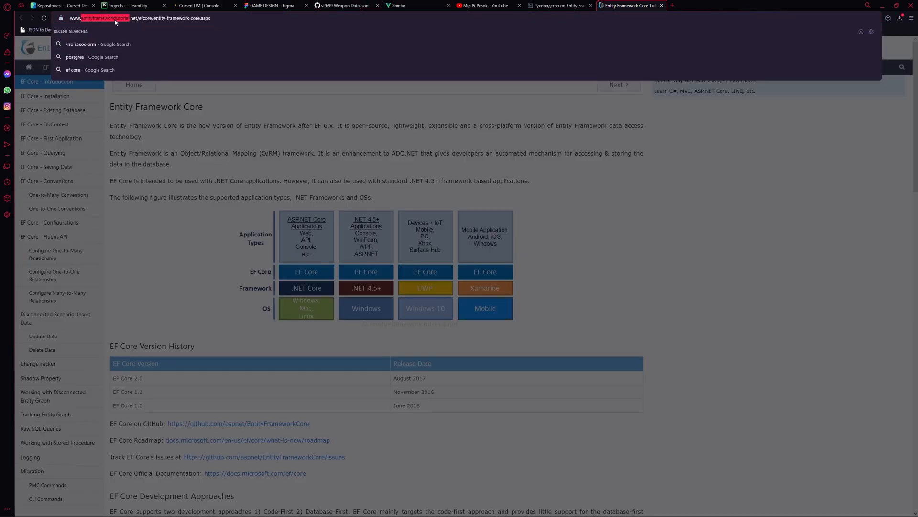
pyautogui.click(559, 6)
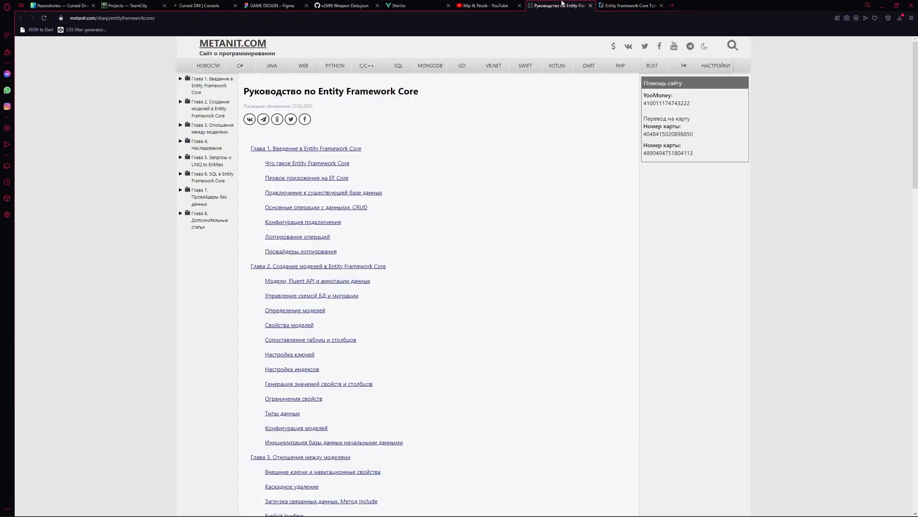
pyautogui.moveTo(339, 118)
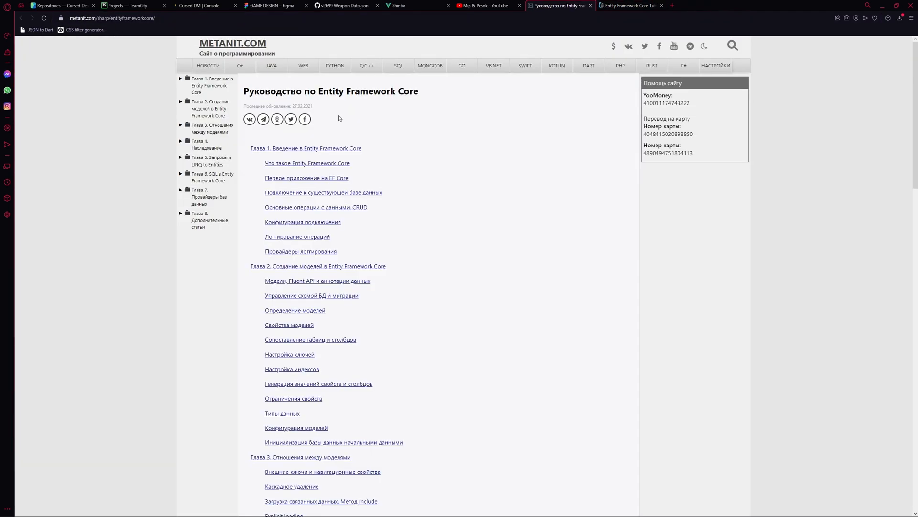
pyautogui.moveTo(318, 86)
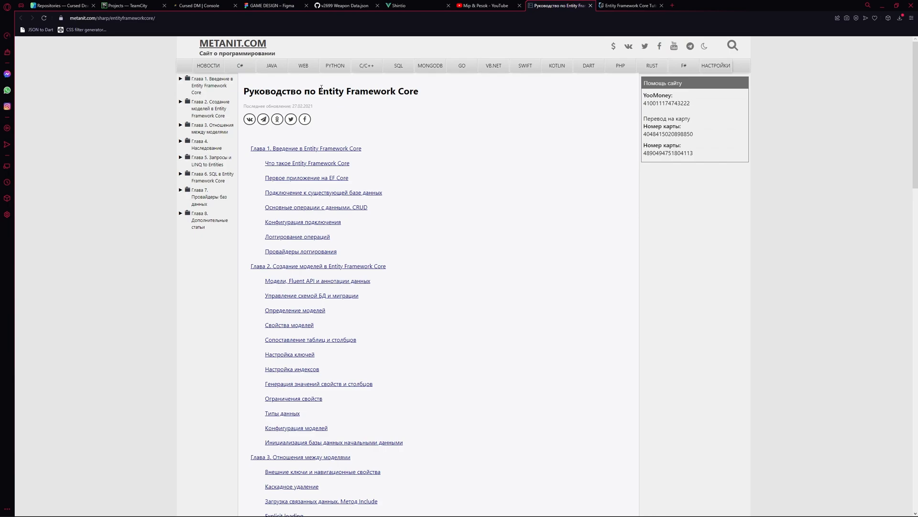
pyautogui.moveTo(381, 77)
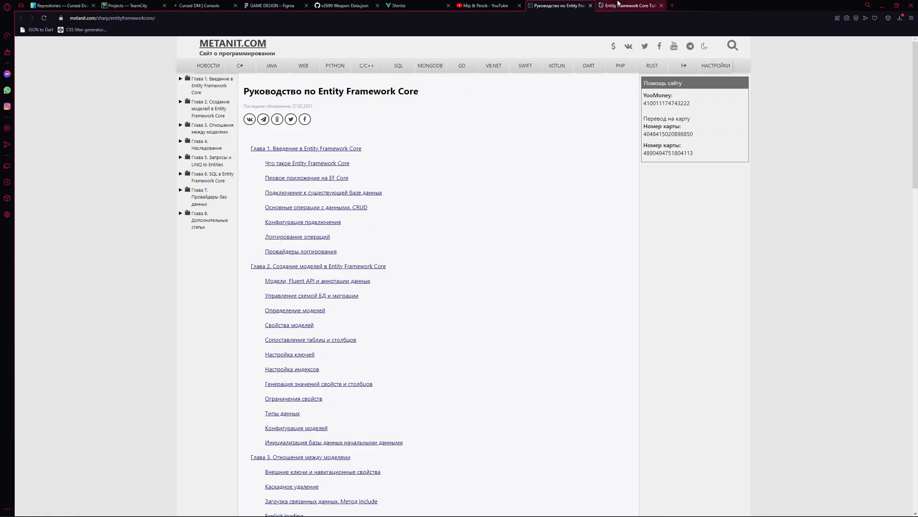
pyautogui.click(629, 5)
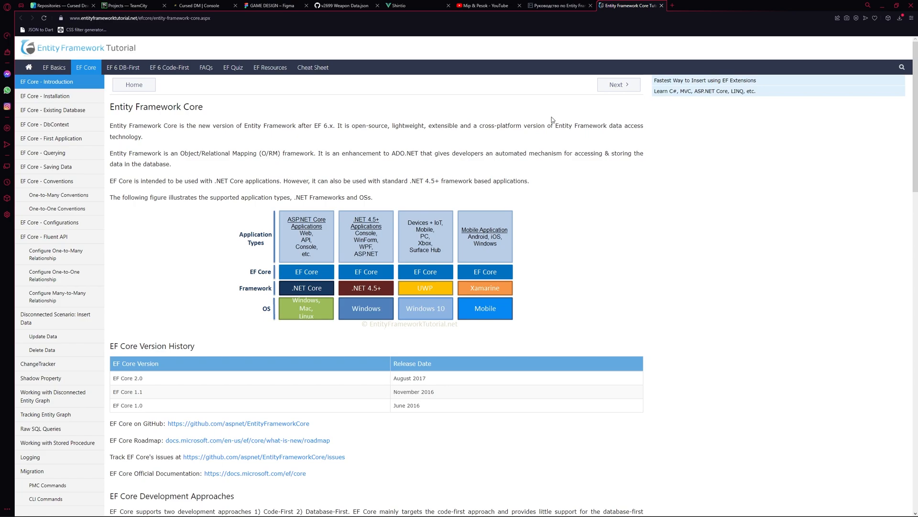
pyautogui.moveTo(564, 201)
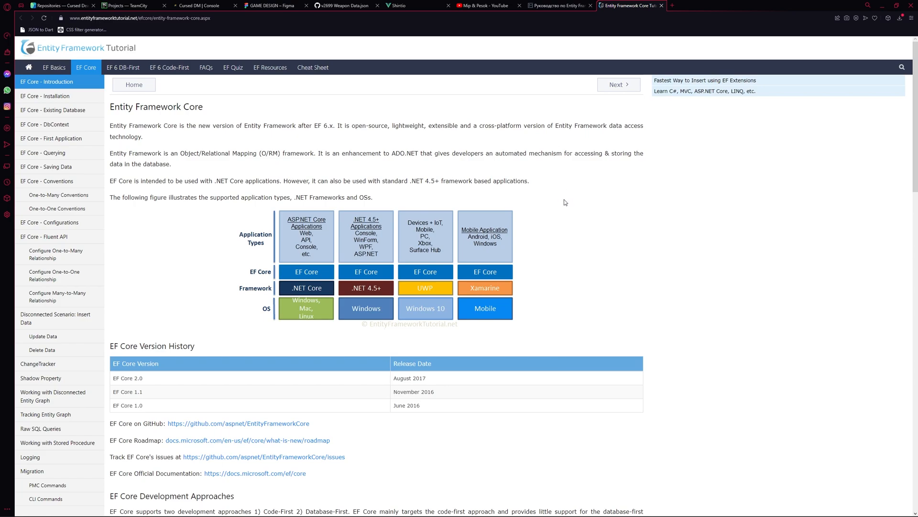
pyautogui.click(356, 507)
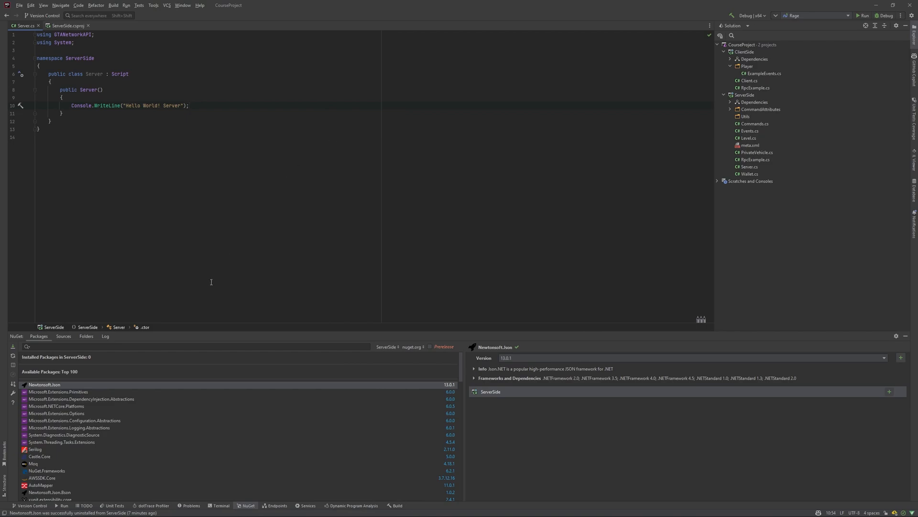
pyautogui.moveTo(207, 349)
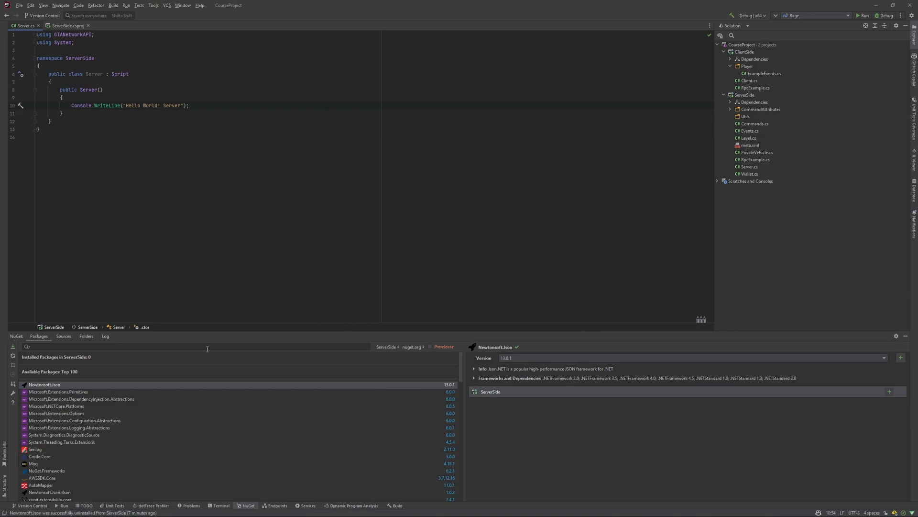
# Step: Search NuGet for Newtonsoft and add Newtonsoft.Json 13.0.1 to ServerSide
pyautogui.write('newto')
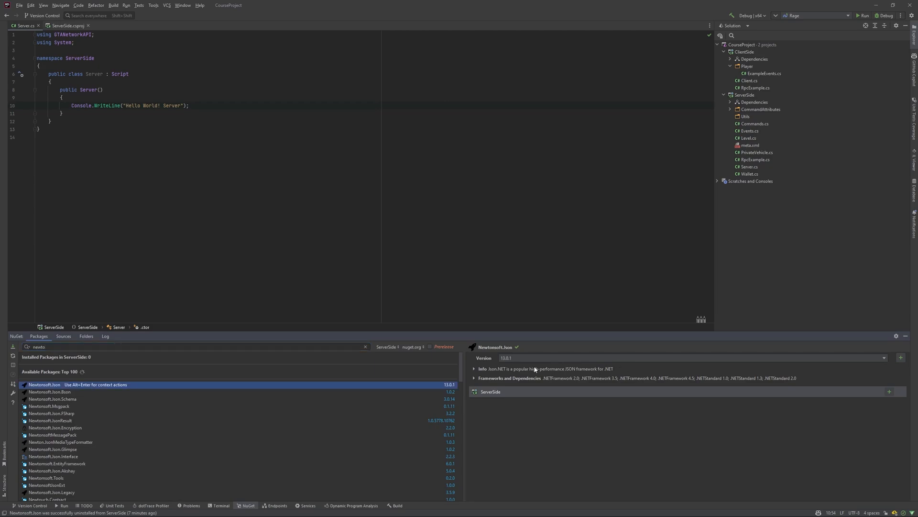
pyautogui.moveTo(884, 399)
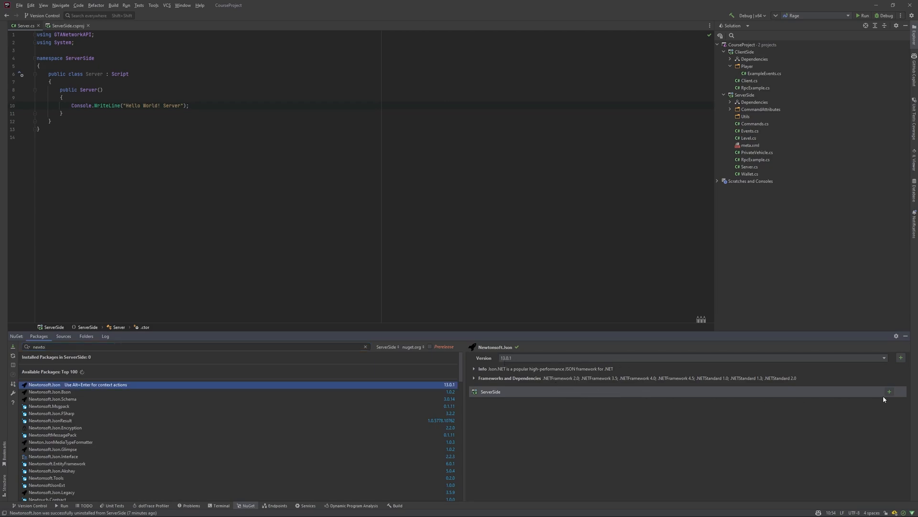
pyautogui.click(890, 391)
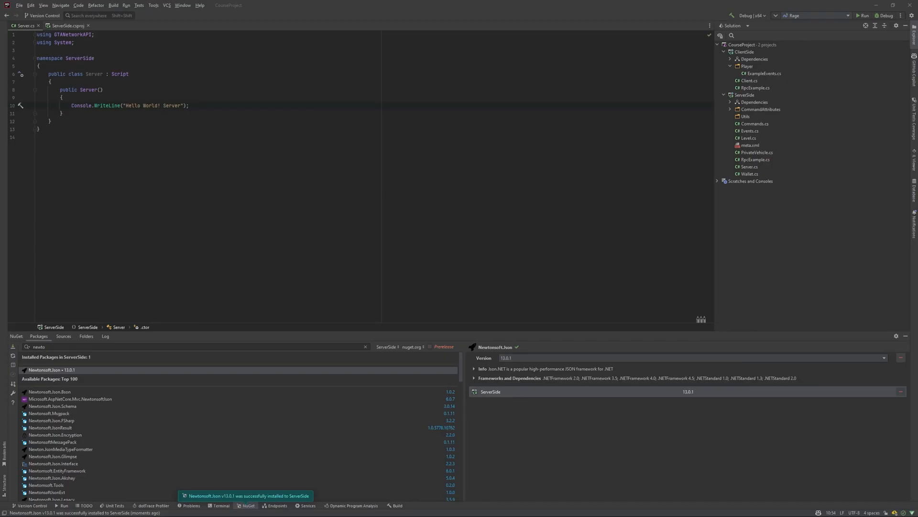
pyautogui.moveTo(160, 346)
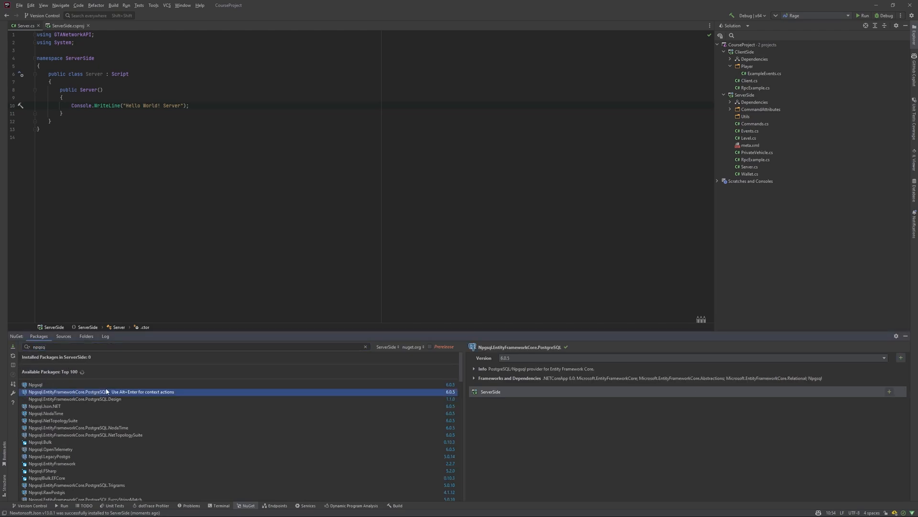
# Step: Pick version 5.0.7 of Npgsql.EntityFrameworkCore.PostgreSQL and confirm installing it into ServerSide
pyautogui.click(882, 358)
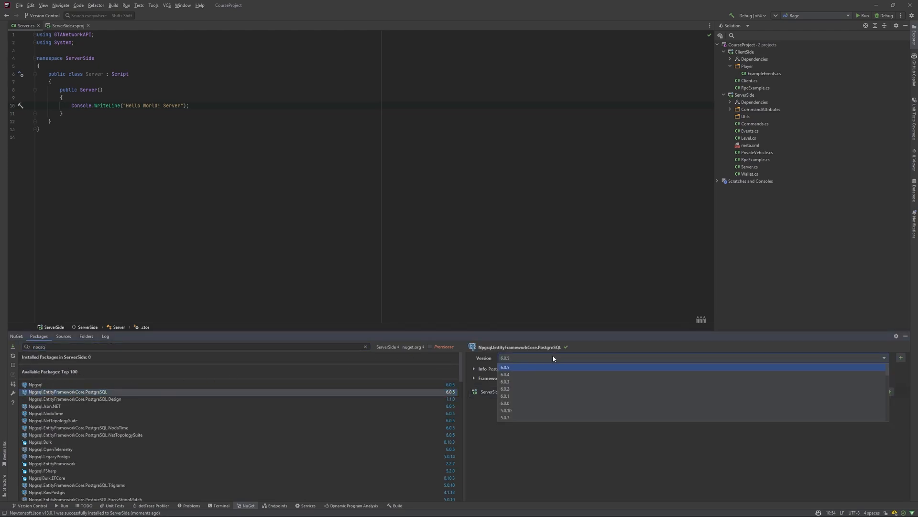
pyautogui.scroll(-3)
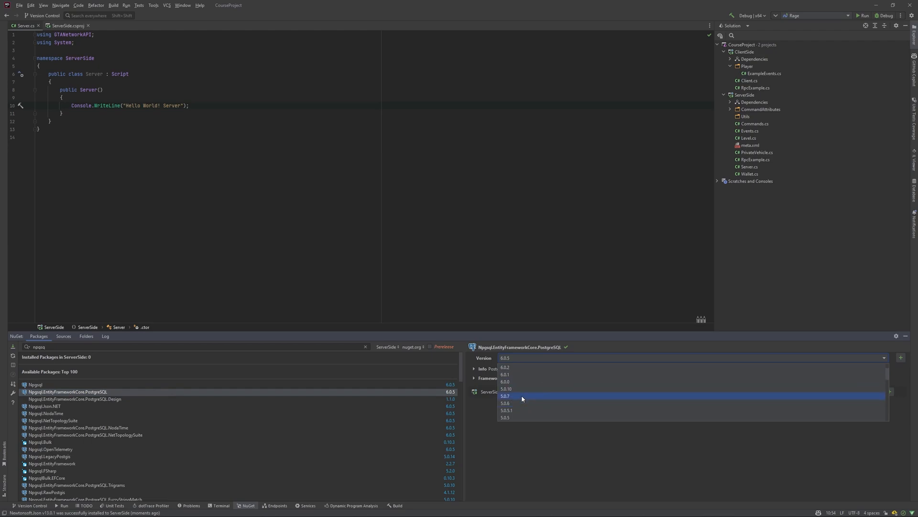
pyautogui.click(505, 396)
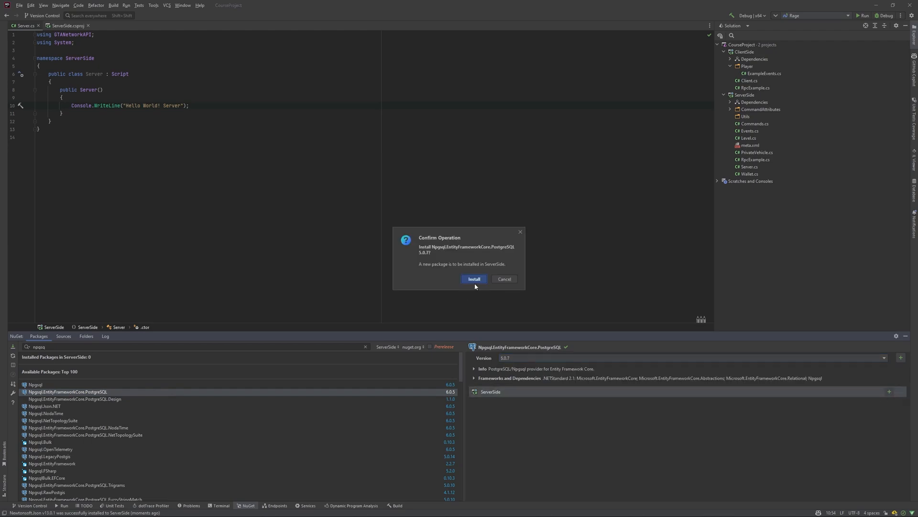
pyautogui.click(474, 279)
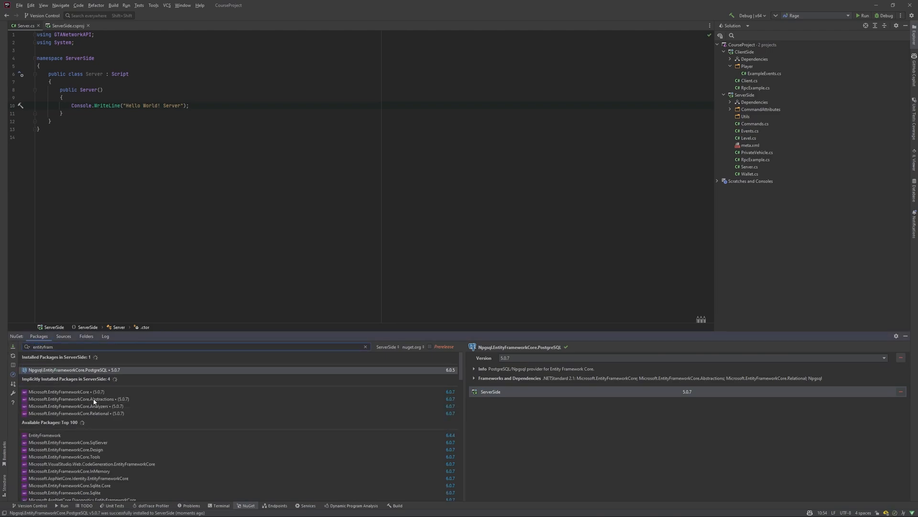
# Step: Add Microsoft.EntityFrameworkCore.Tools version 5.0.3 to ServerSide, then clear the package search
pyautogui.click(64, 456)
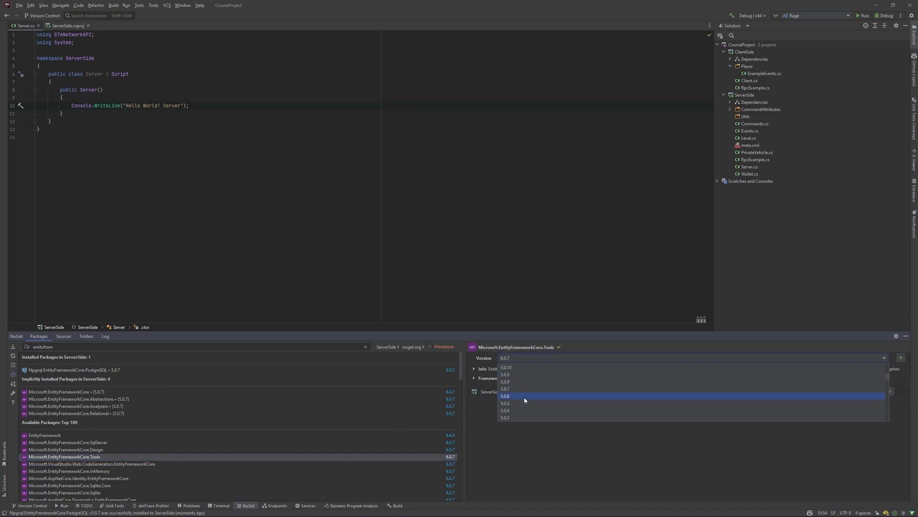
pyautogui.click(506, 417)
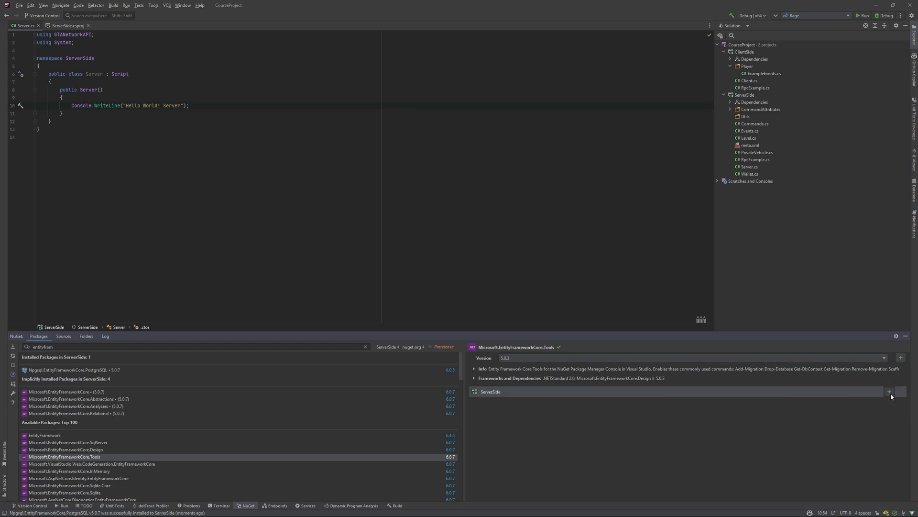
pyautogui.click(889, 392)
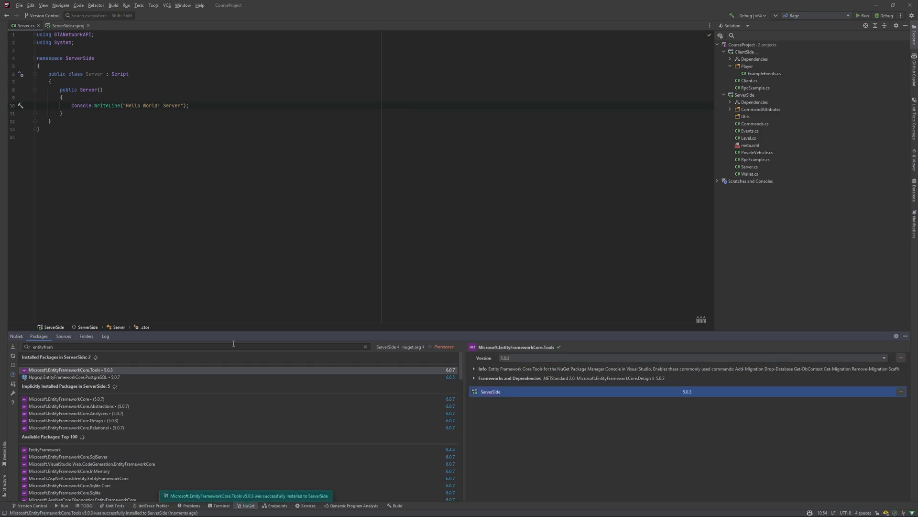
pyautogui.click(366, 346)
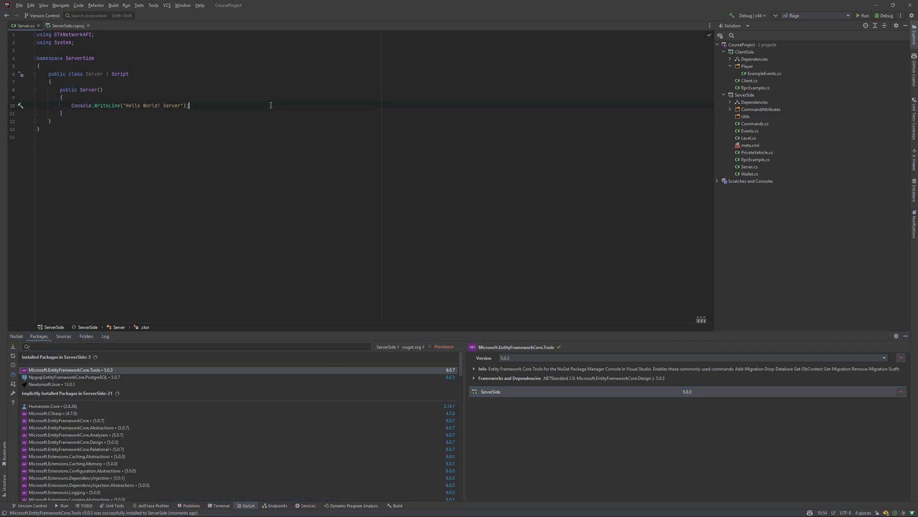
pyautogui.moveTo(325, 106)
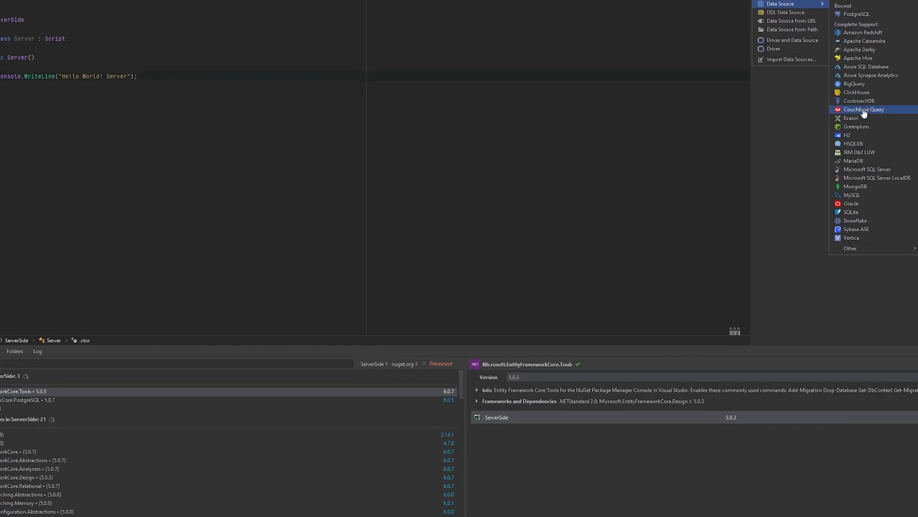
# Step: Create a PostgreSQL data source for database CourseDB, test the connection and save it
pyautogui.click(856, 13)
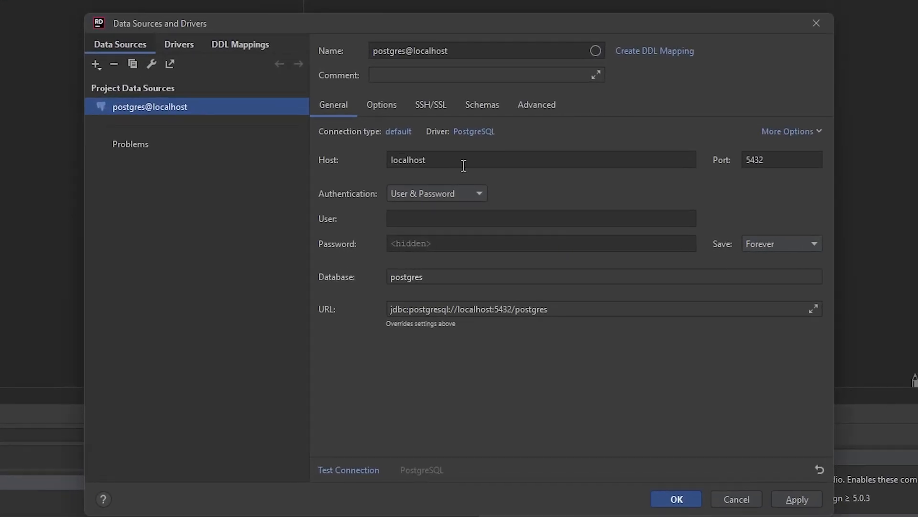
pyautogui.moveTo(446, 168)
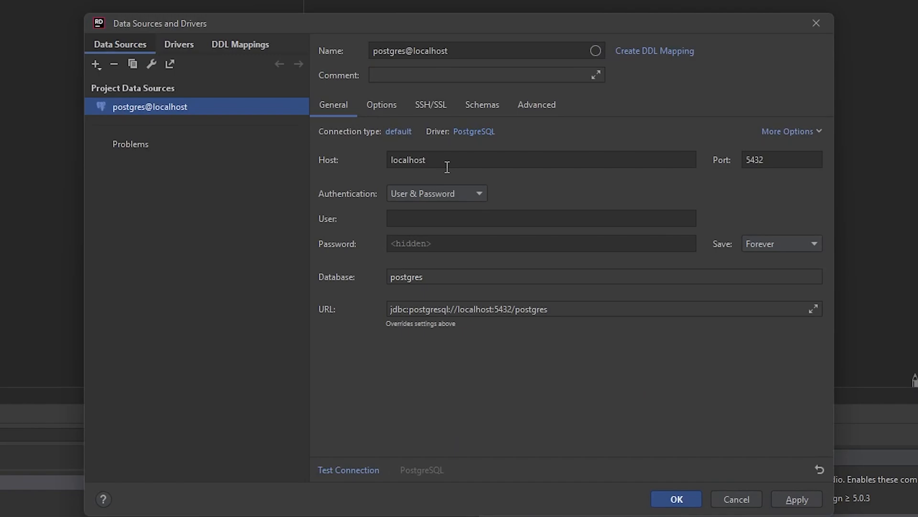
pyautogui.write('courseadmin')
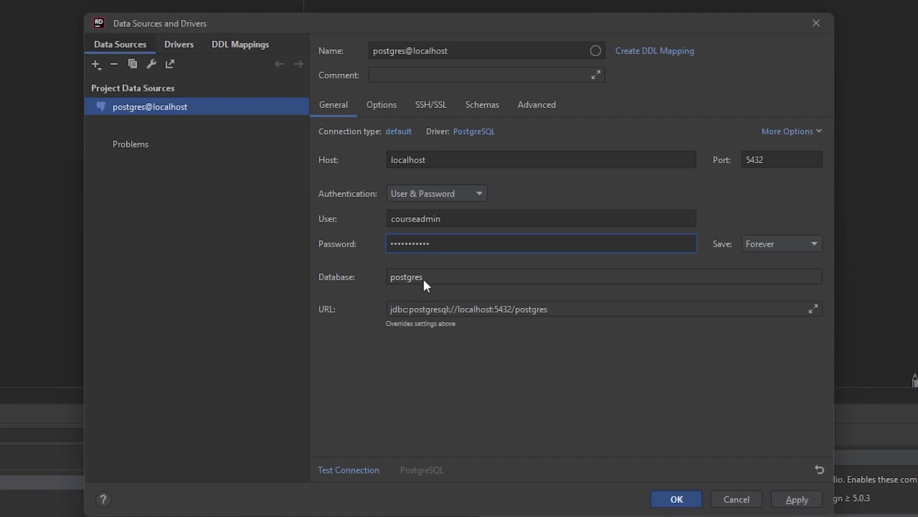
pyautogui.write('CourseDB')
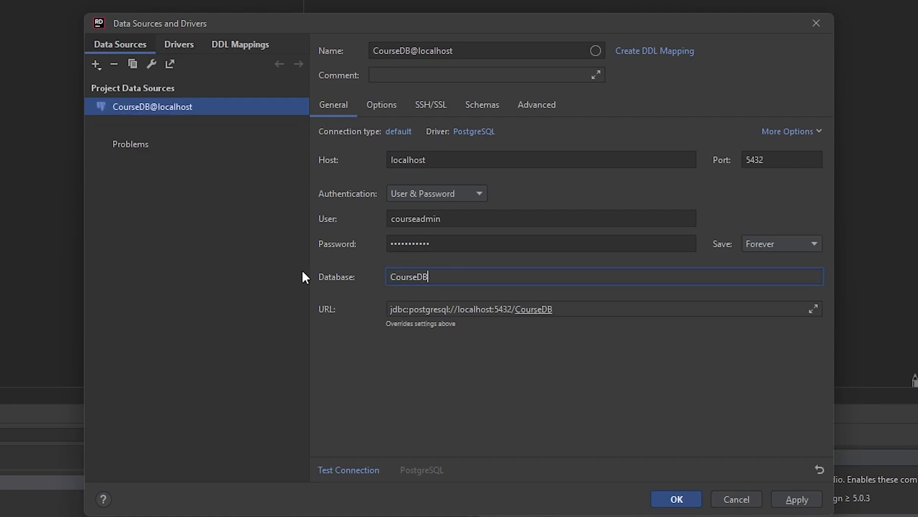
pyautogui.click(347, 469)
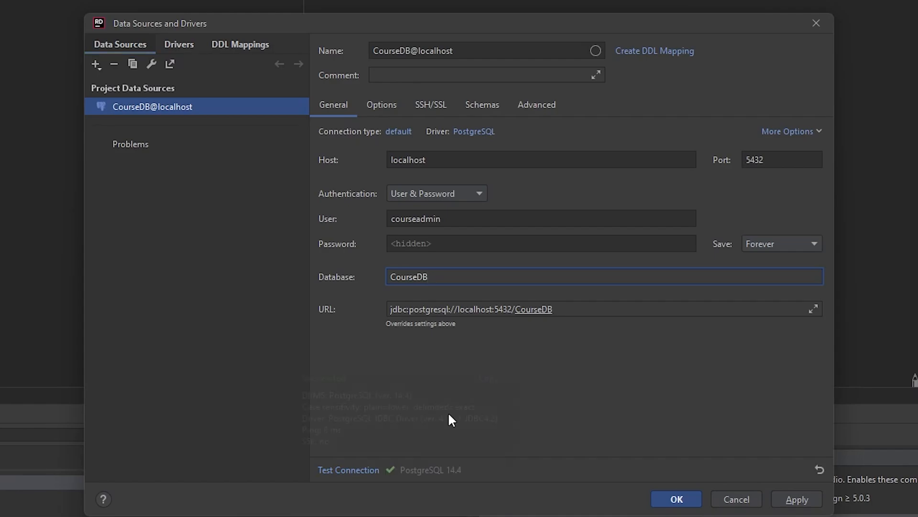
pyautogui.click(348, 469)
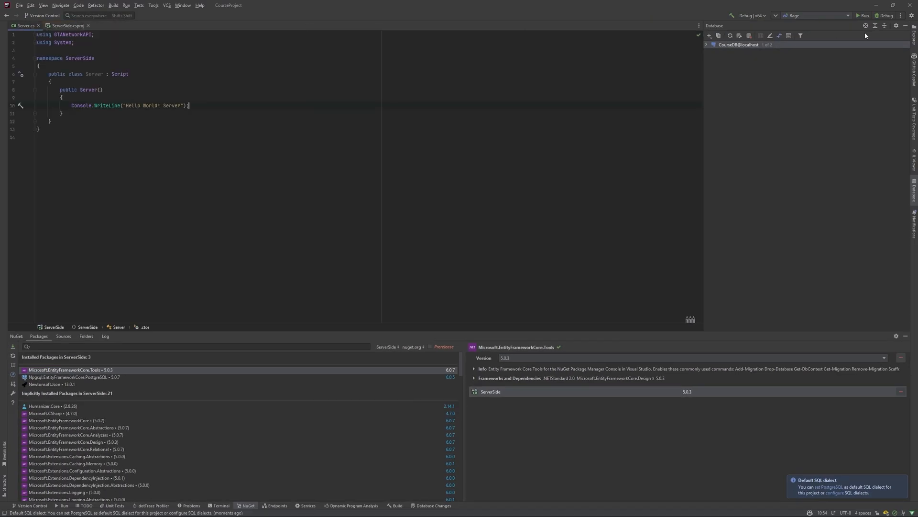
# Step: Expand CourseDB@localhost and CourseDB, then right-click the ServerSide project
pyautogui.click(707, 44)
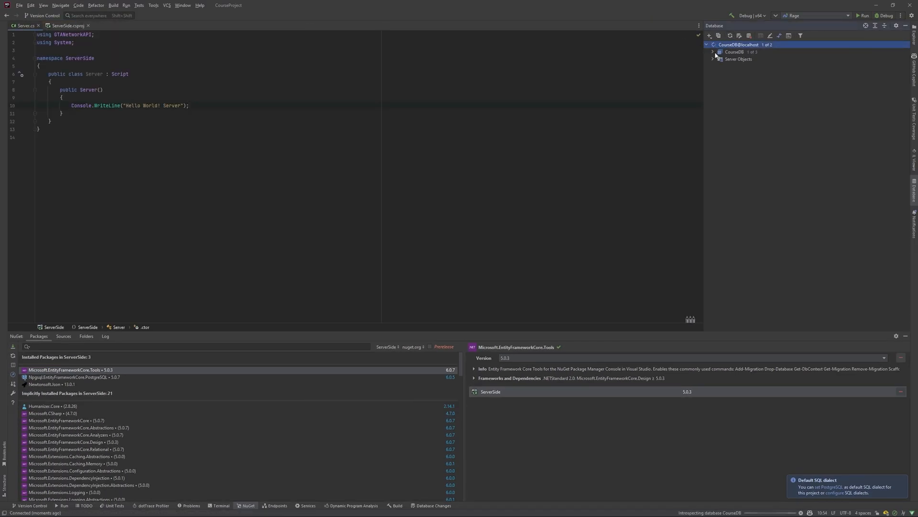
pyautogui.click(713, 51)
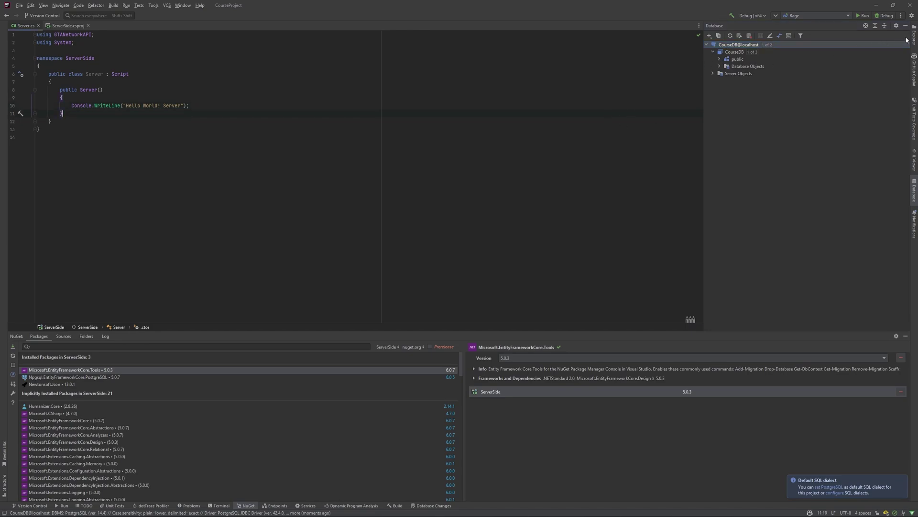
pyautogui.rightClick(744, 95)
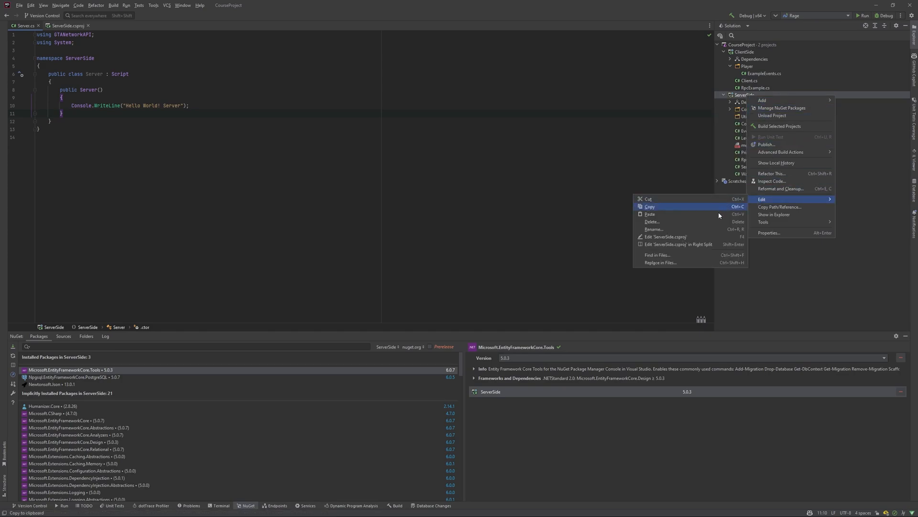
# Step: Edit ServerSide.csproj and place the cursor on the CopyLocalLockFileAssemblies line
pyautogui.click(665, 237)
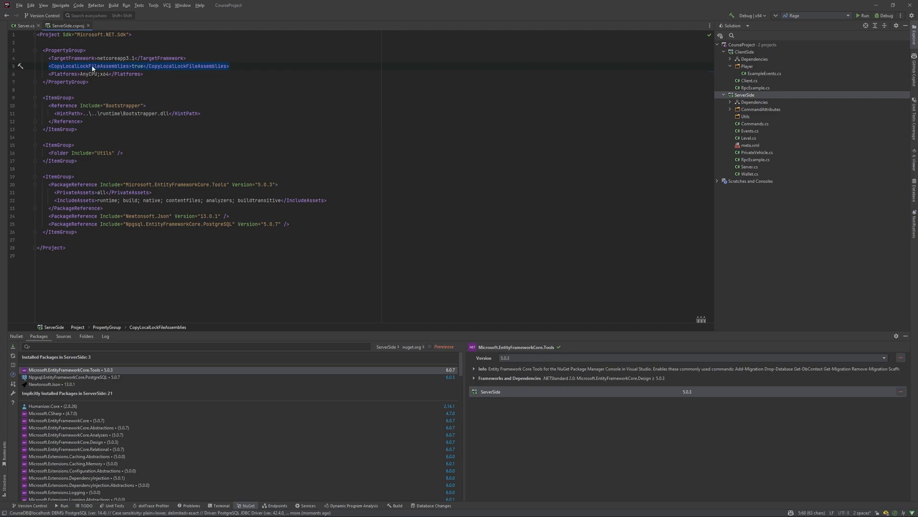
pyautogui.click(132, 66)
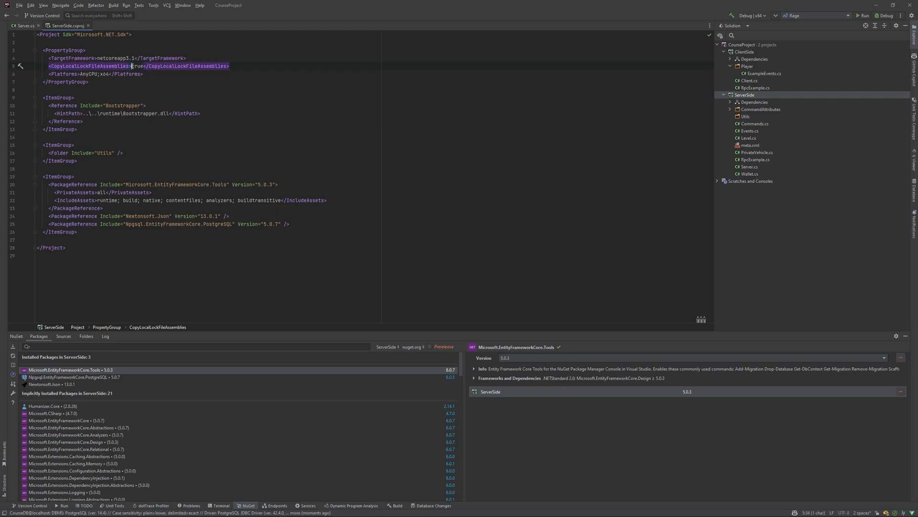
pyautogui.moveTo(170, 57)
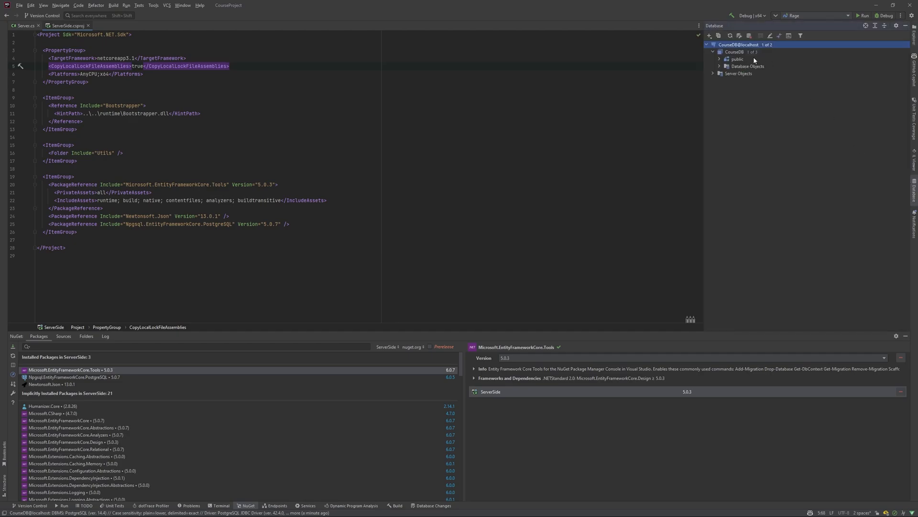
# Step: Create the Models and ModelConfigurations directories in the ServerSide project
pyautogui.click(715, 25)
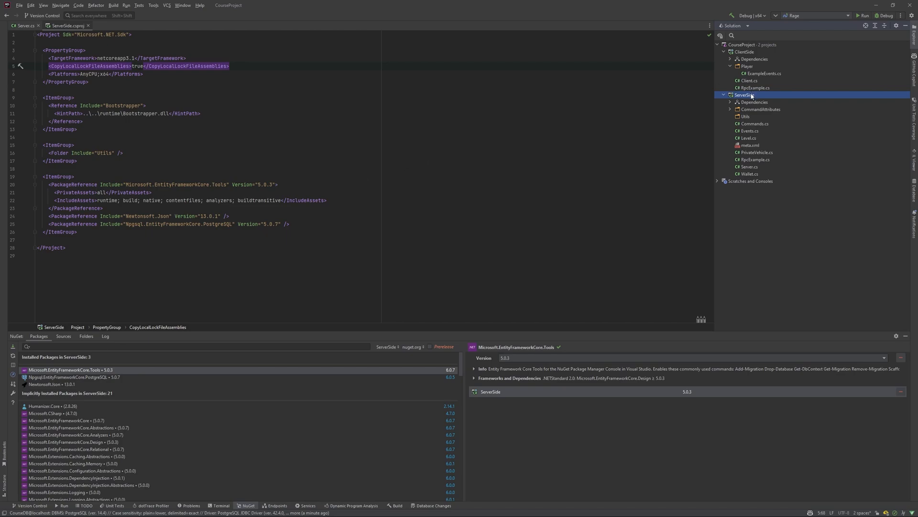
pyautogui.rightClick(744, 94)
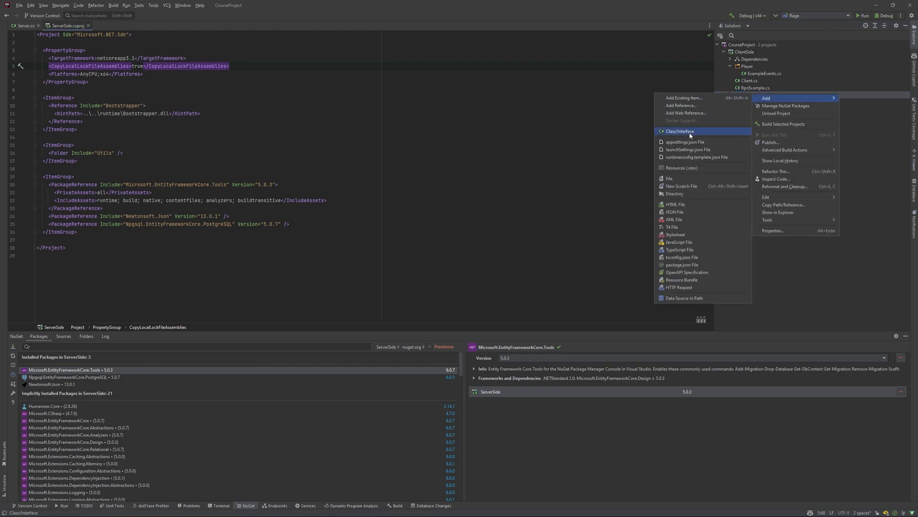
pyautogui.click(674, 194)
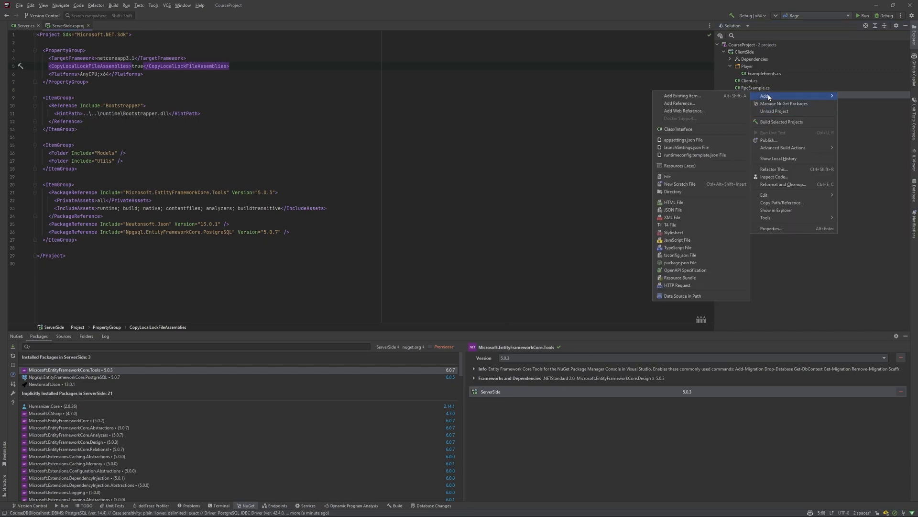
pyautogui.click(672, 192)
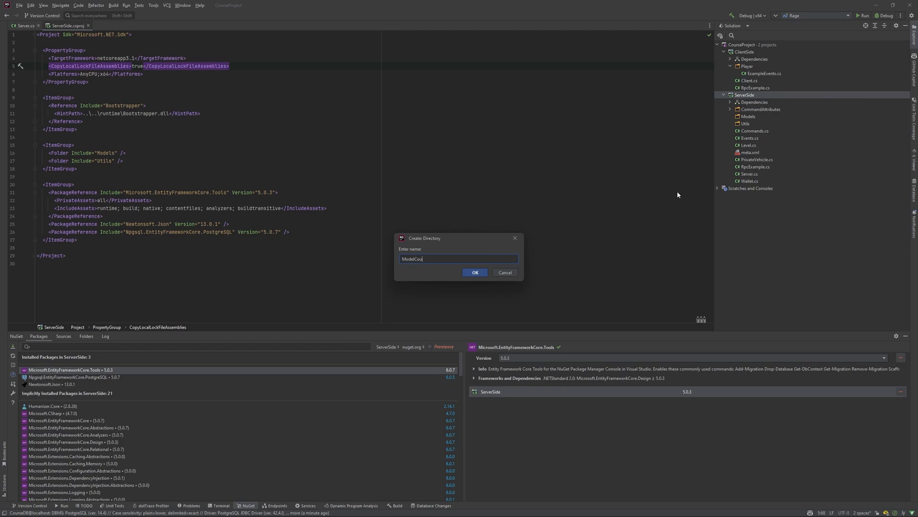
pyautogui.write('nfigura')
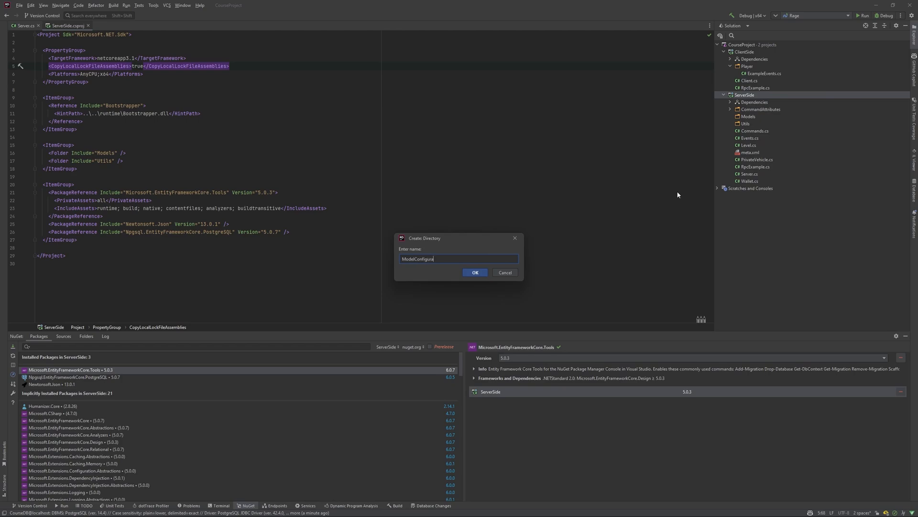
pyautogui.click(475, 272)
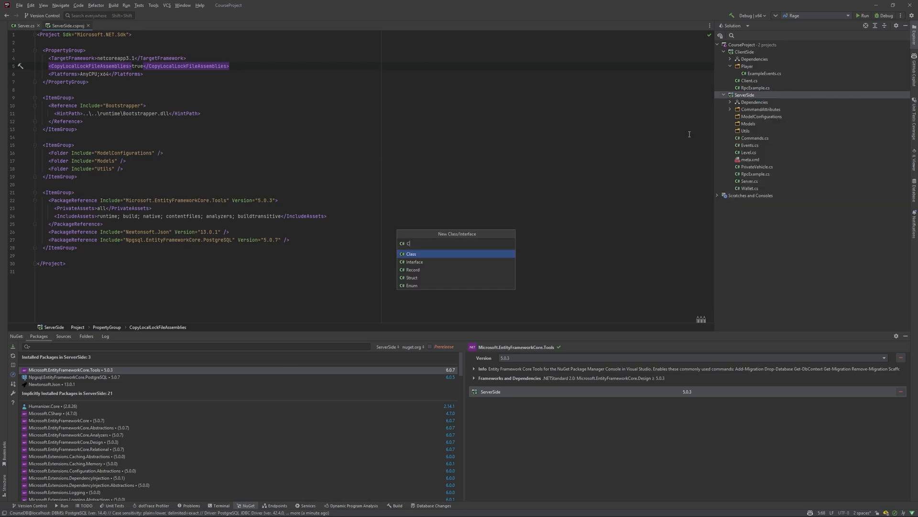
# Step: Add a CourseContext class to ServerSide inheriting from DbContext, importing Entity Framework Core
pyautogui.write('ourse')
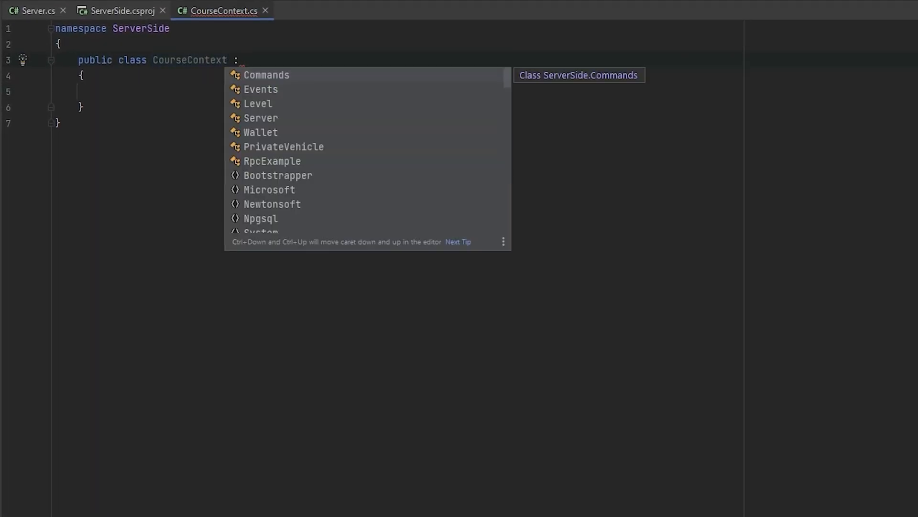
pyautogui.write('Db')
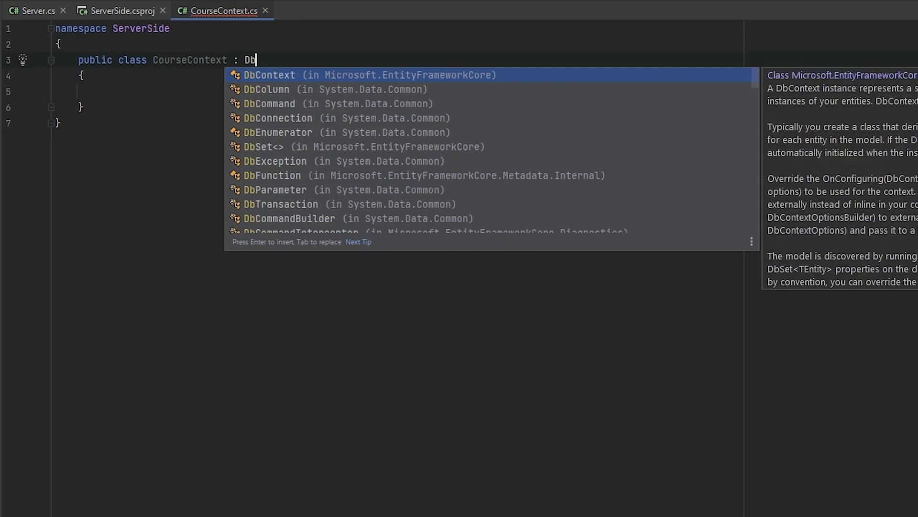
pyautogui.write('Co')
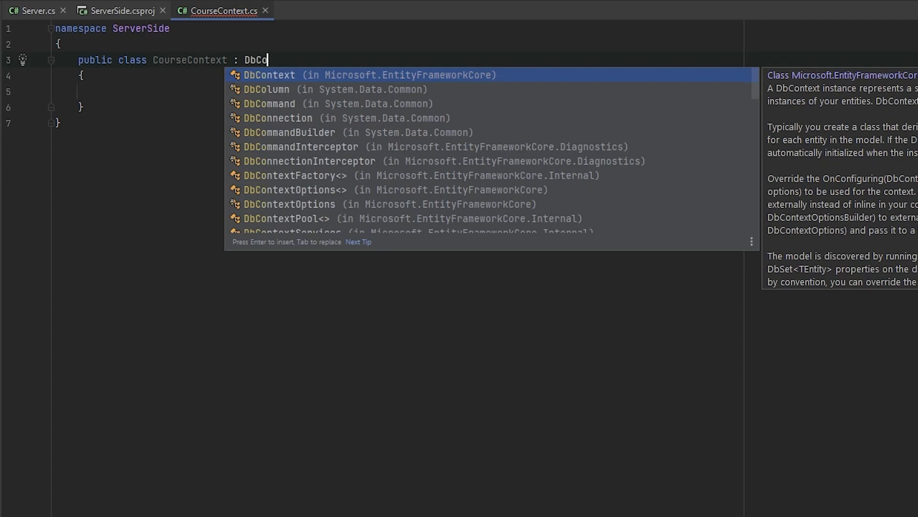
pyautogui.press('Return')
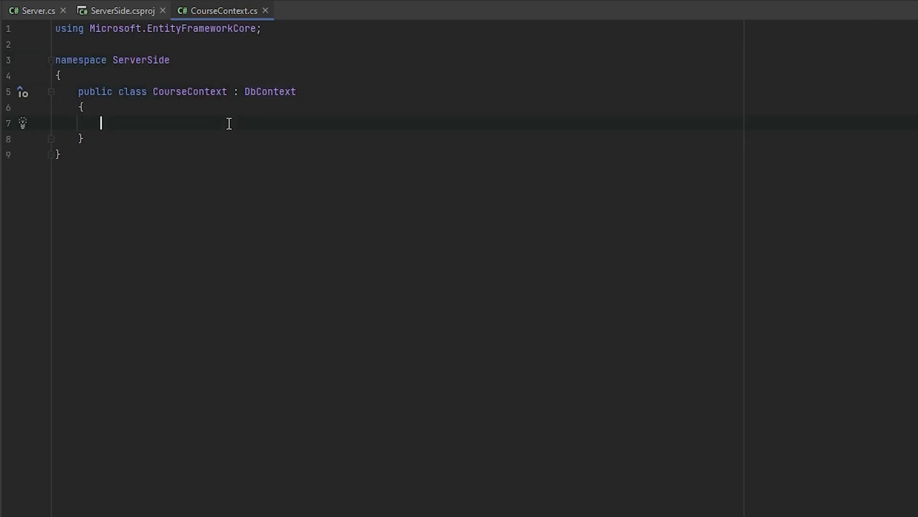
# Step: Override OnConfiguring and OnModelCreating in CourseContext, deleting the base.OnConfiguring call
pyautogui.write('p')
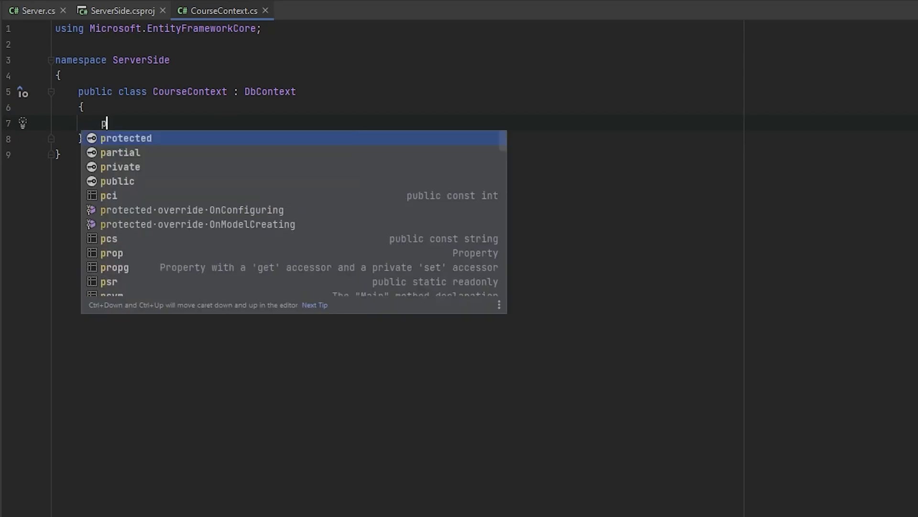
pyautogui.write('rotected override void OnConfiguring(DbContextOptionsBuilder optionsBuilder')
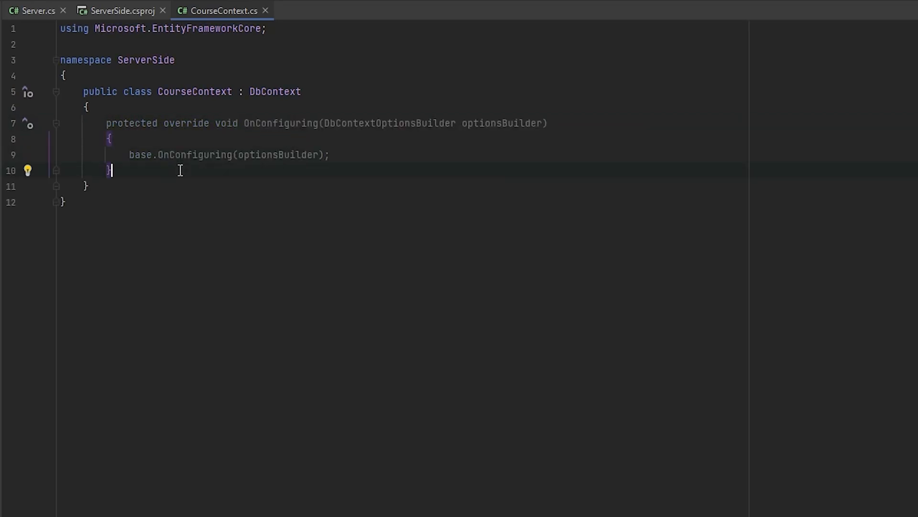
pyautogui.write('protected override void OnModelCreating(ModelBuilder modelBuilder')
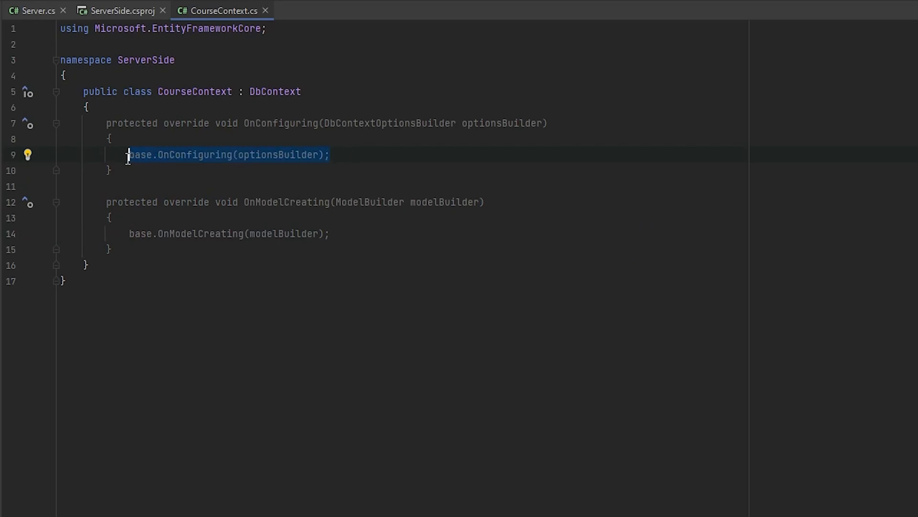
pyautogui.press('Delete')
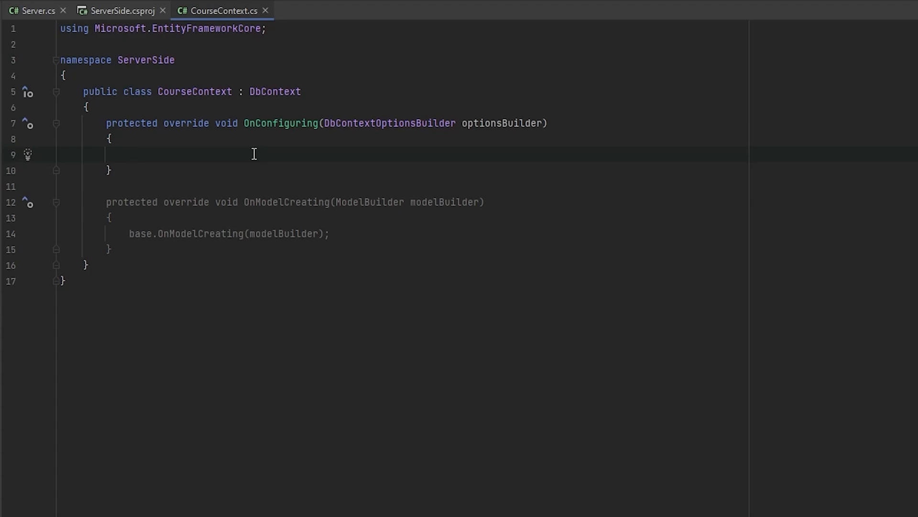
# Step: Declare var connString as a new NpgsqlConnectionStringBuilder with empty initializer braces in OnConfiguring
pyautogui.write('var')
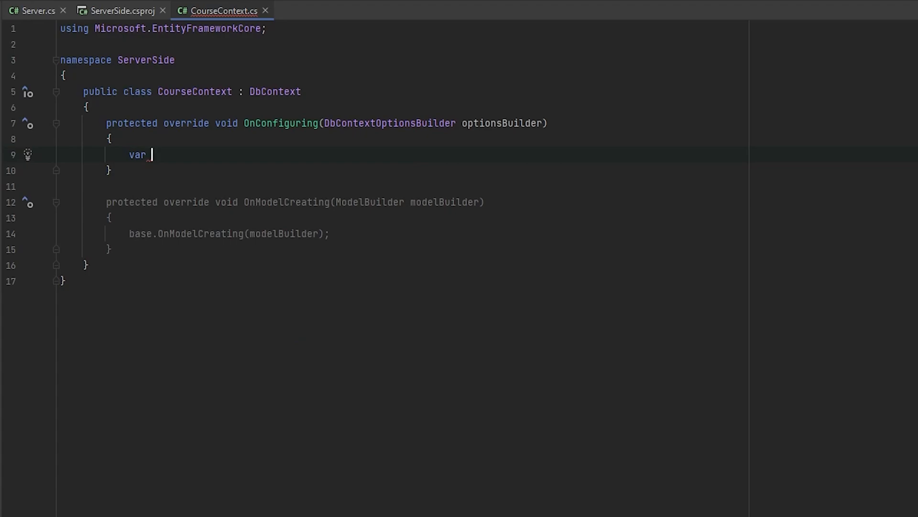
pyautogui.write('connString = new np')
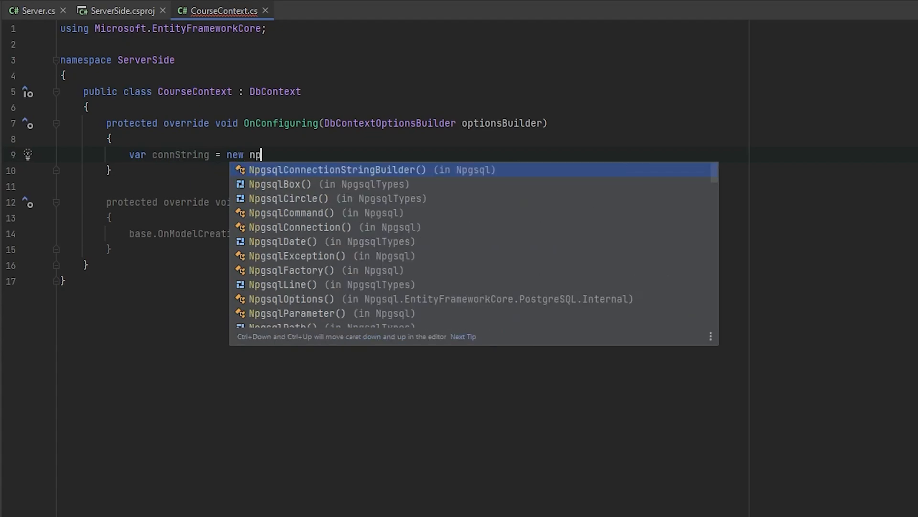
pyautogui.click(337, 170)
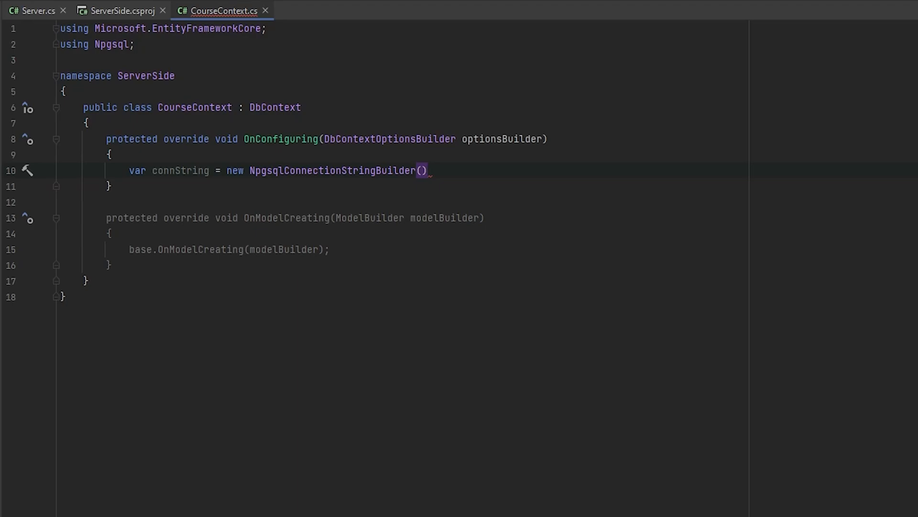
pyautogui.click(431, 170)
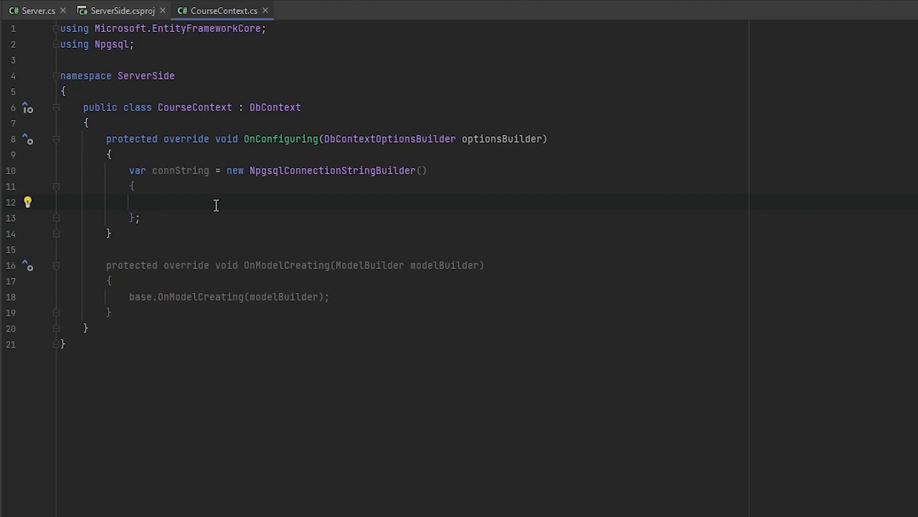
pyautogui.write('Host =')
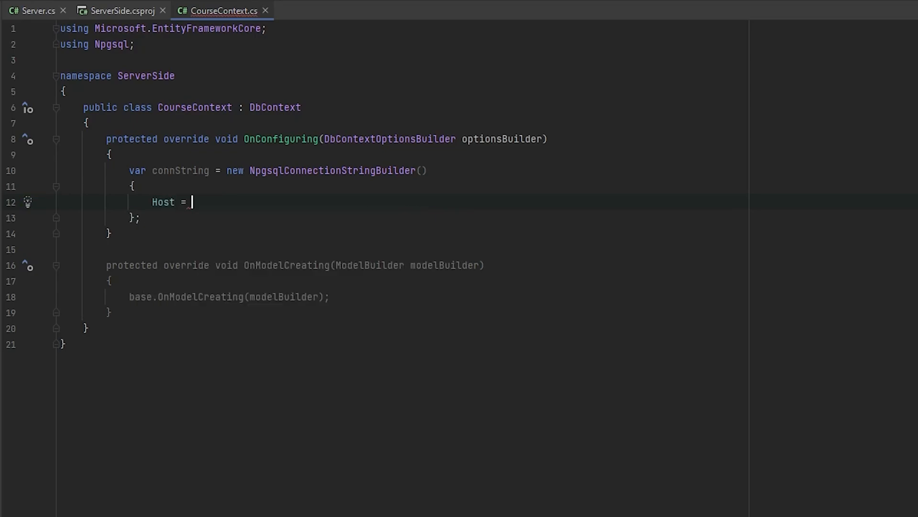
pyautogui.write('"localhost",')
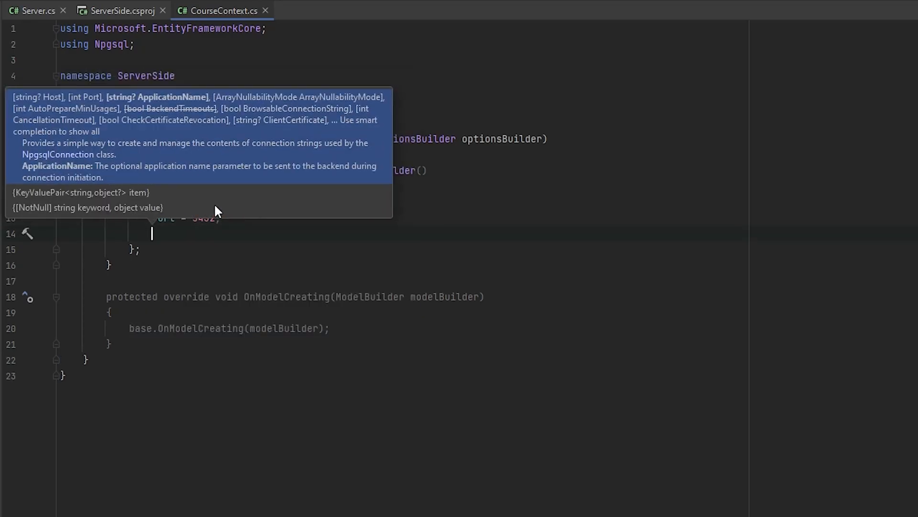
pyautogui.write('Username =')
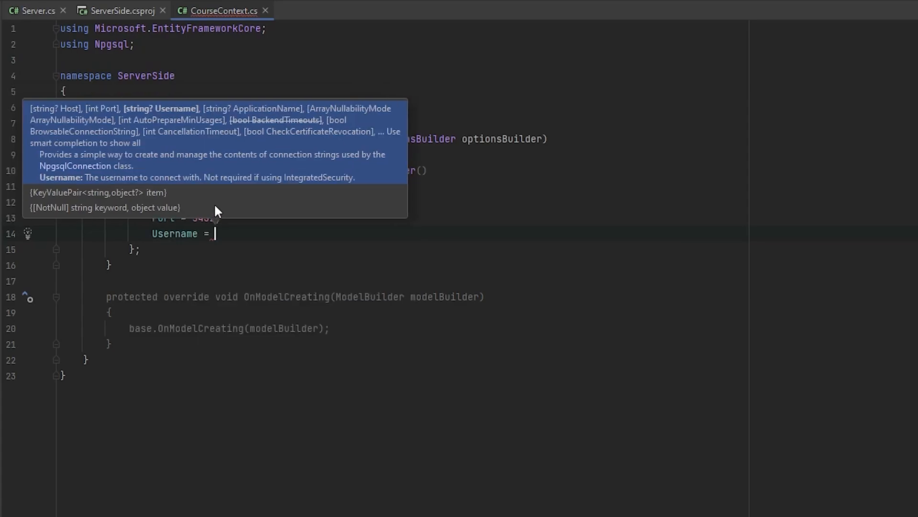
pyautogui.write('"course"')
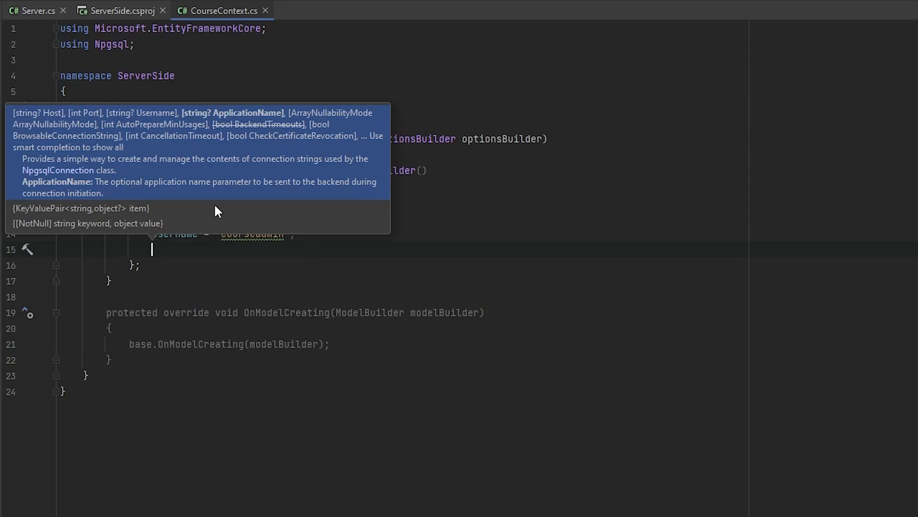
pyautogui.write('Password =')
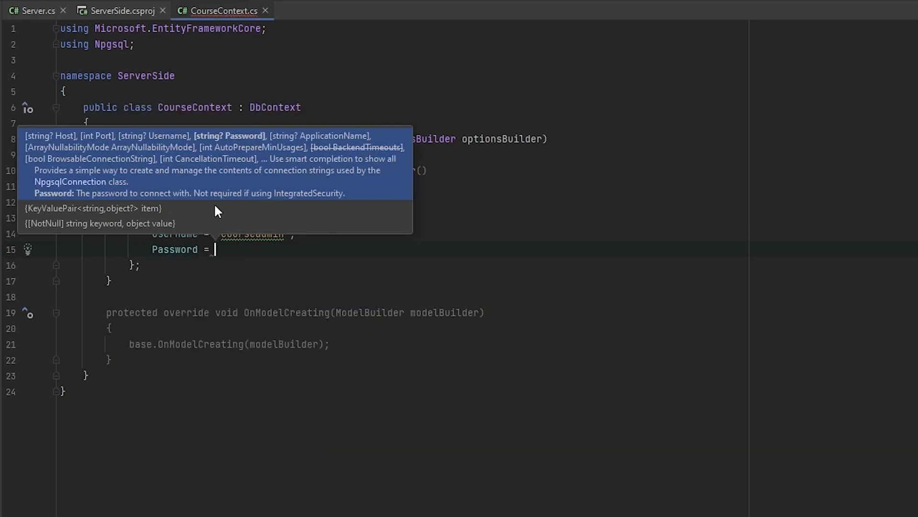
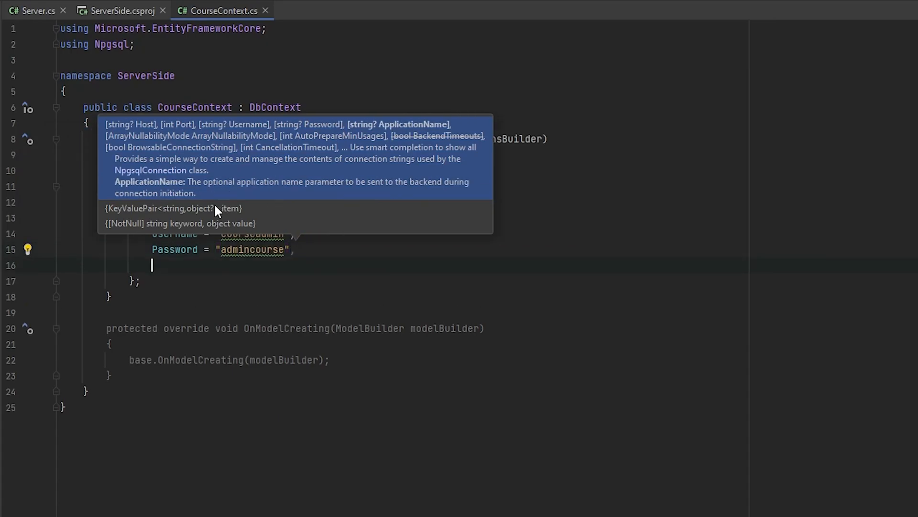
pyautogui.write('Database = "CourseDB"m,')
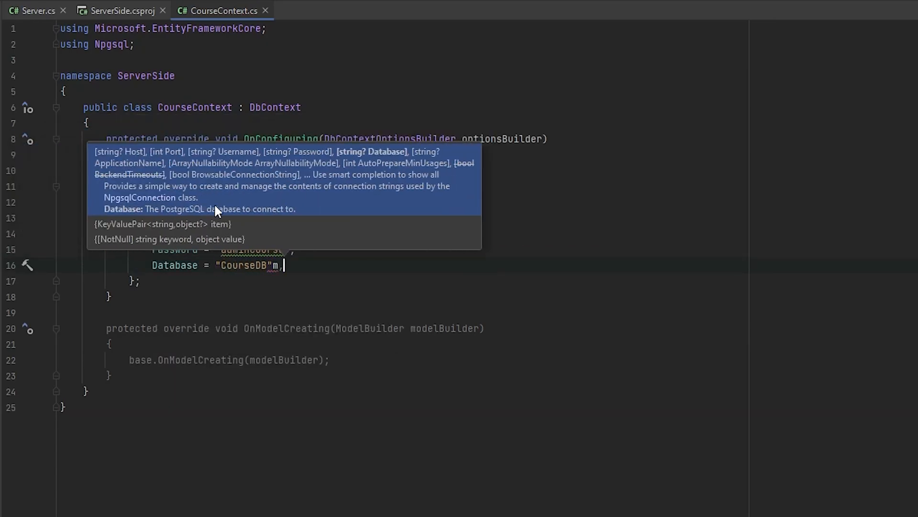
# Step: Add ConvertInfinityDateTime = true and start an optionsBuilder statement
pyautogui.press('Enter')
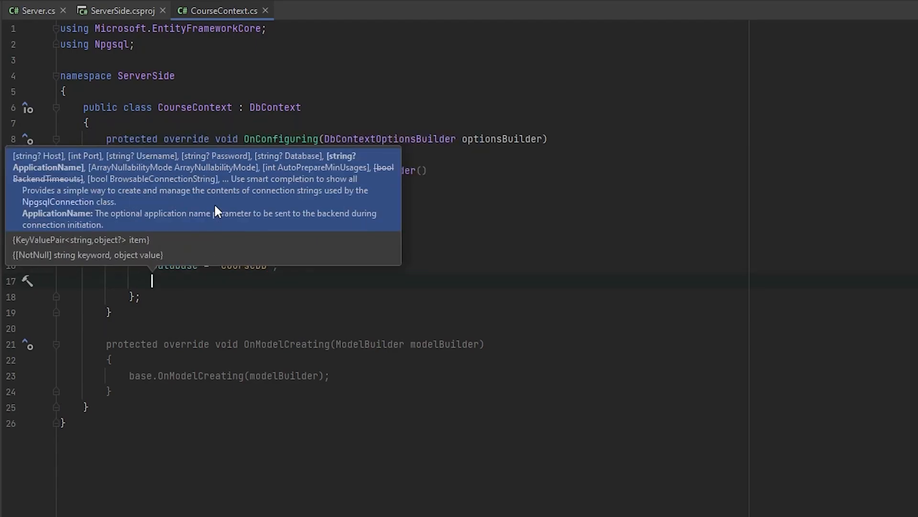
pyautogui.write('ConvertInfinityDateTime = true,')
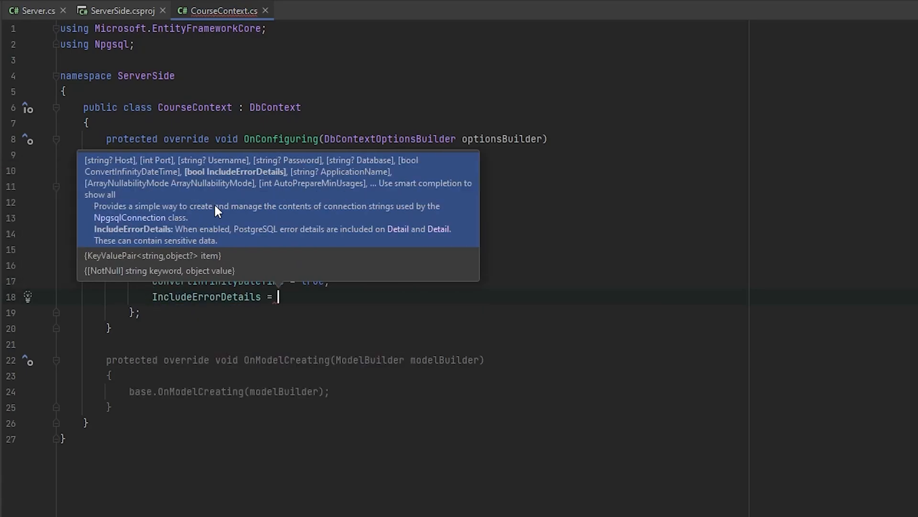
pyautogui.write('true')
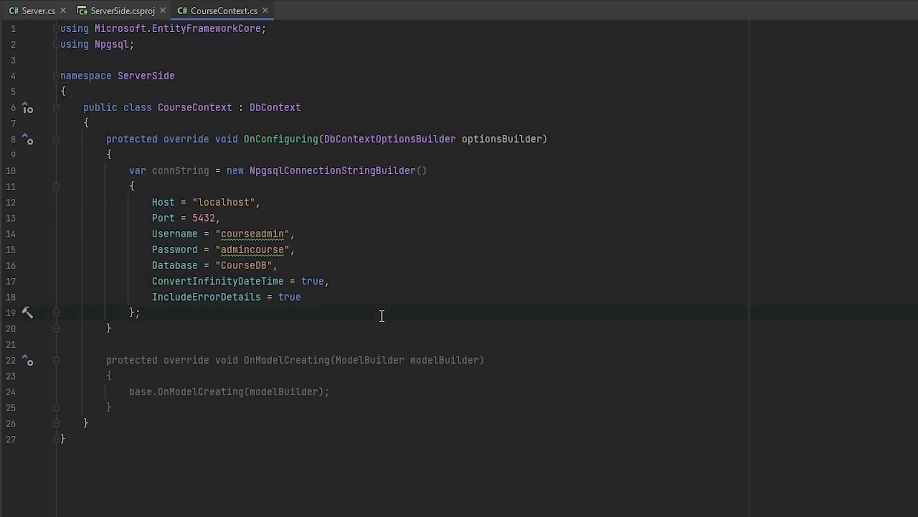
pyautogui.write('optionsBuilder')
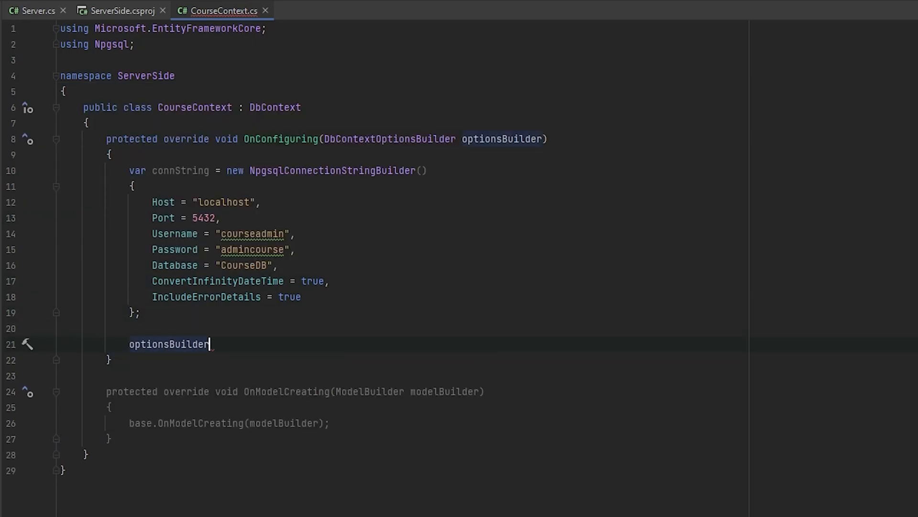
# Step: Call UseNpgsql with connString.ConnectionString on optionsBuilder
pyautogui.write('.UseNpgsql(')
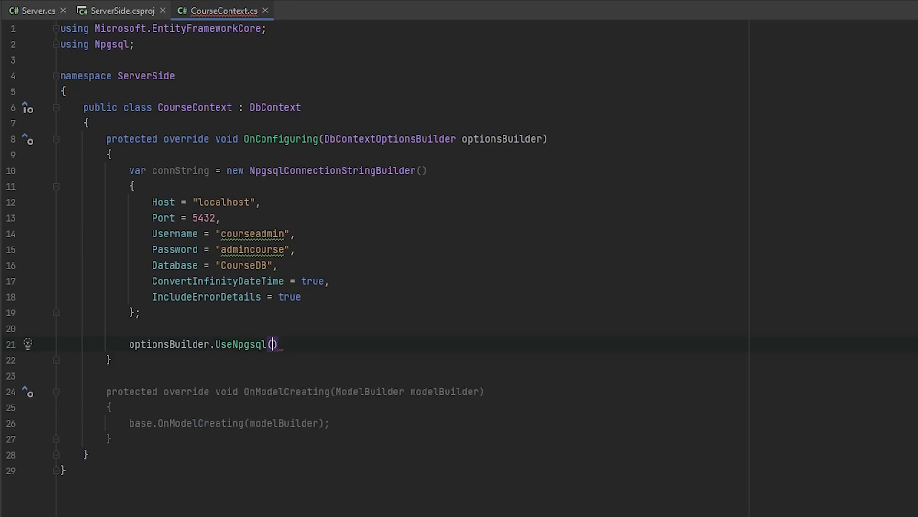
pyautogui.write('connString')
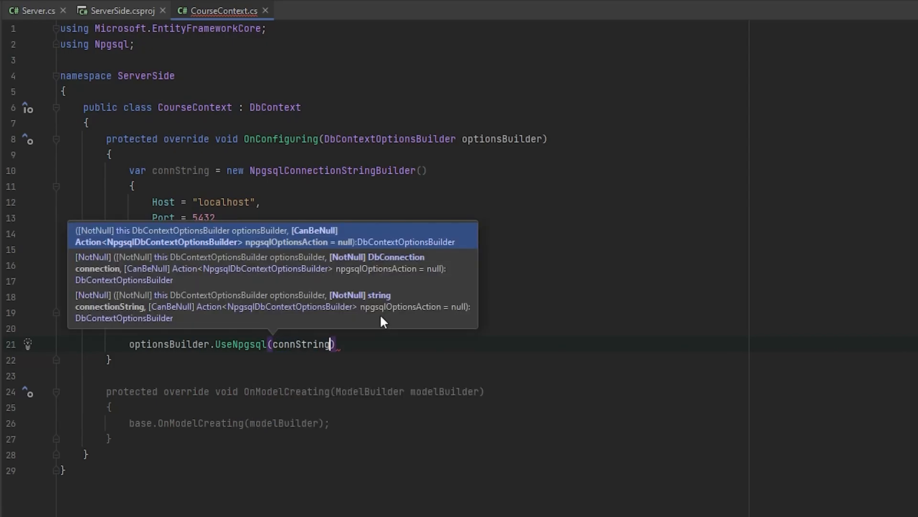
pyautogui.write('.con')
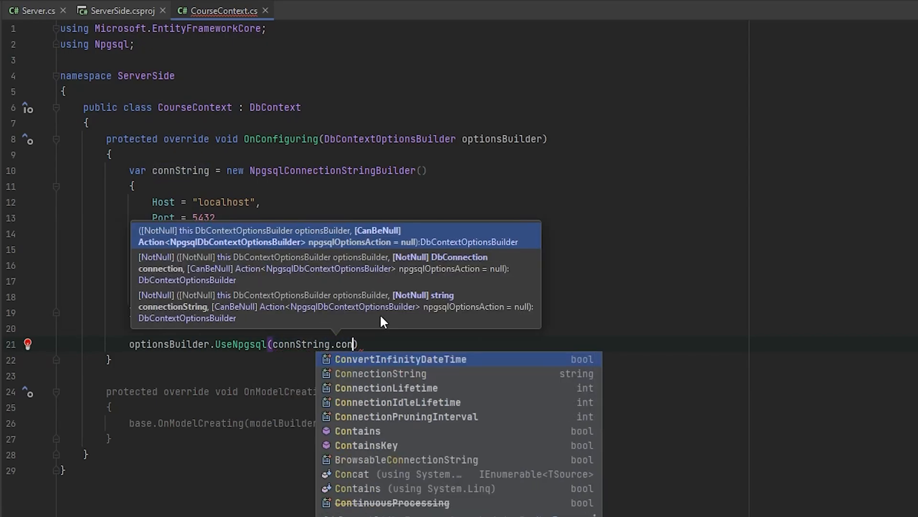
pyautogui.click(380, 373)
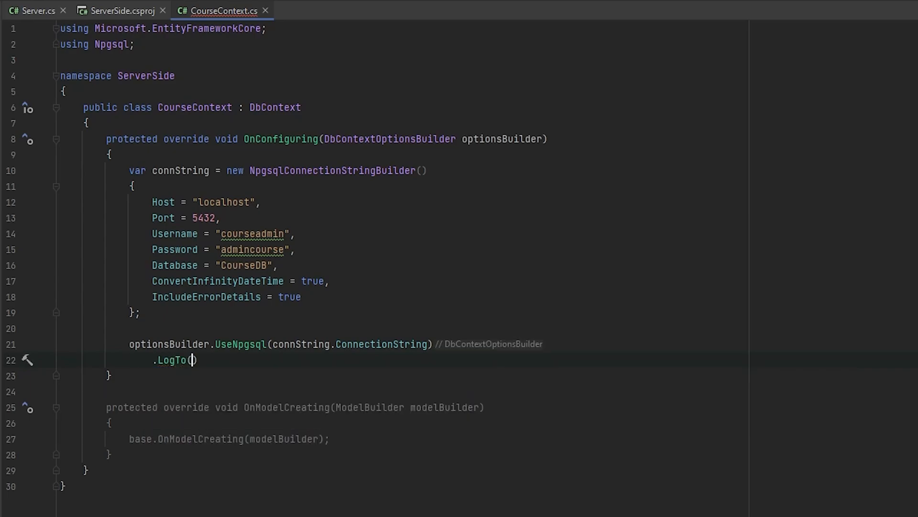
# Step: Chain LogTo(str => Debug.Write(str)) filtered to RelationalEventId.CommandExecuted
pyautogui.write('str => Debug.')
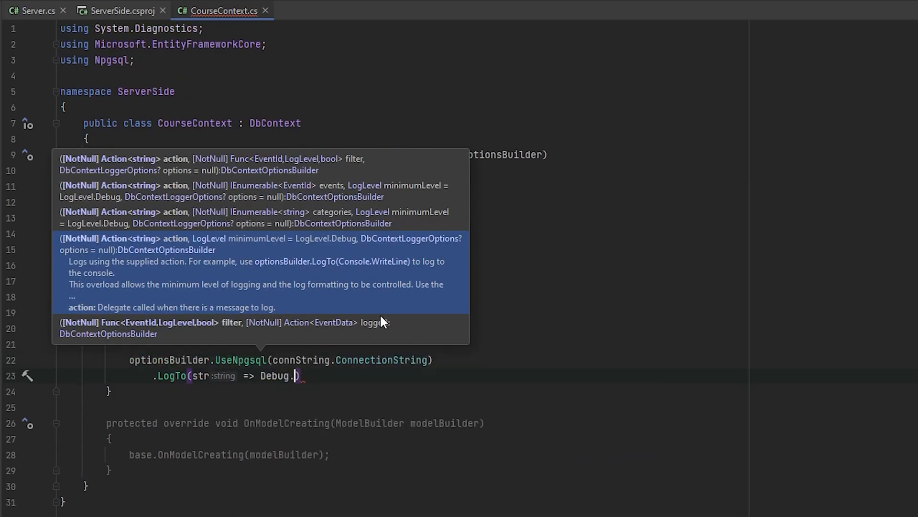
pyautogui.write('Write(str')
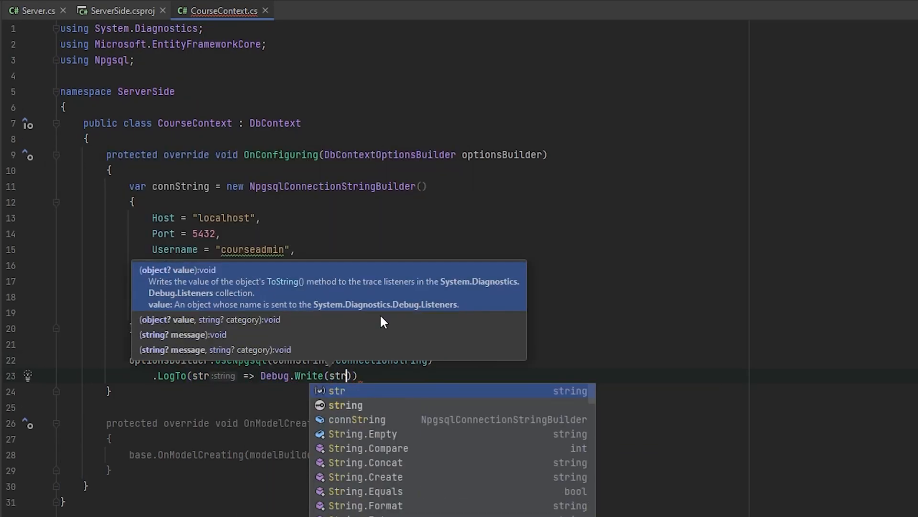
pyautogui.write(', new [] { RelationalEventId')
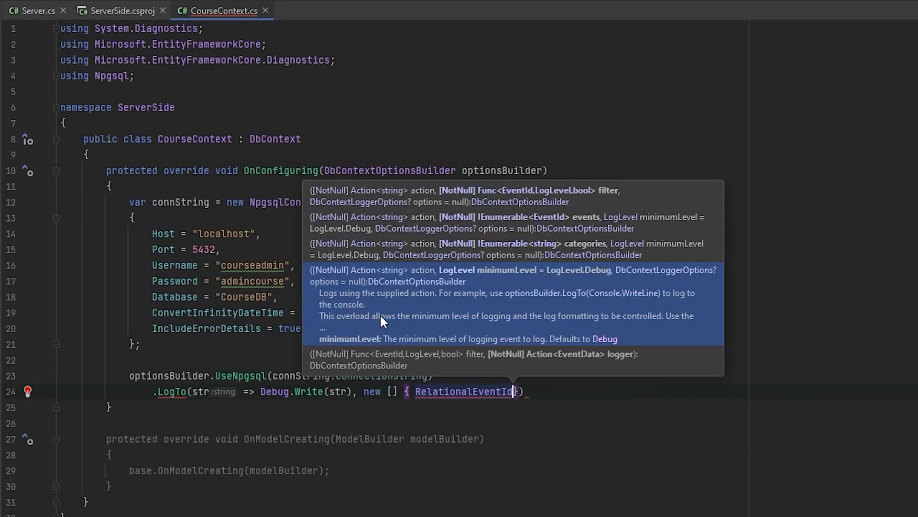
pyautogui.write('.com')
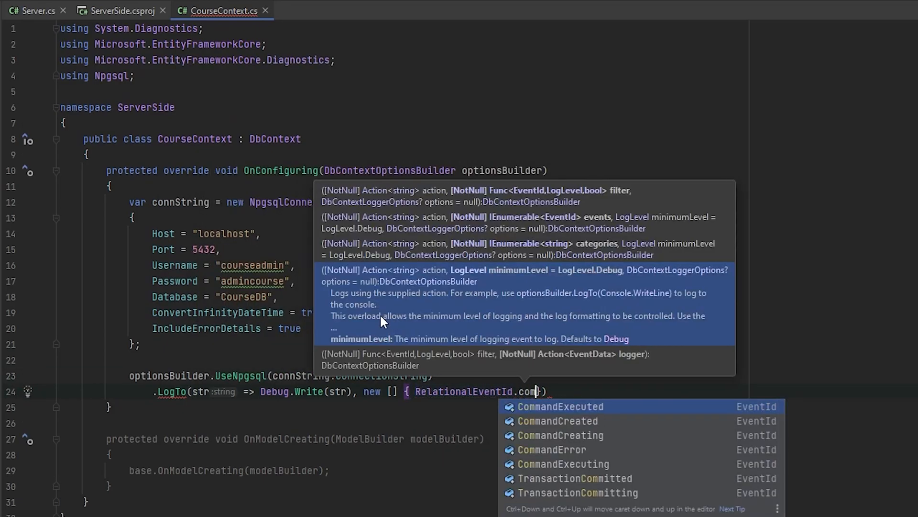
pyautogui.click(560, 406)
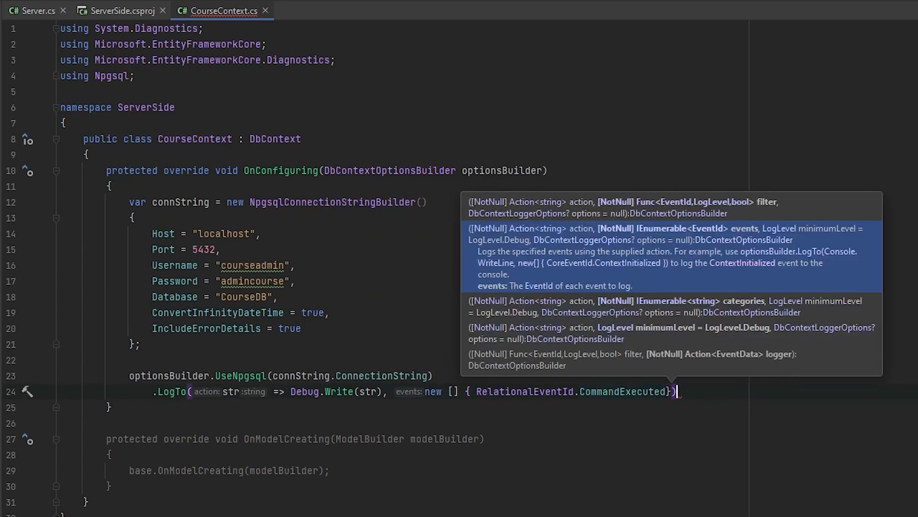
pyautogui.press('Escape')
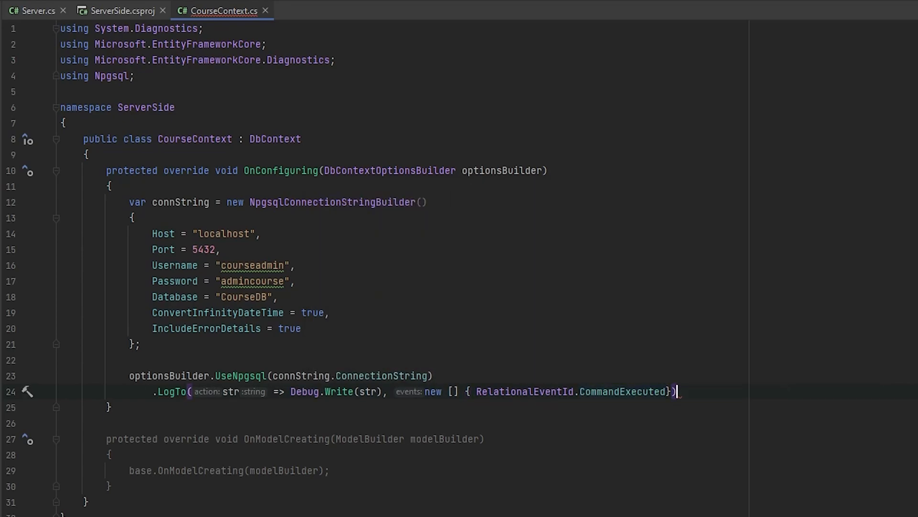
# Step: Chain .EnableSensitiveDataLogging() after LogTo to finish the options builder statement
pyautogui.write('.EnableSensitiveDataLogging();')
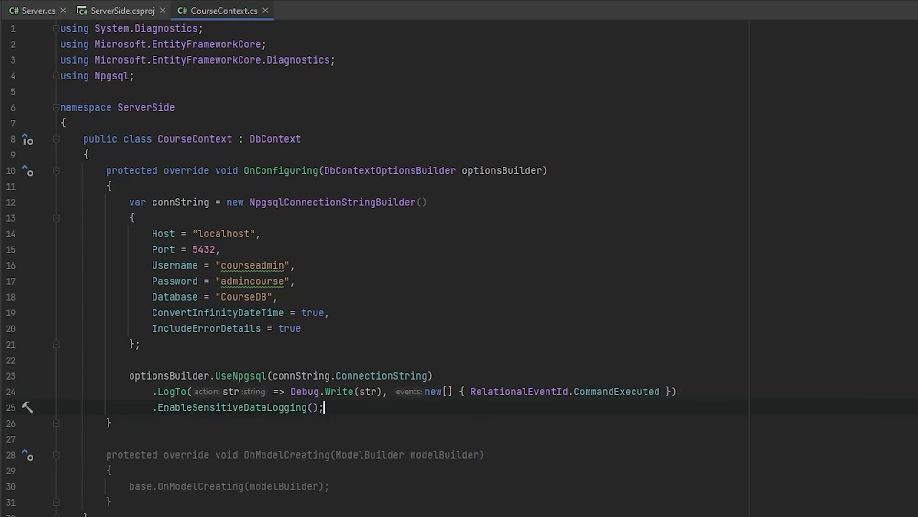
pyautogui.moveTo(321, 384)
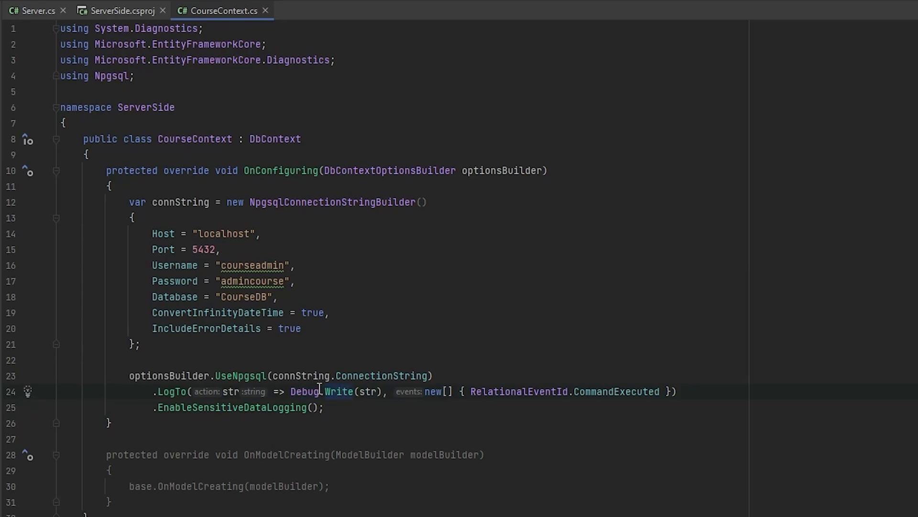
pyautogui.moveTo(427, 357)
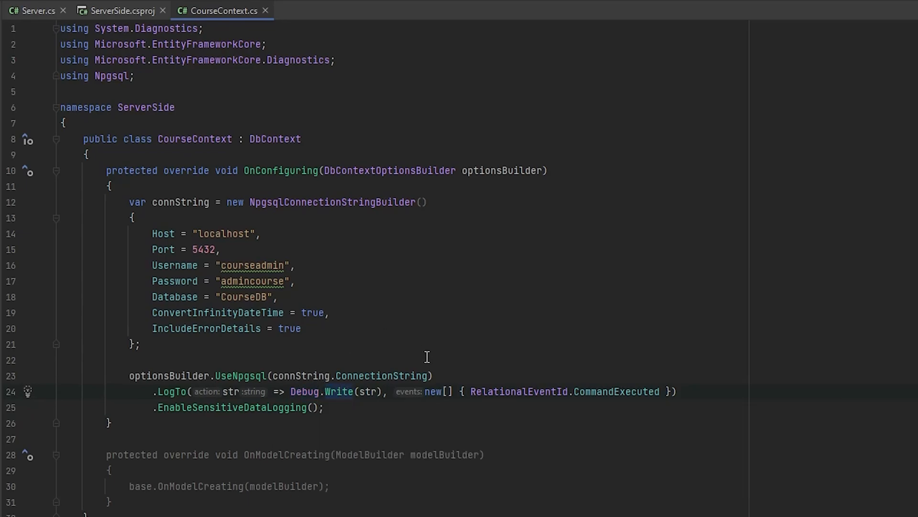
pyautogui.moveTo(548, 399)
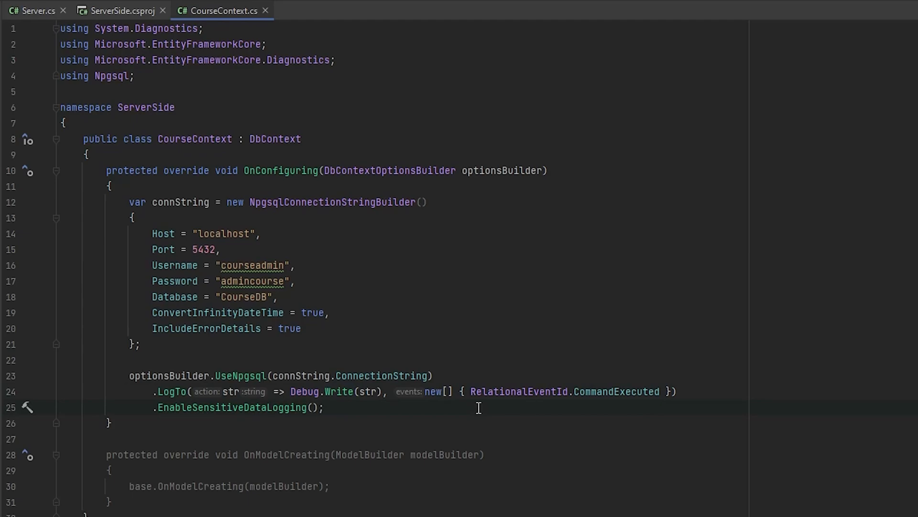
pyautogui.moveTo(498, 407)
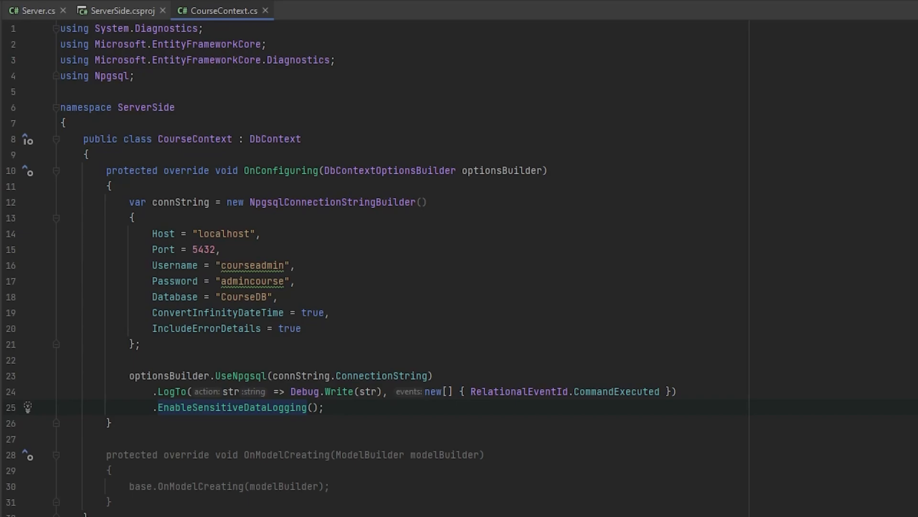
pyautogui.moveTo(601, 396)
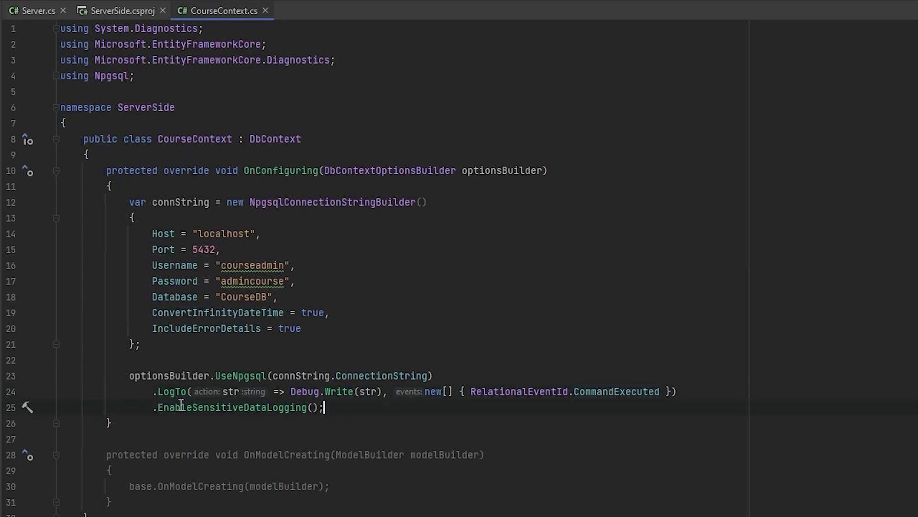
pyautogui.moveTo(205, 407)
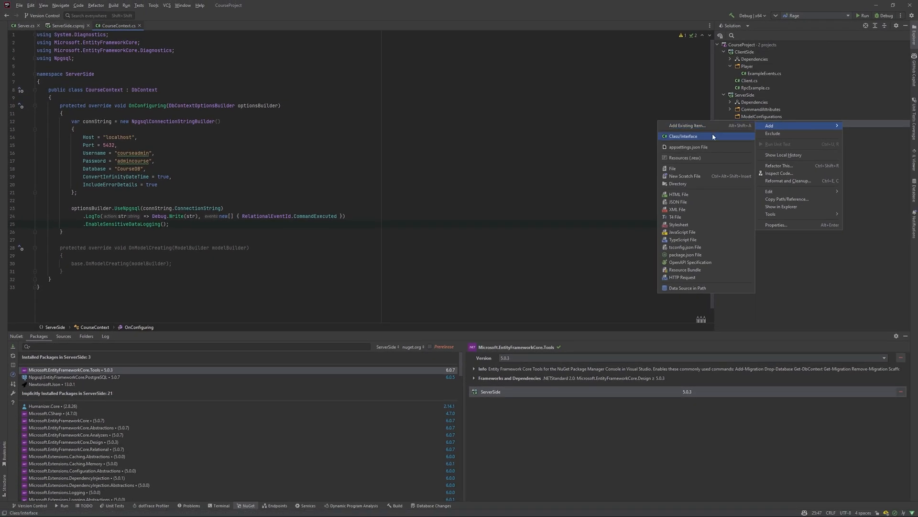
# Step: Add a class file named WhitelistUser to the ServerSide Models folder
pyautogui.click(683, 136)
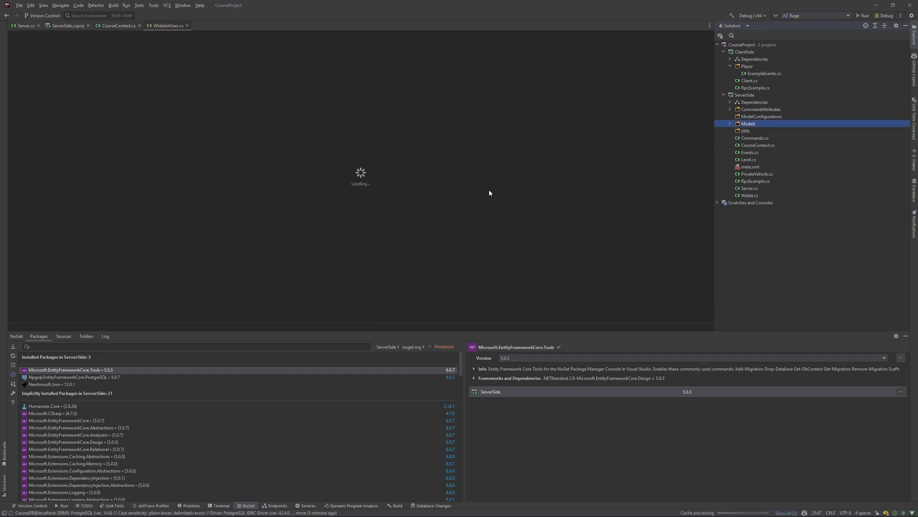
# Step: Add a Name property, a WhitelistUser(string name) constructor setting Name, and an empty constructor
pyautogui.write('public int Id { get; set;')
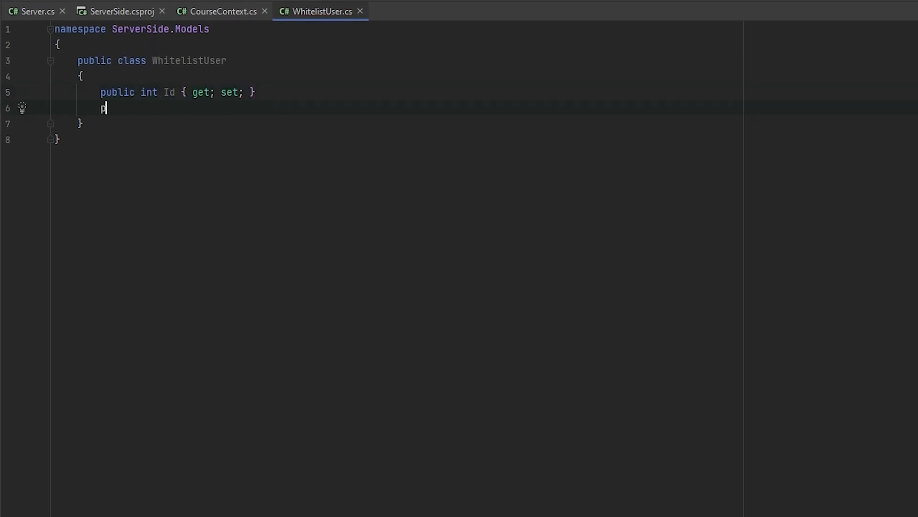
pyautogui.write('ublic string Name { get; set;')
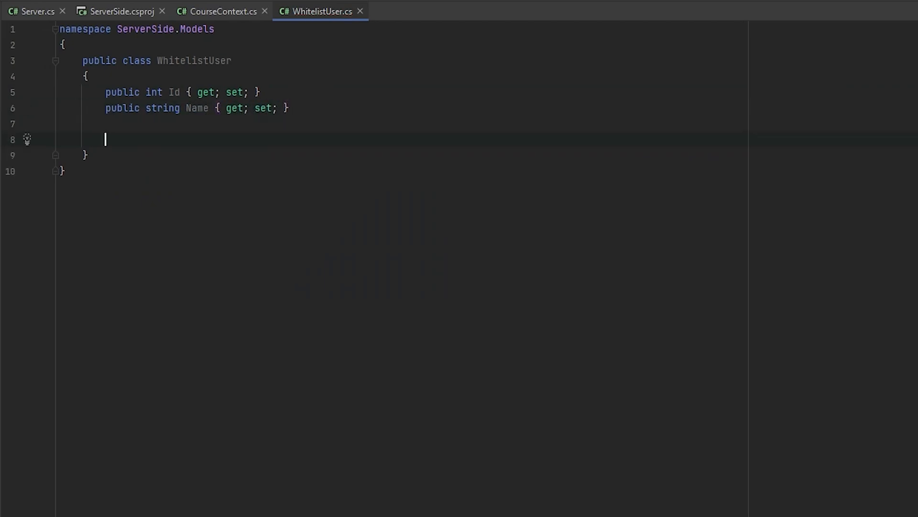
pyautogui.write('public WhitelistUser()')
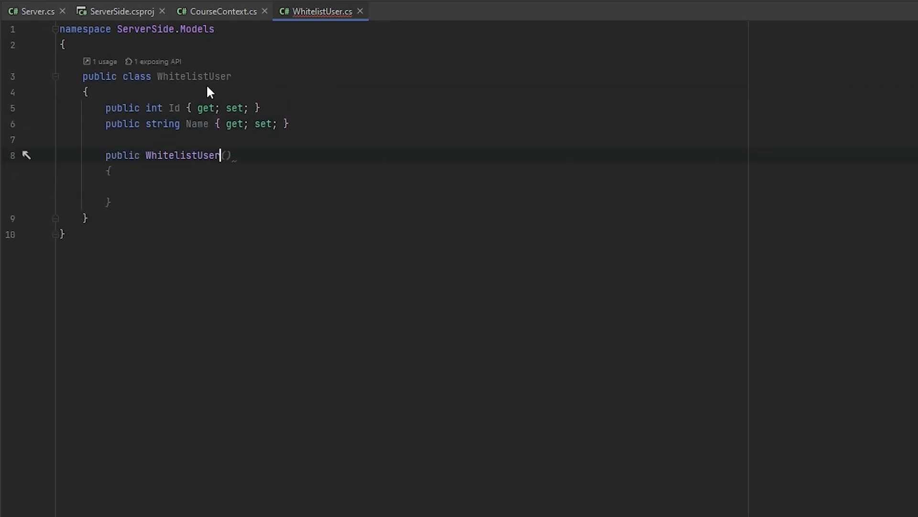
pyautogui.write('string name)')
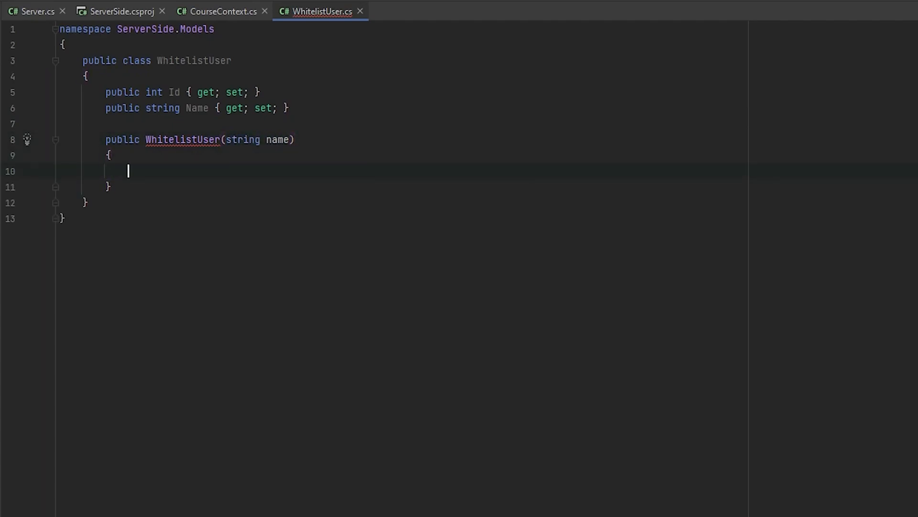
pyautogui.write('Name = name;')
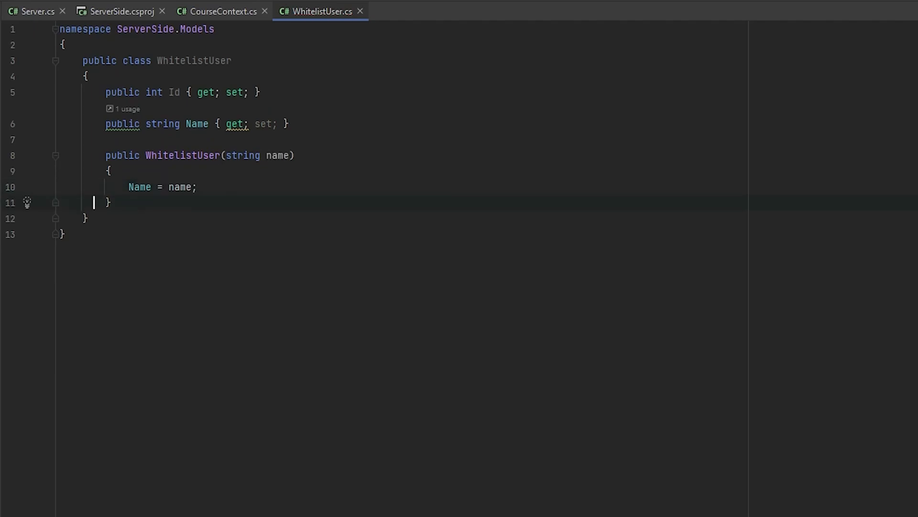
pyautogui.write('public WhitelistUser(')
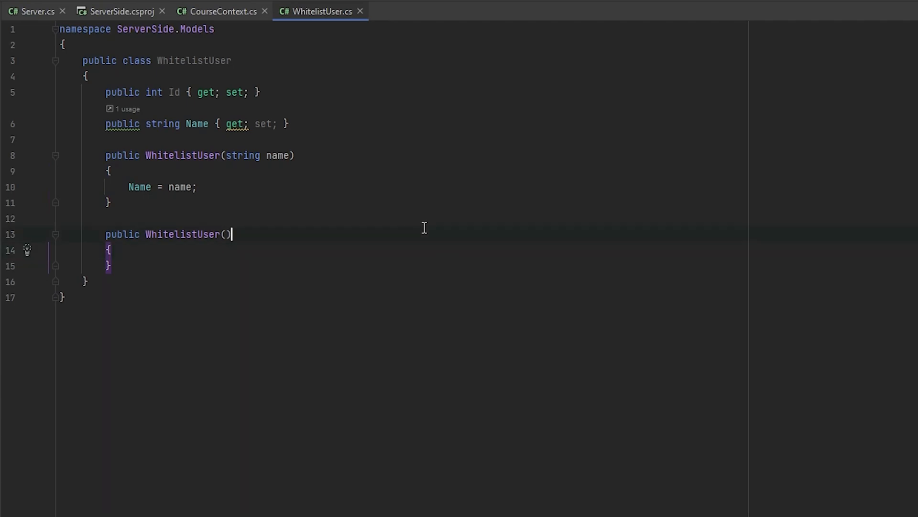
pyautogui.click(112, 203)
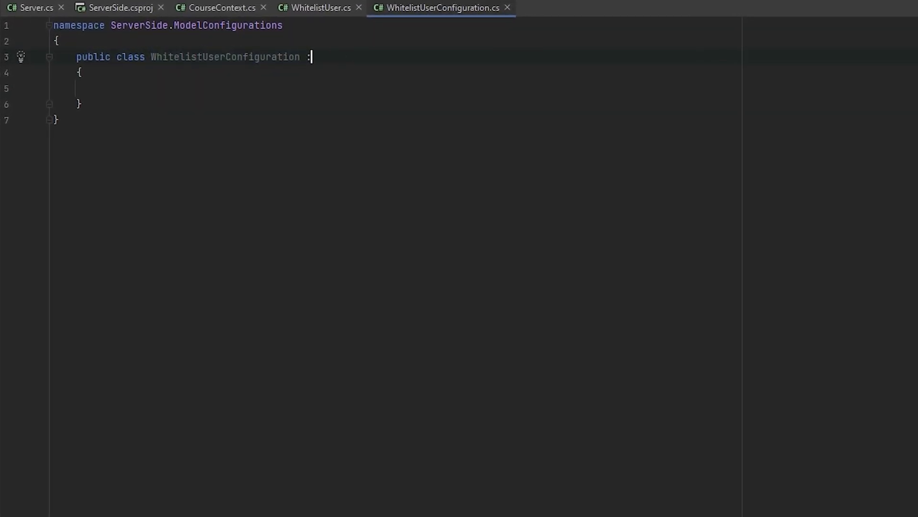
# Step: Implement IEntityTypeConfiguration<WhitelistUser>, replacing the generated throw with builder.HasKey(x => x.Id)
pyautogui.write('IEntityTypeConfiguration<WhitelistUser>')
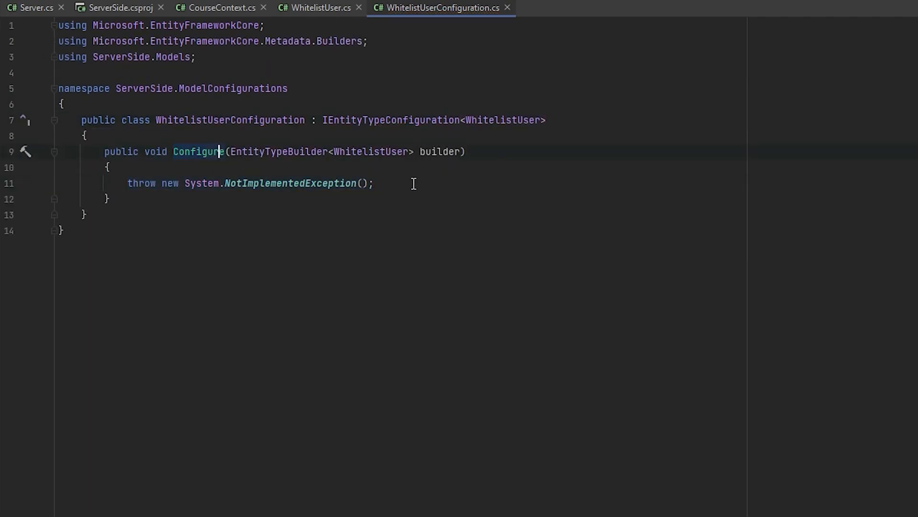
pyautogui.press('Delete')
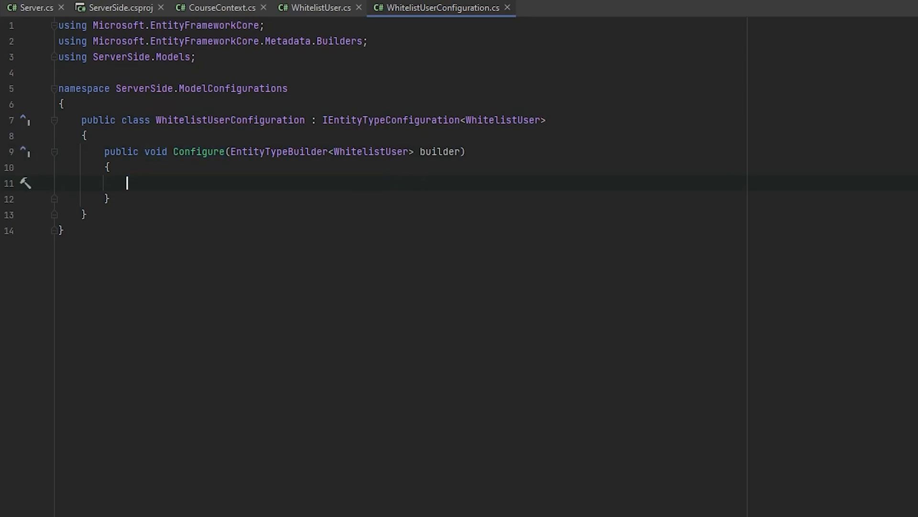
pyautogui.write('builder.HasKey(')
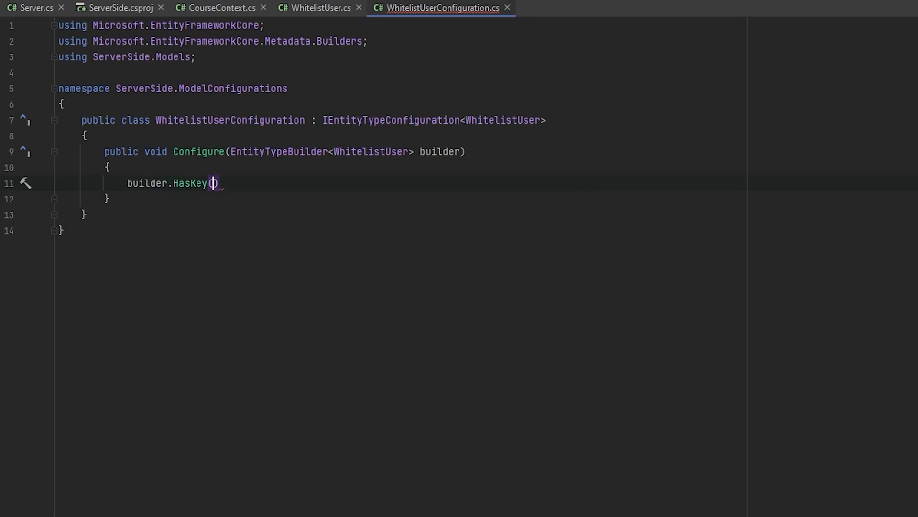
pyautogui.write('x => x.Id')
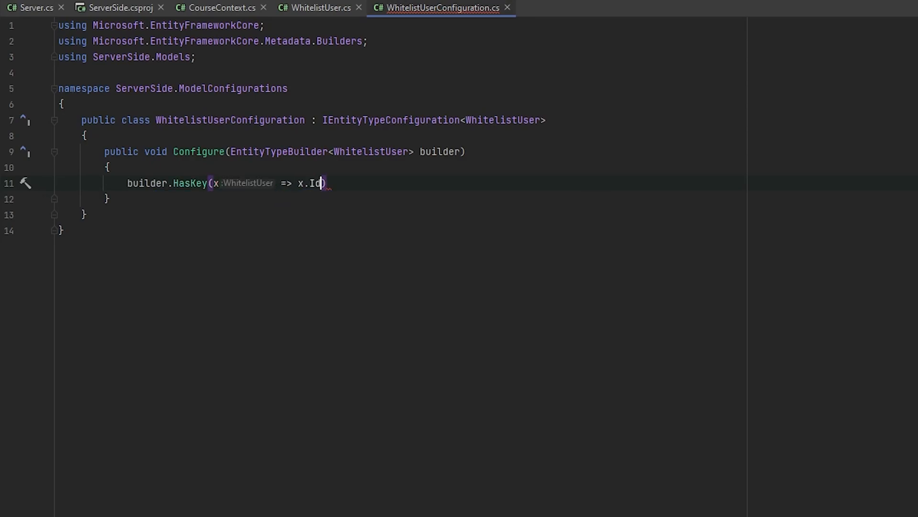
pyautogui.write(';')
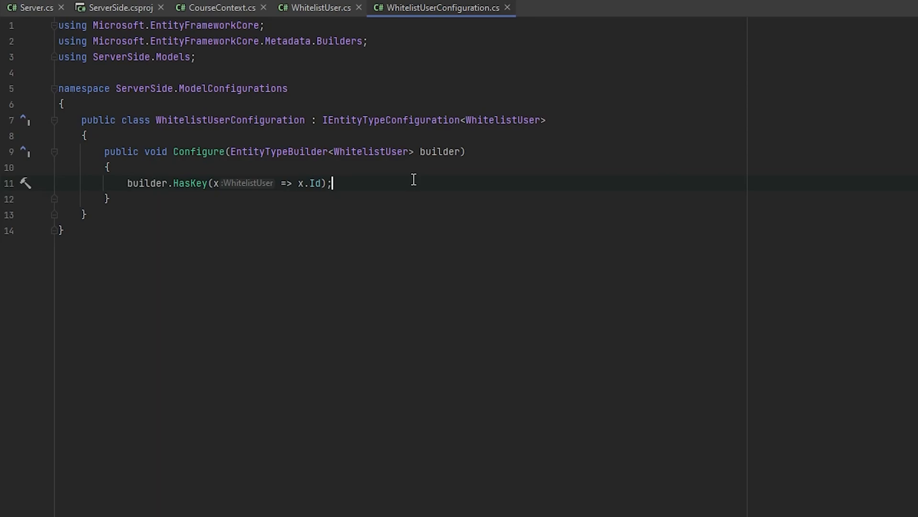
pyautogui.moveTo(415, 169)
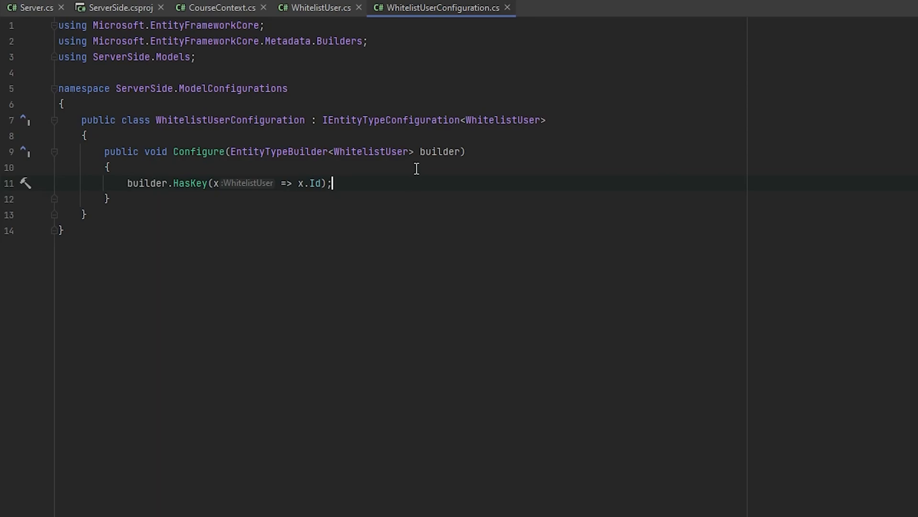
pyautogui.moveTo(489, 178)
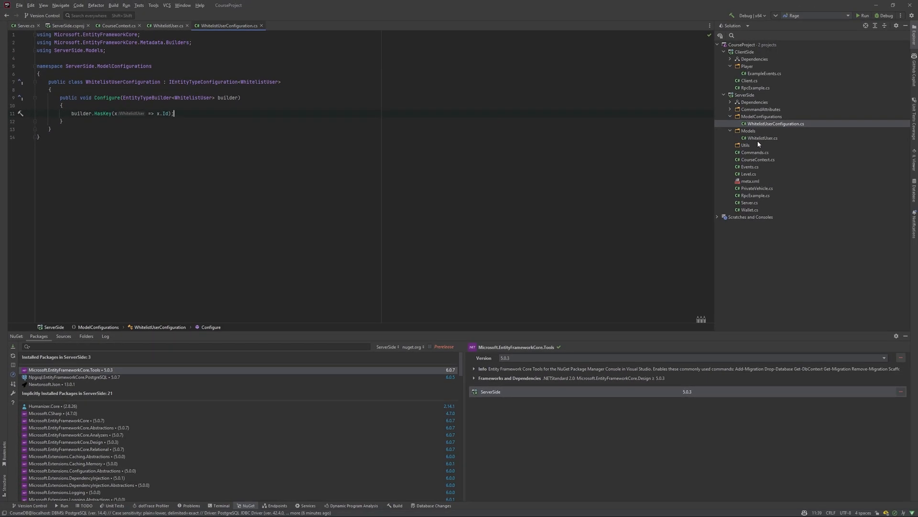
# Step: In OnModelCreating, call modelBuilder.ApplyConfiguration(new WhitelistUserConfiguration())
pyautogui.click(757, 159)
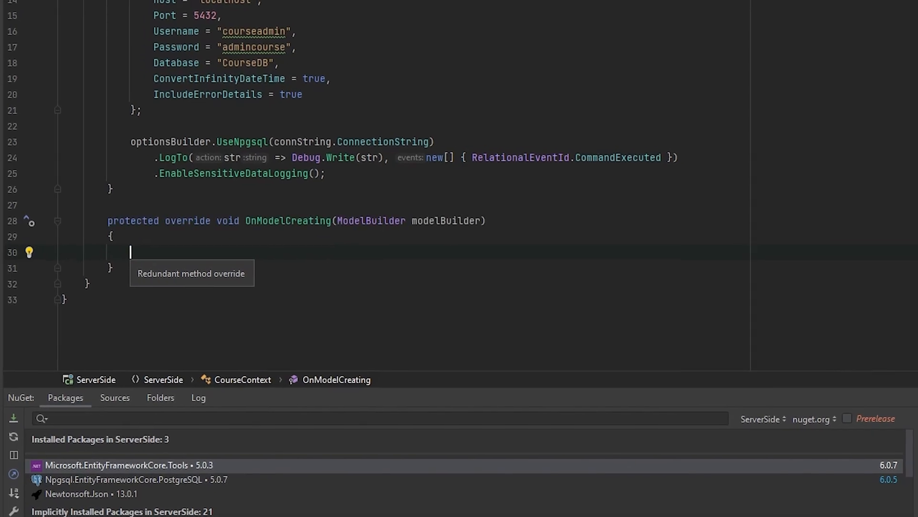
pyautogui.write('modelBuilder.ApplyConfiguration(new')
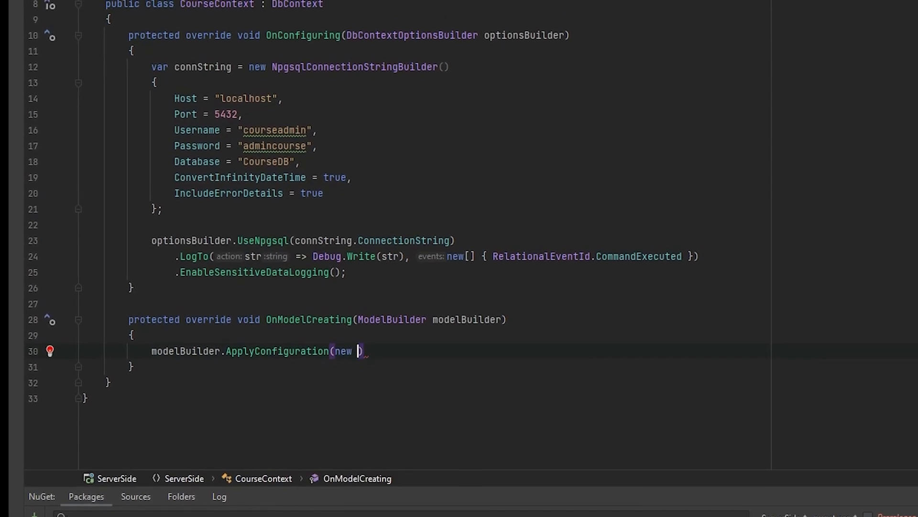
pyautogui.write('whitelist')
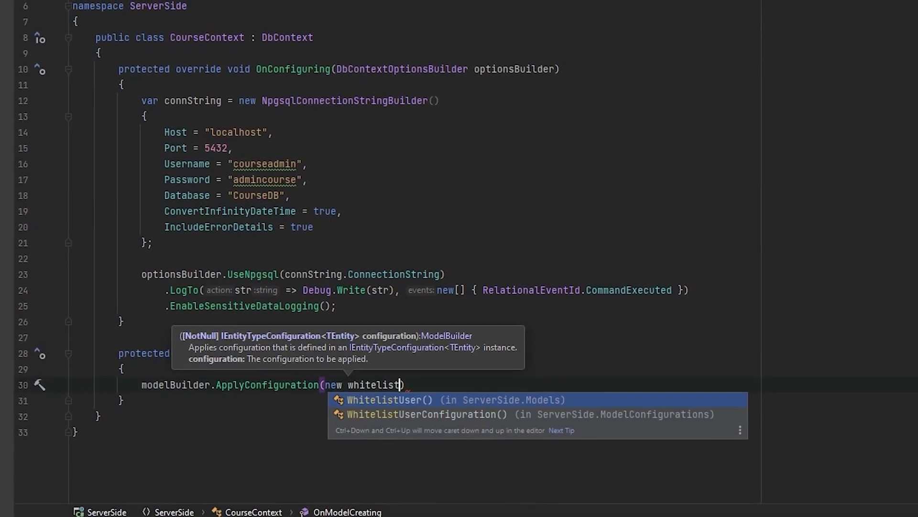
pyautogui.click(426, 414)
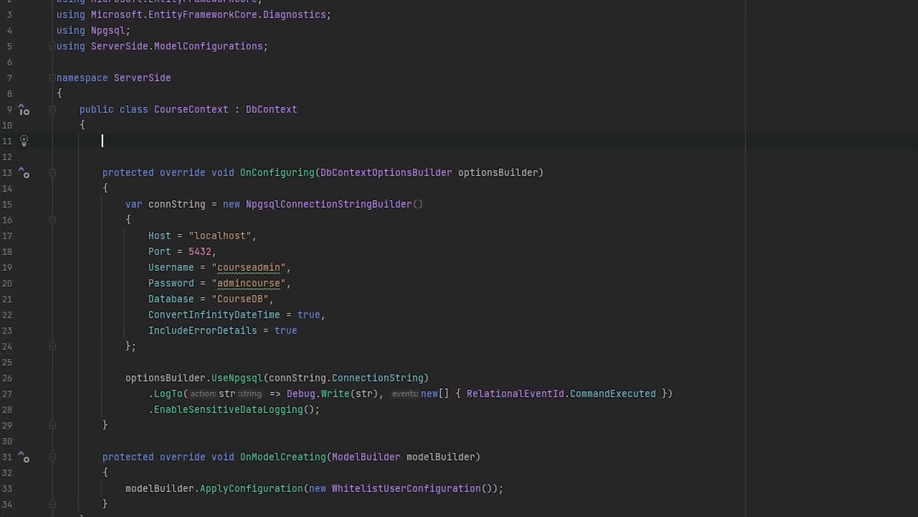
# Step: Add a public DbSet<WhitelistUser> WhitelistUsers property to CourseContext
pyautogui.write('public')
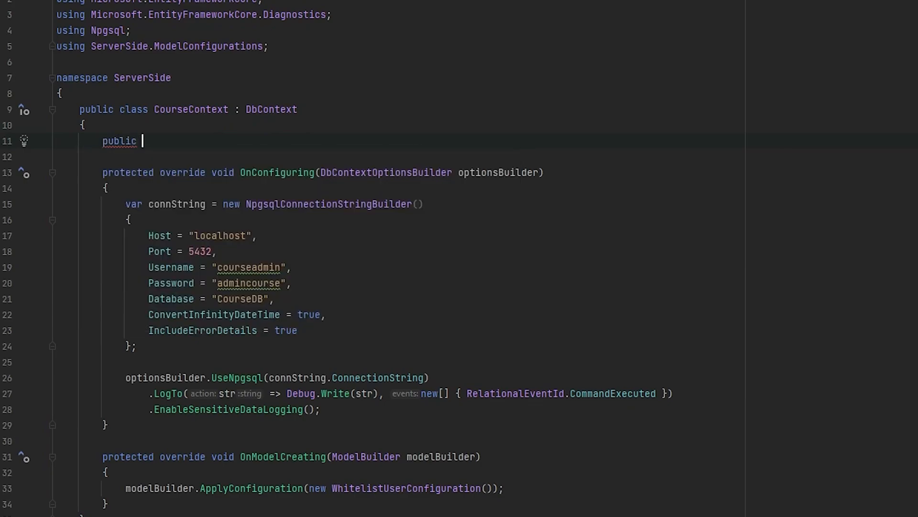
pyautogui.write('Dbset')
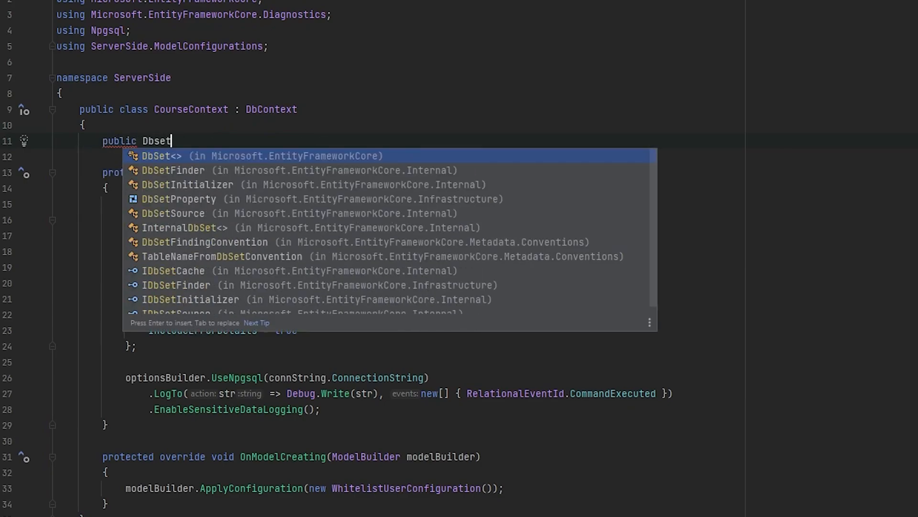
pyautogui.press('Enter')
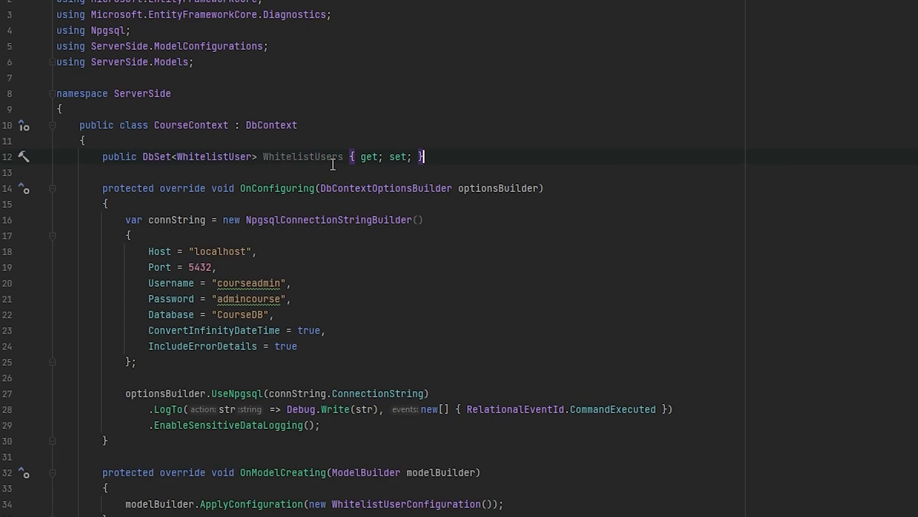
pyautogui.click(545, 188)
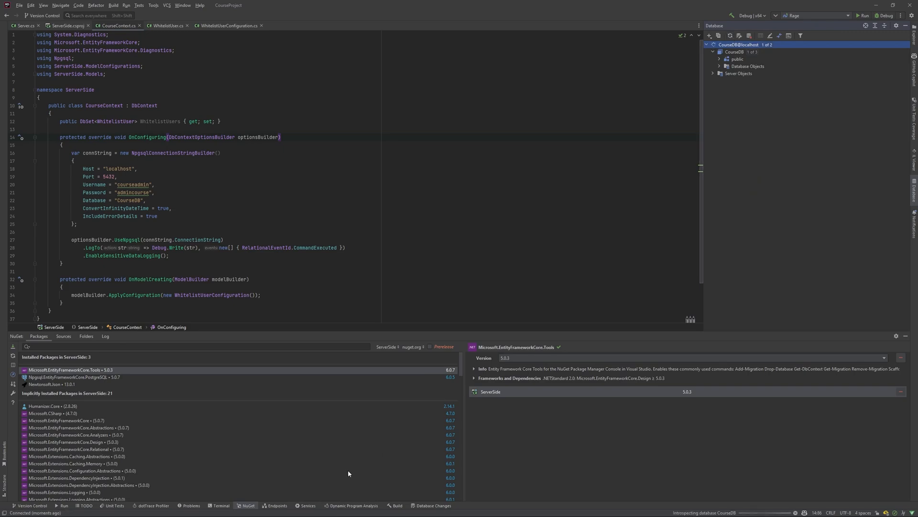
# Step: Show the Terminal with the dbset_created migration output
pyautogui.click(221, 505)
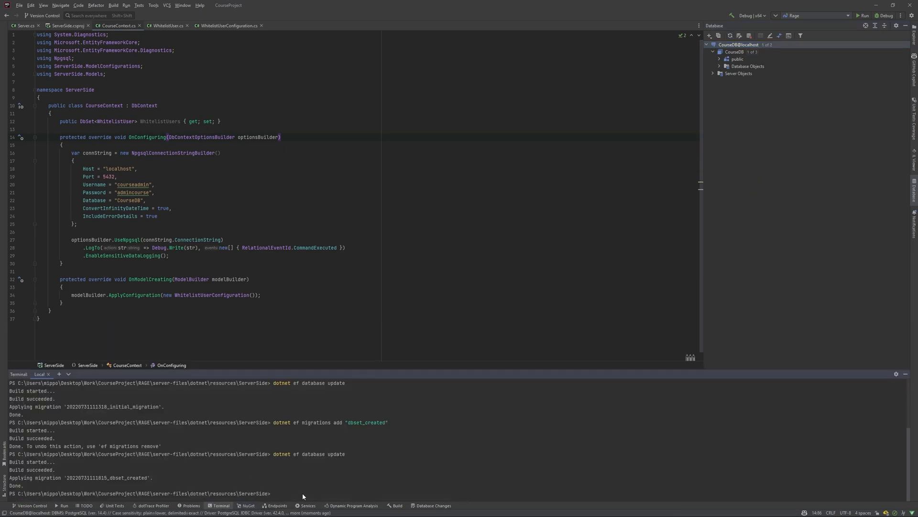
pyautogui.moveTo(306, 427)
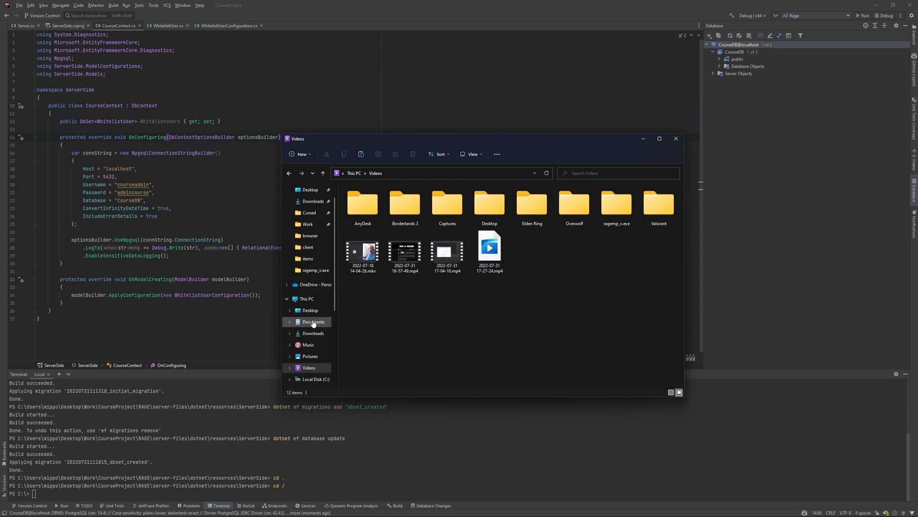
# Step: Copy the path of Work\CourseProject\RAGE\server-files\dotnet\resources\ServerSide and return to the terminal
pyautogui.click(308, 224)
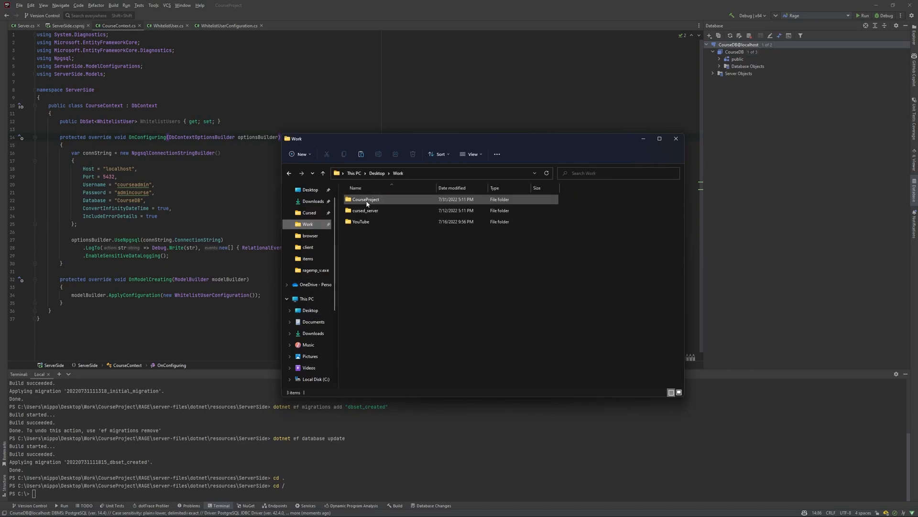
pyautogui.doubleClick(365, 199)
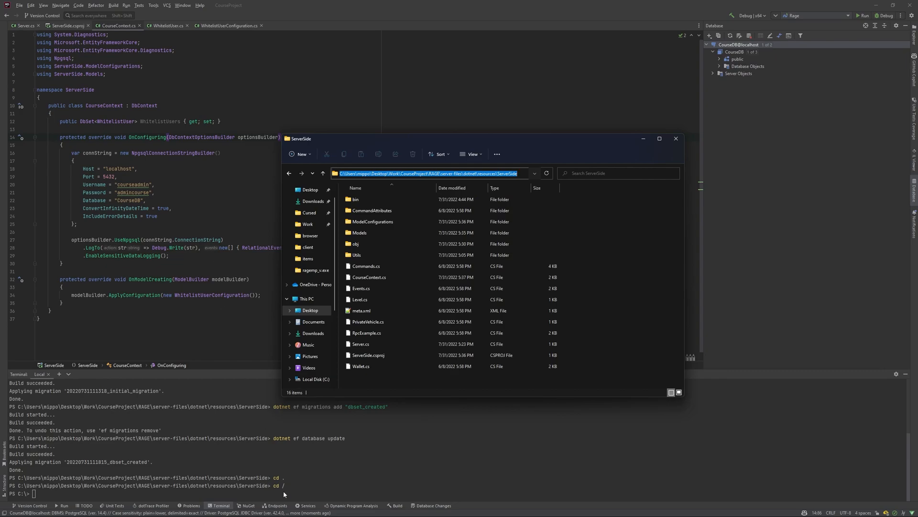
pyautogui.click(369, 355)
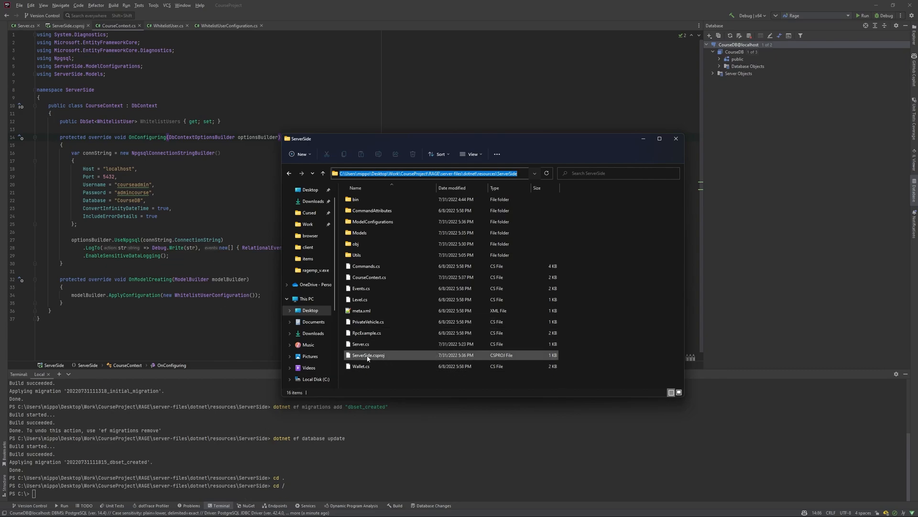
pyautogui.moveTo(369, 355)
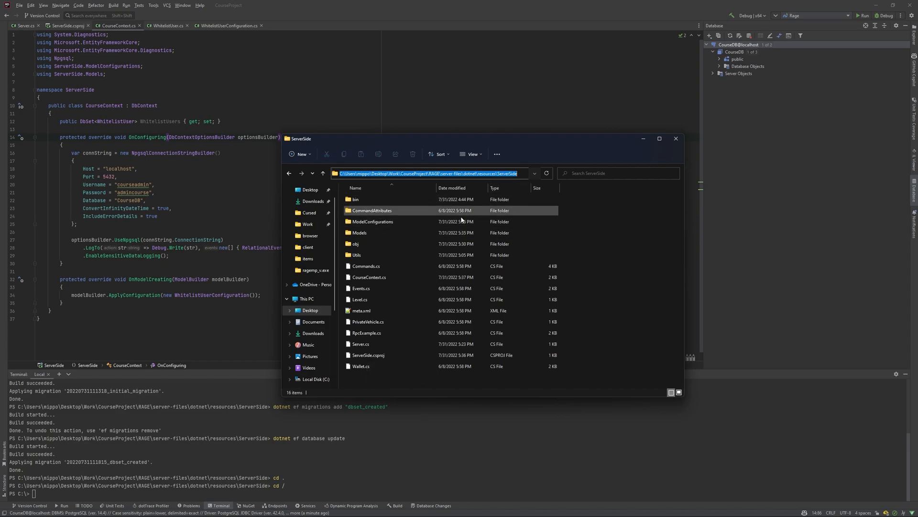
pyautogui.click(676, 138)
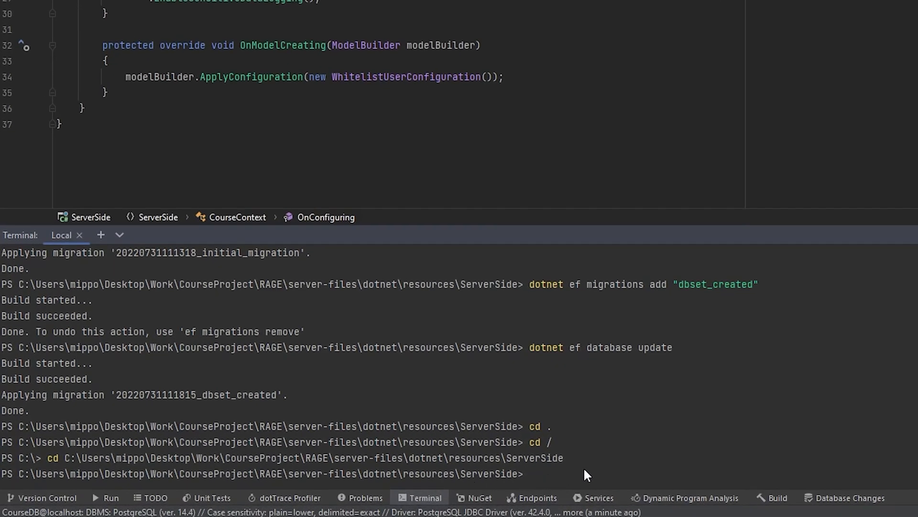
# Step: Run dotnet ef migrations add "initial_models", then dotnet ef database update in the Terminal
pyautogui.write('dotnet')
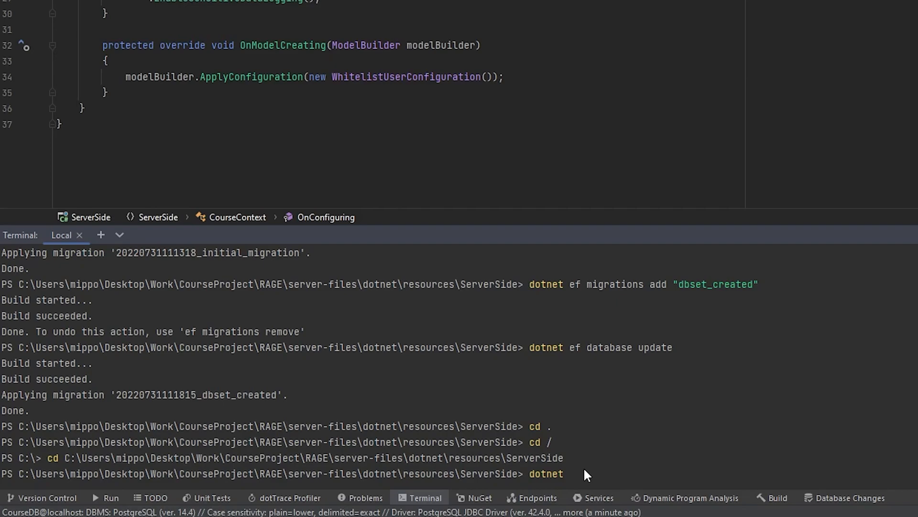
pyautogui.write('ef')
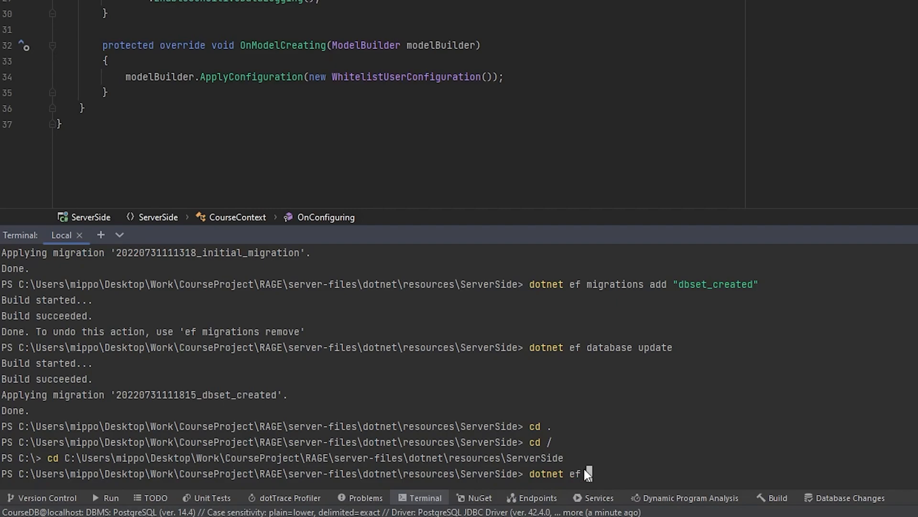
pyautogui.write('migrations add :iu')
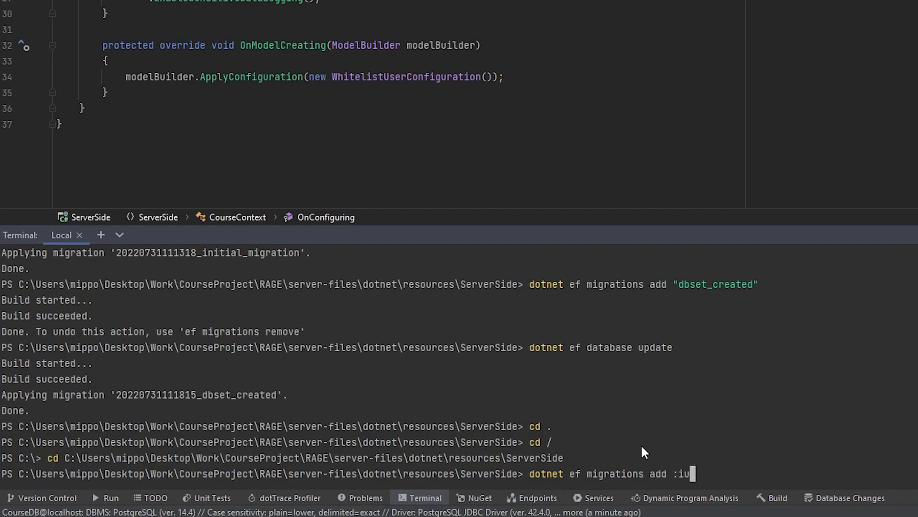
pyautogui.write('"initial')
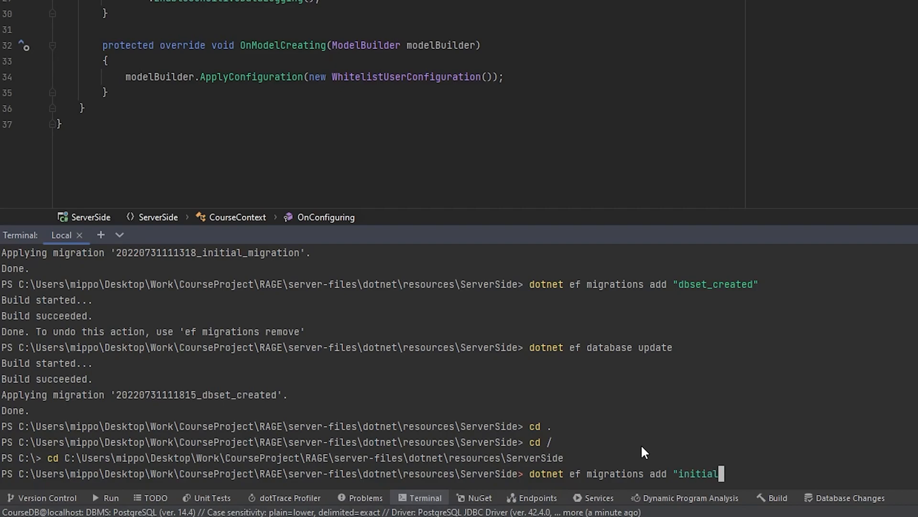
pyautogui.write('databa')
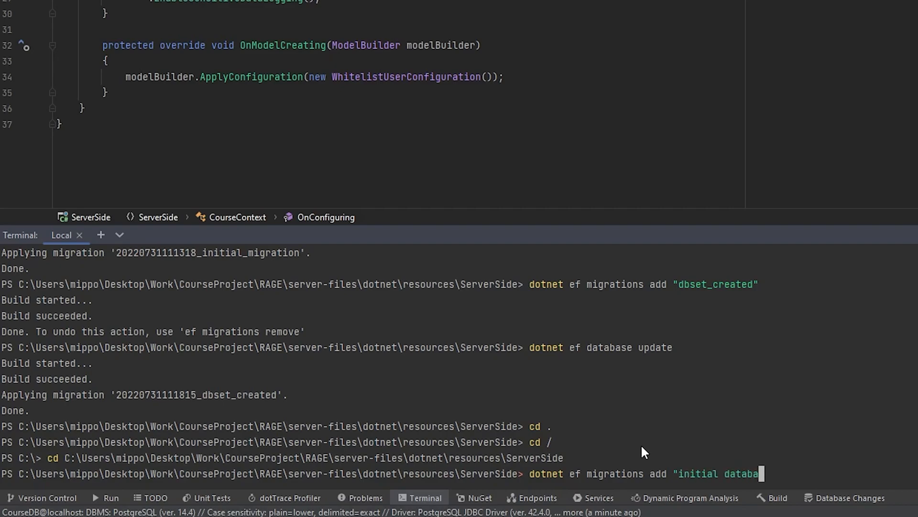
pyautogui.write('initial_models')
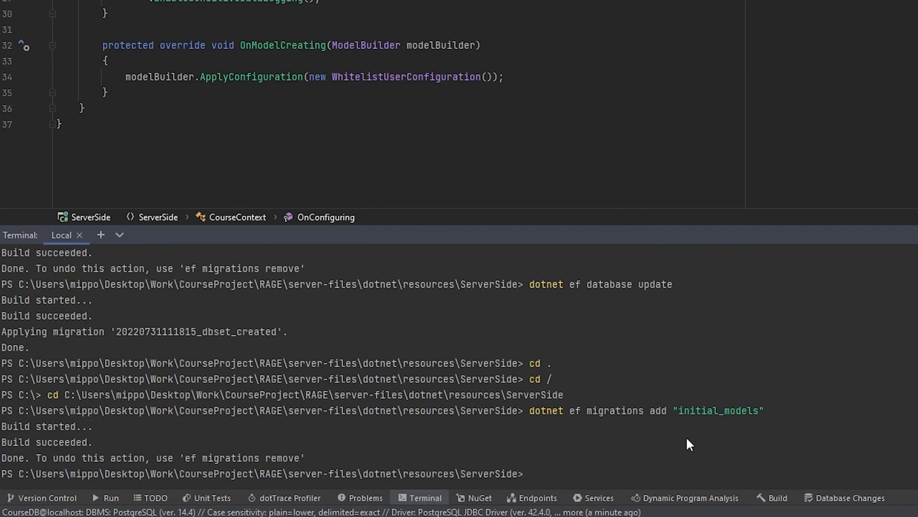
pyautogui.write('dotnet e')
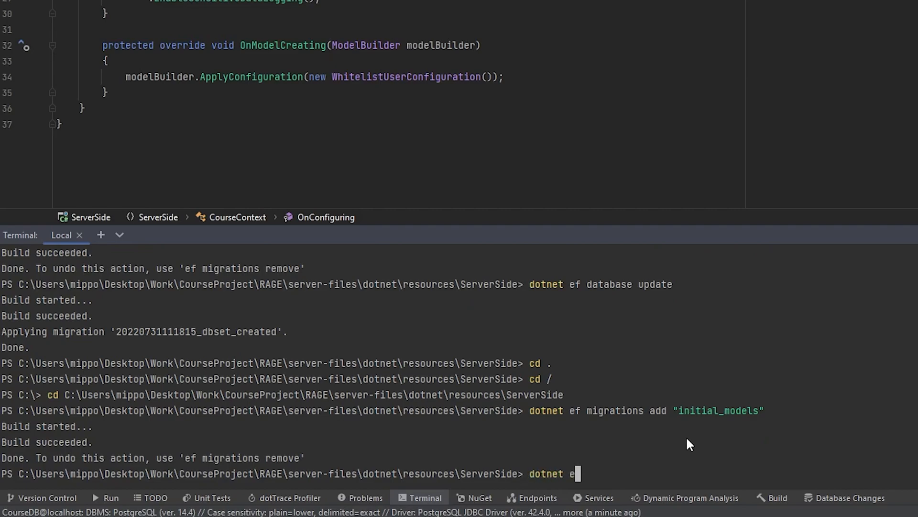
pyautogui.write('f database update')
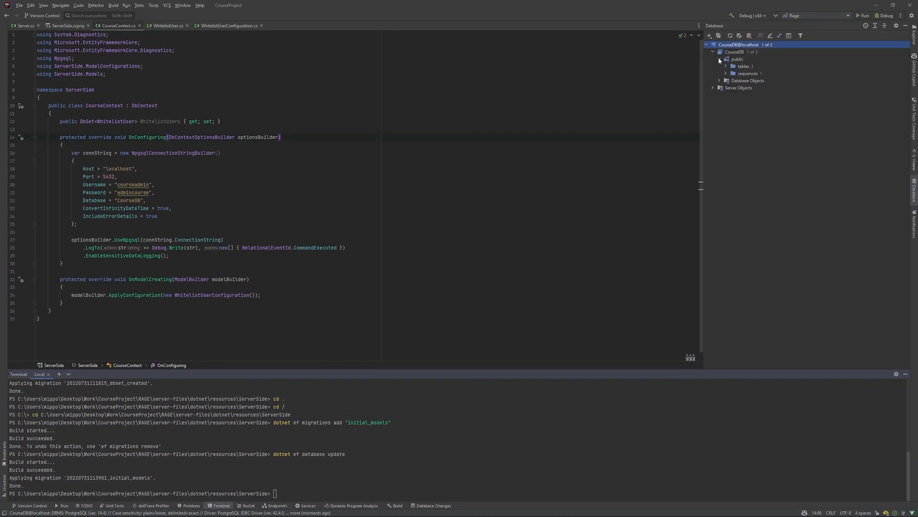
# Step: Expand CourseDB's public schema to list __EFMigrationsHistory and WhitelistUsers
pyautogui.click(726, 66)
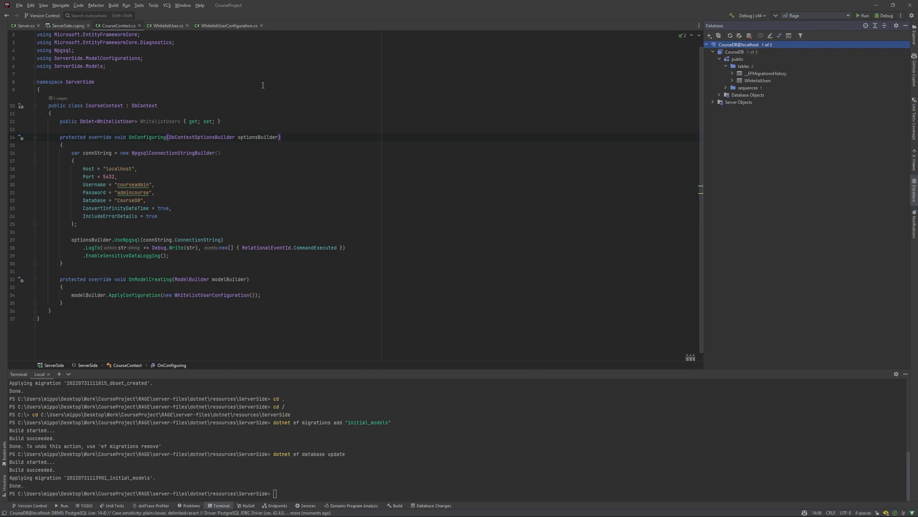
pyautogui.click(23, 25)
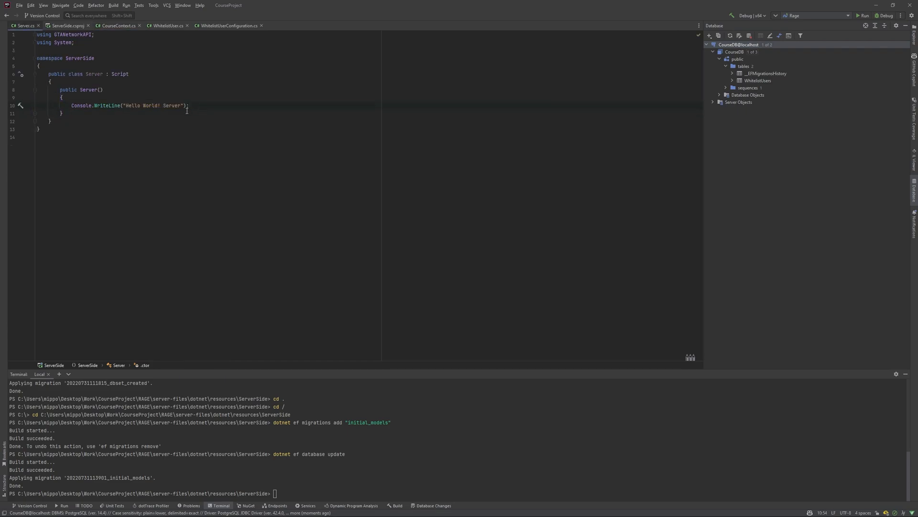
# Step: Add a ServerEvent ResourceStart method creating WhitelistUser objects user1 and user2
pyautogui.press('enter')
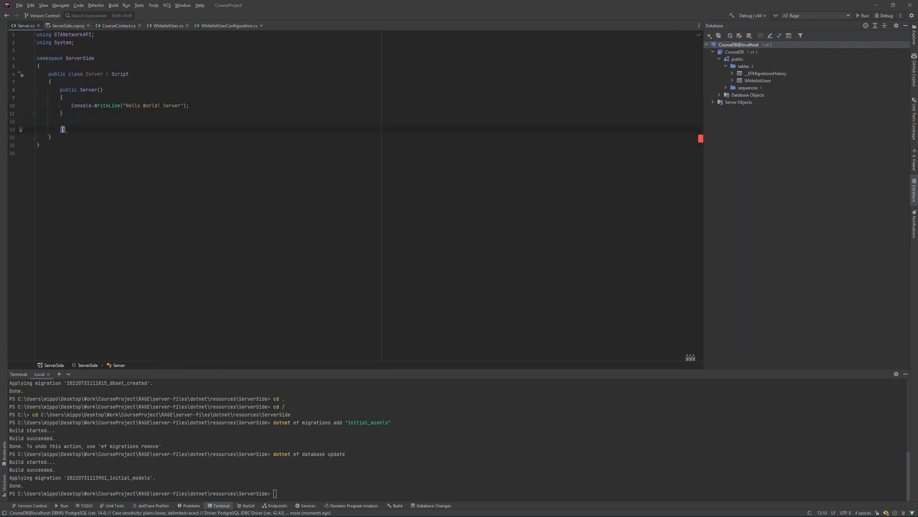
pyautogui.write('ServerEvent(')
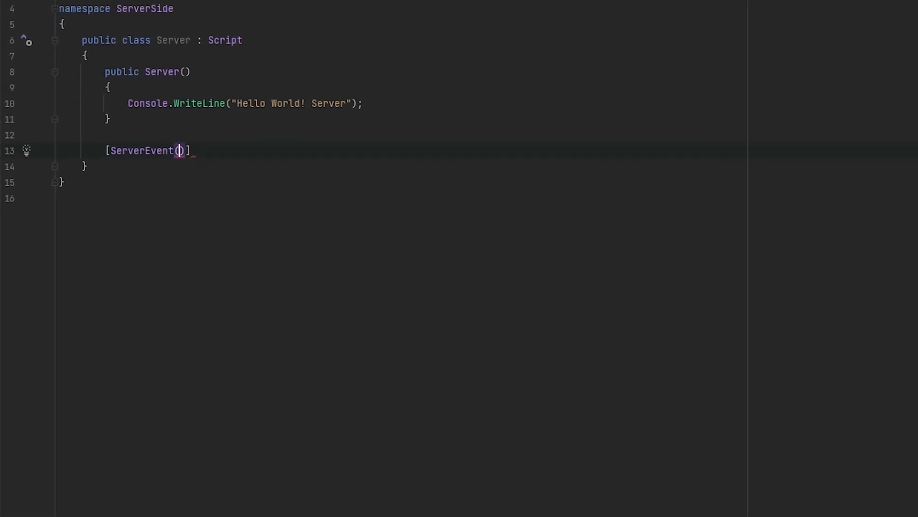
pyautogui.write('Event.resourceStart')
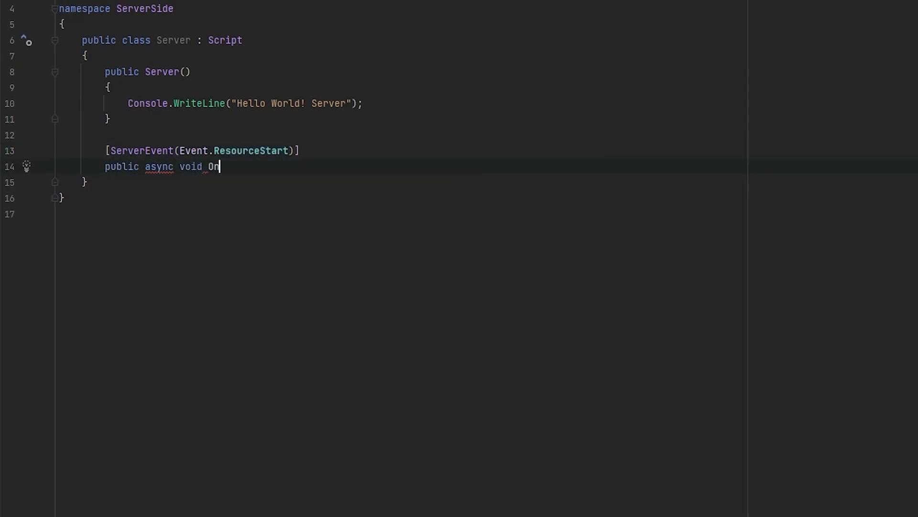
pyautogui.write('ResourceStart(')
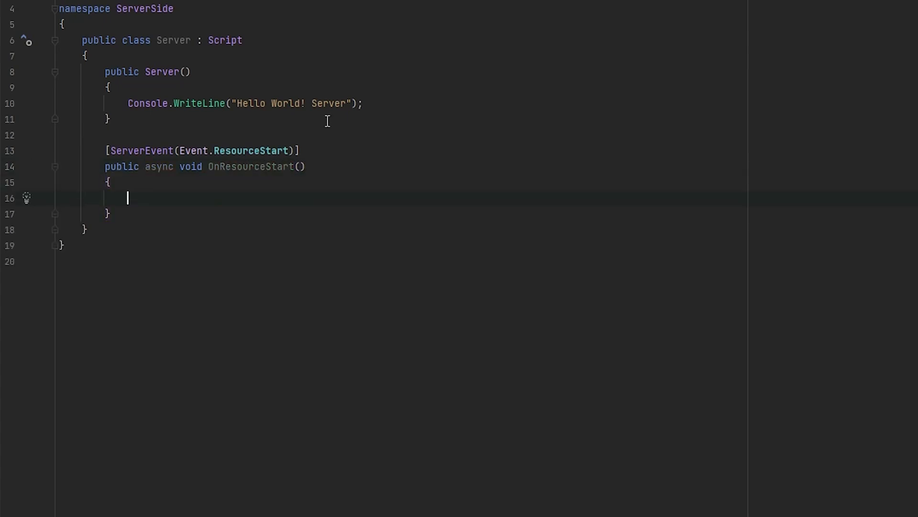
pyautogui.moveTo(243, 195)
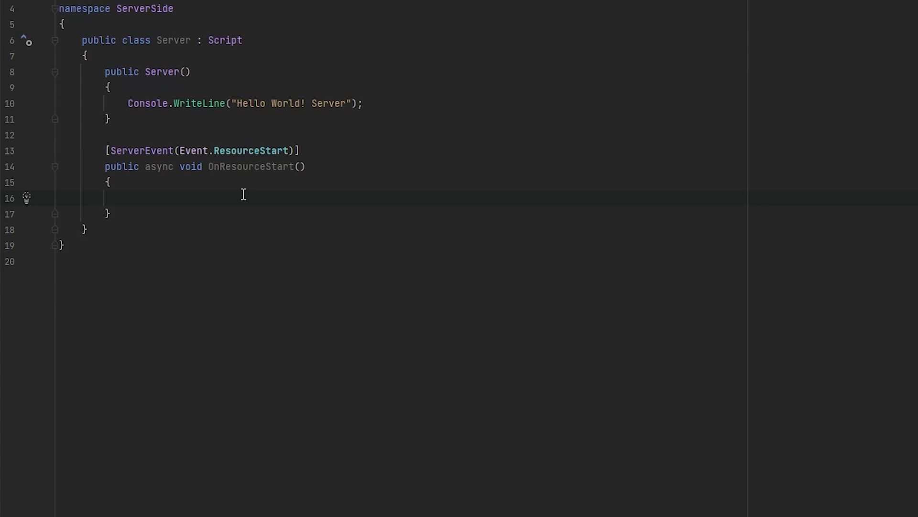
pyautogui.write('stri')
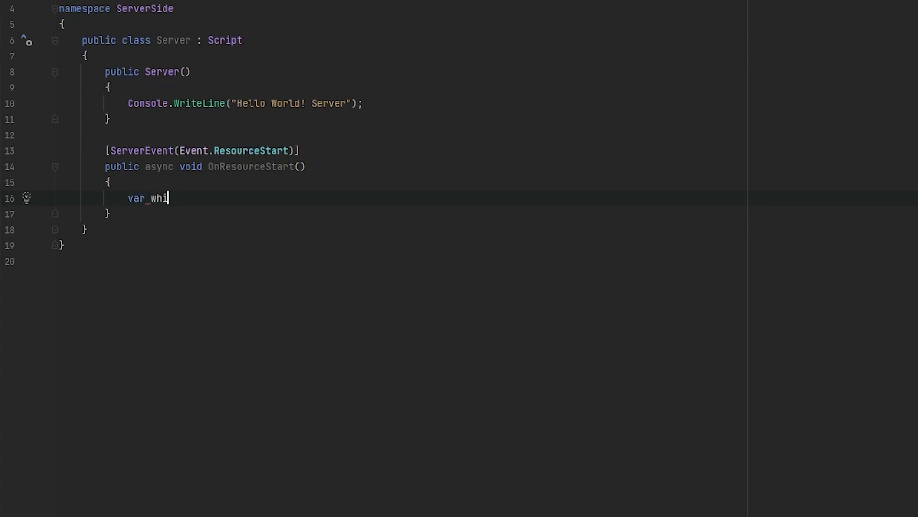
pyautogui.write('user1')
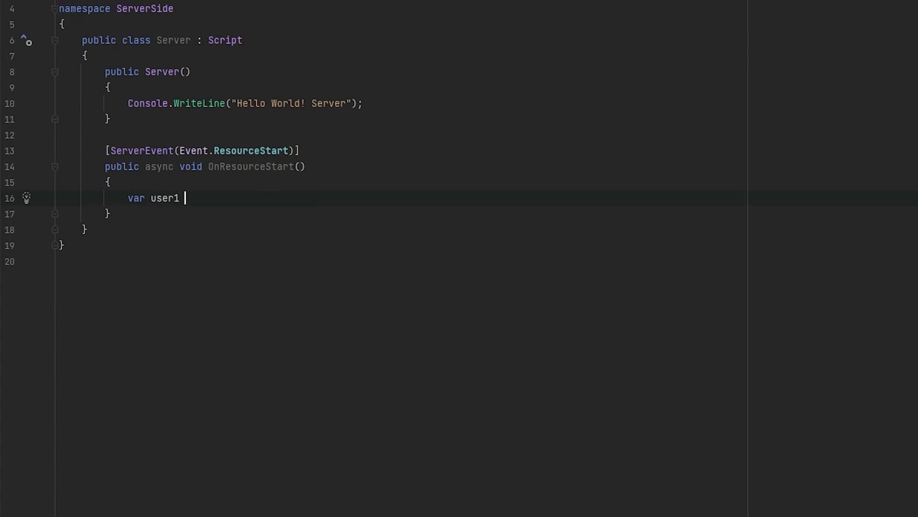
pyautogui.write('= new WhitelistUser()')
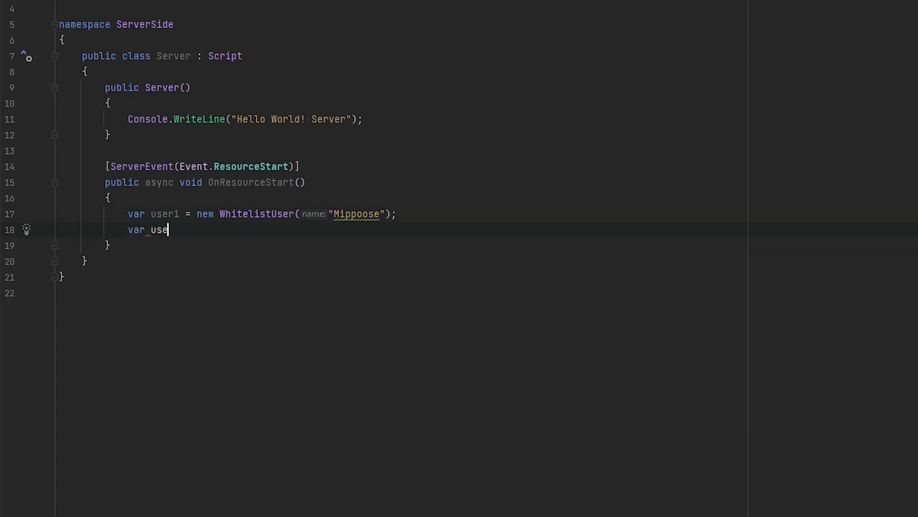
pyautogui.write('r2 = new WhitelistUser("Pesok')
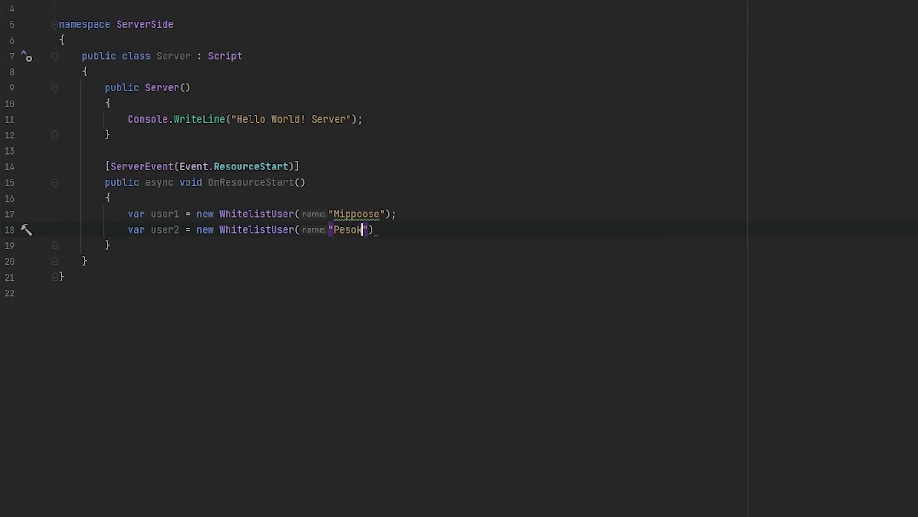
pyautogui.write(';')
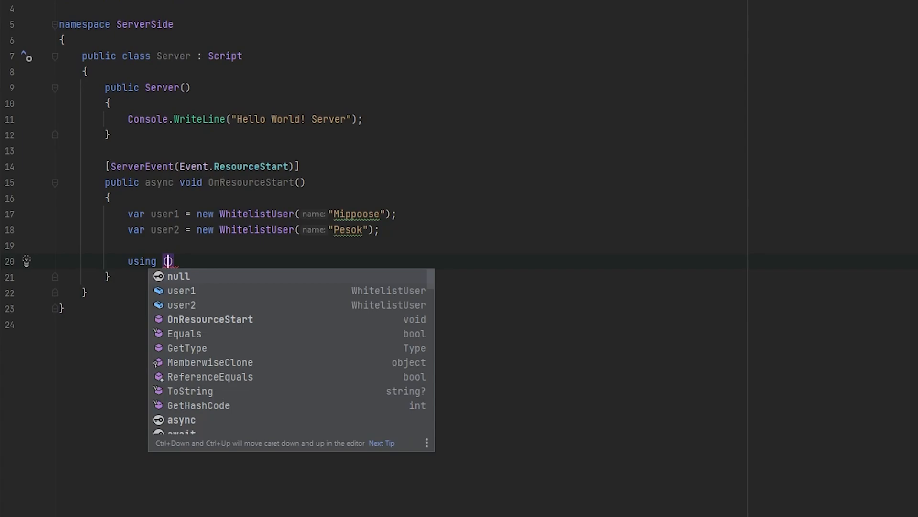
# Step: Add both users to a CourseContext's WhitelistUsers and await SaveChangesAsync
pyautogui.write('var')
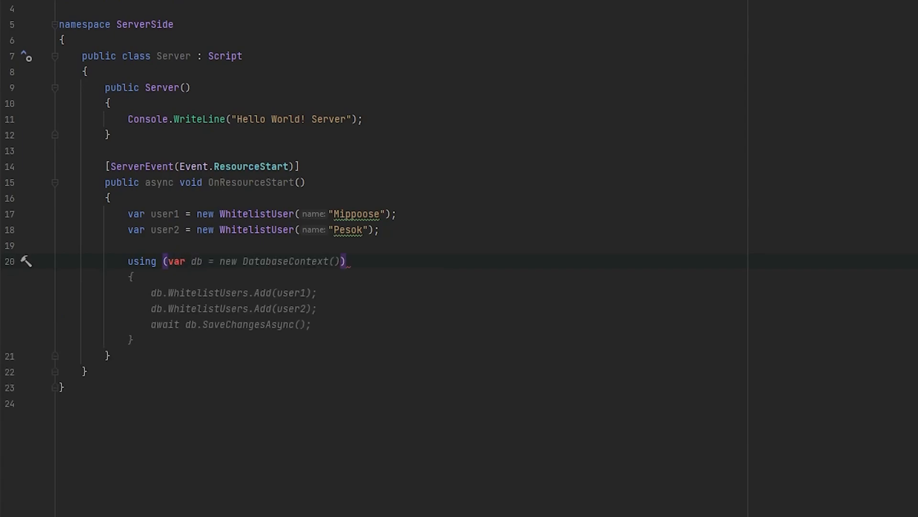
pyautogui.write('CourseContext(')
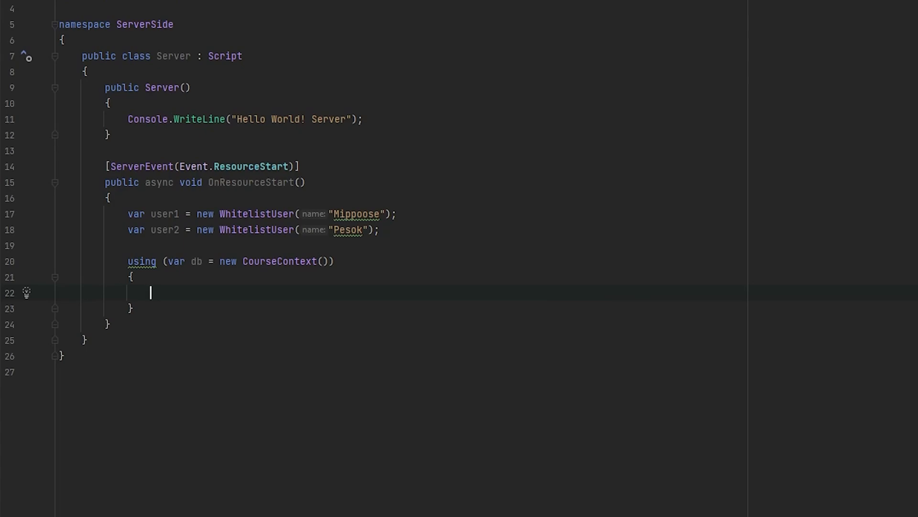
pyautogui.write('db.')
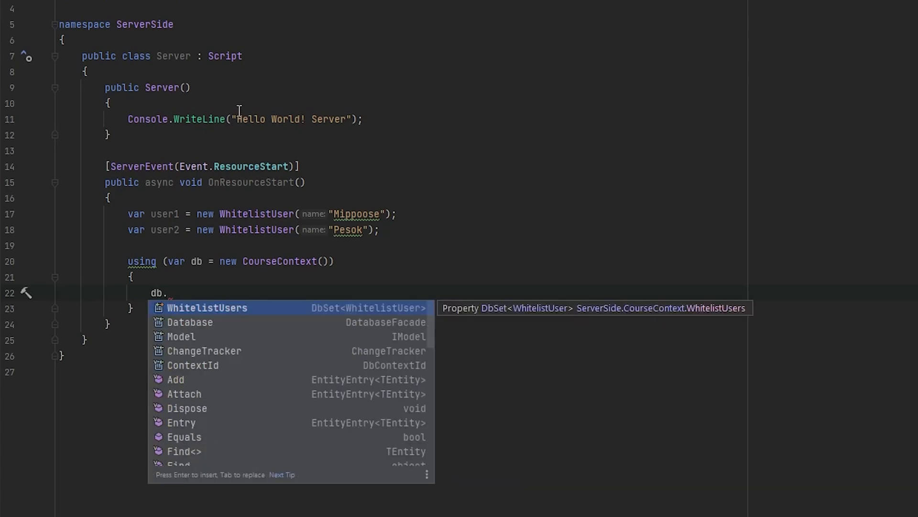
pyautogui.moveTo(205, 318)
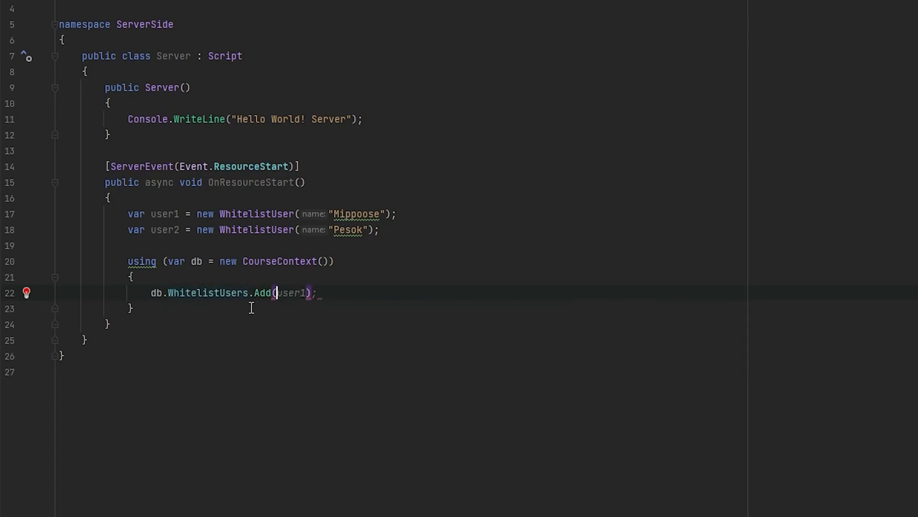
pyautogui.press('enter')
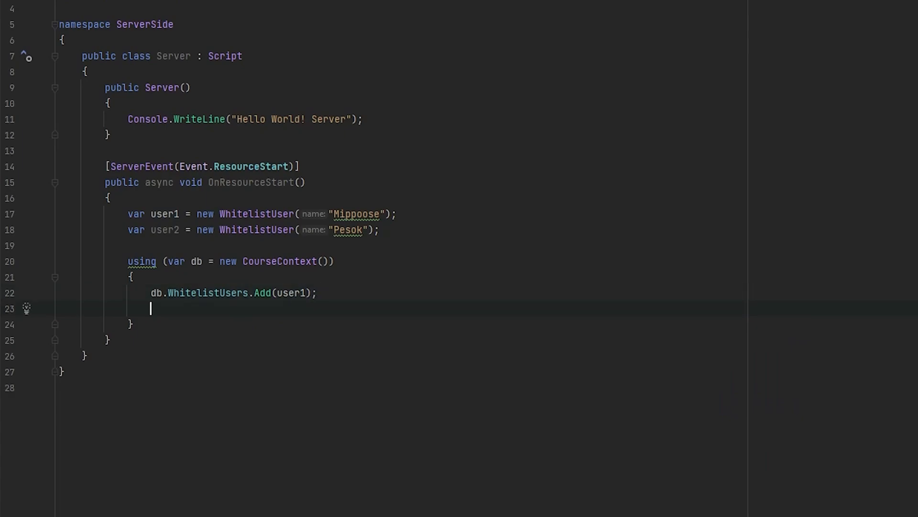
pyautogui.write('db.WhitelistUsers.Add(user2);')
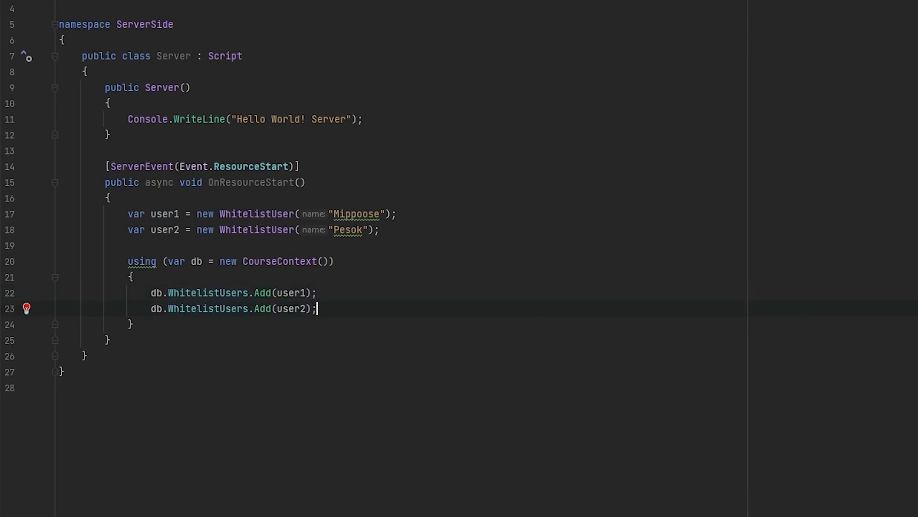
pyautogui.write('await')
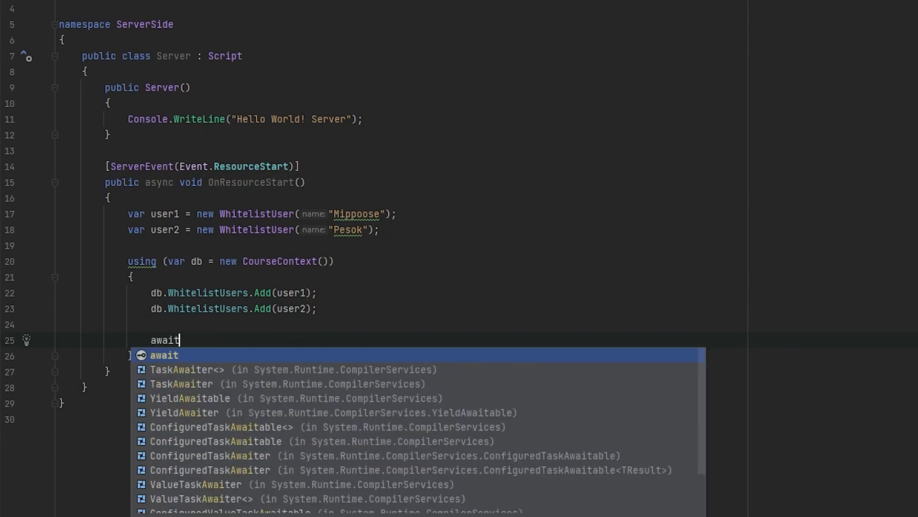
pyautogui.write('db.SaveChangesAsync();')
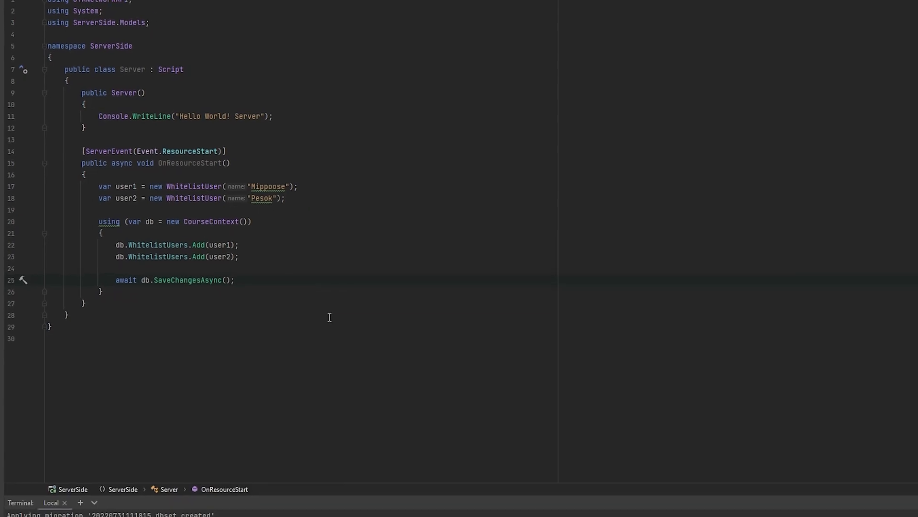
# Step: Build the ServerSide project and open its folder in File Explorer
pyautogui.click(114, 5)
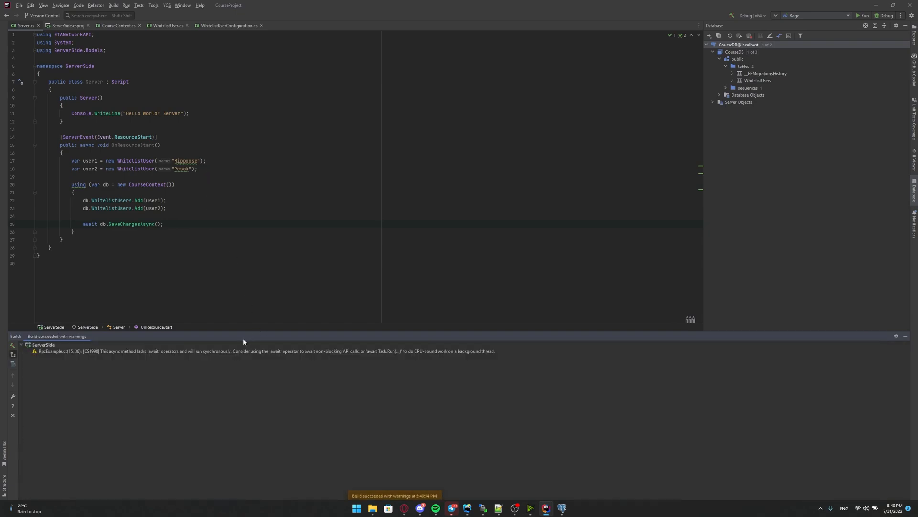
pyautogui.moveTo(73, 344)
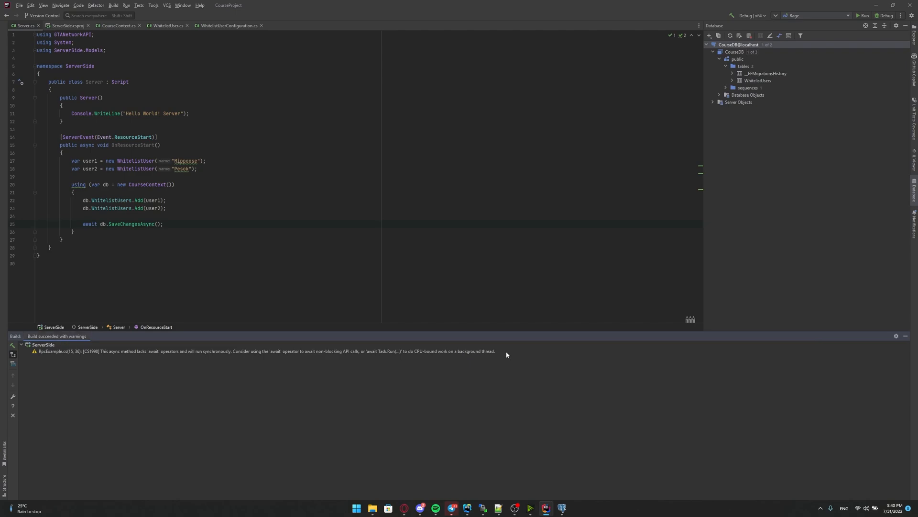
pyautogui.click(371, 508)
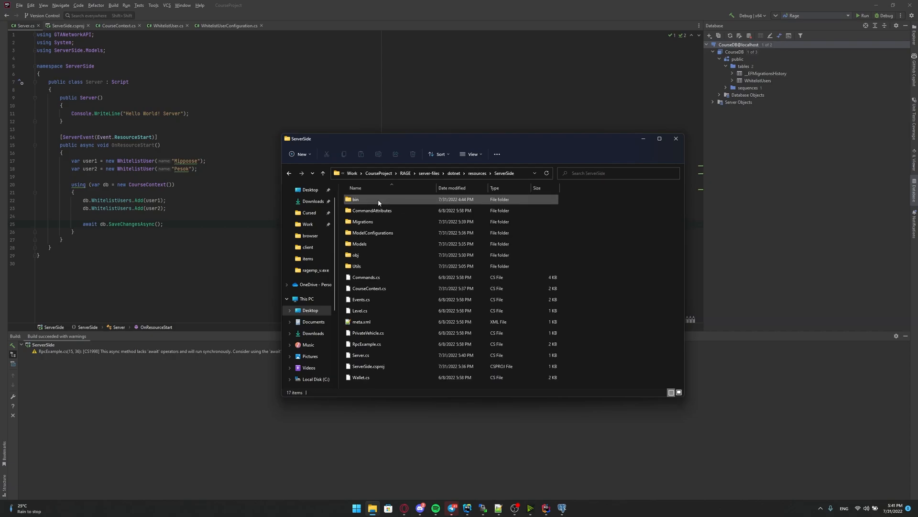
# Step: Browse the netcoreapp3.1 build output, then the server-files dotnet folder
pyautogui.doubleClick(355, 199)
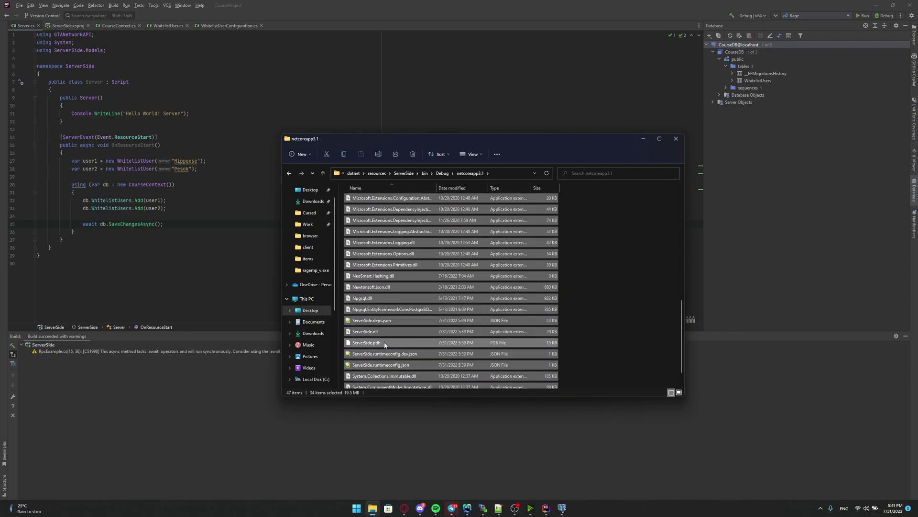
pyautogui.scroll(-3)
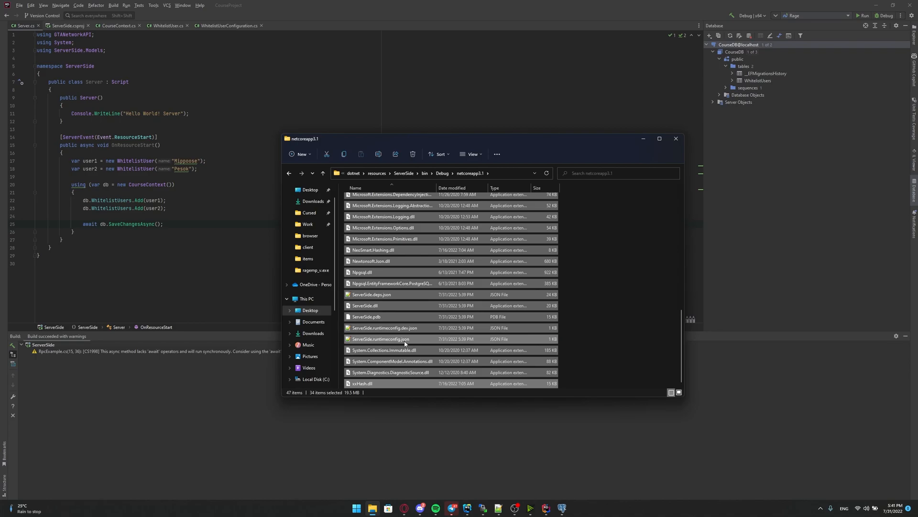
pyautogui.moveTo(390, 338)
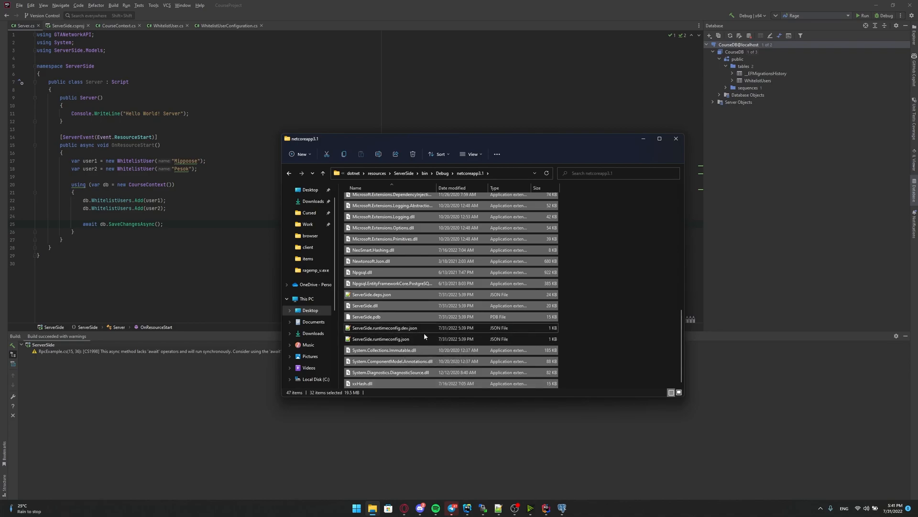
pyautogui.scroll(3)
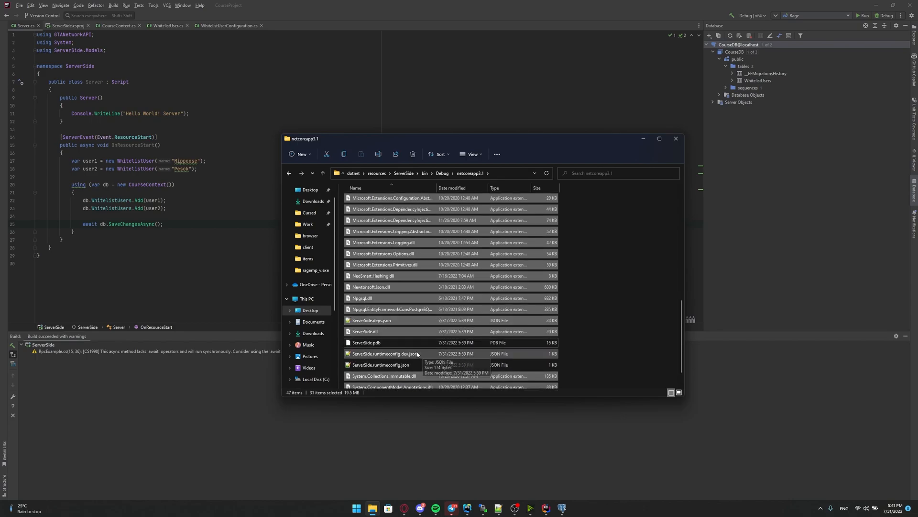
pyautogui.scroll(3)
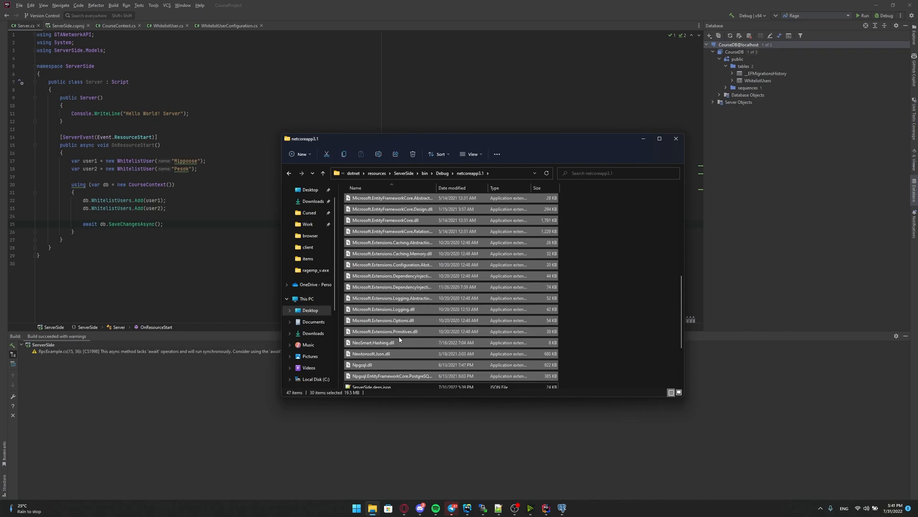
pyautogui.scroll(3)
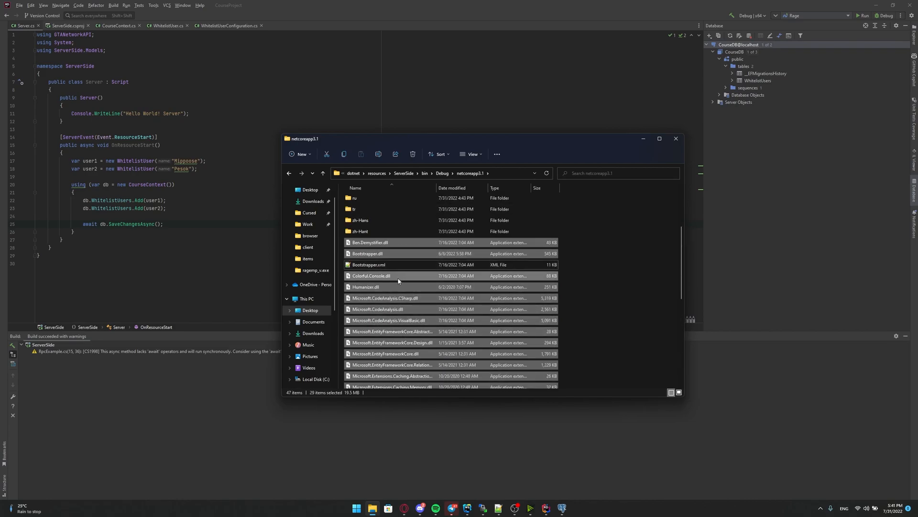
pyautogui.scroll(-3)
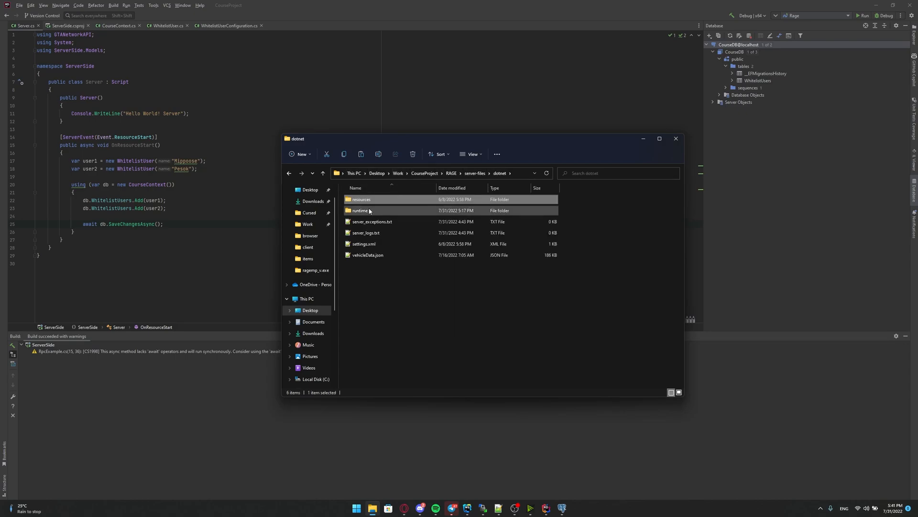
pyautogui.doubleClick(360, 211)
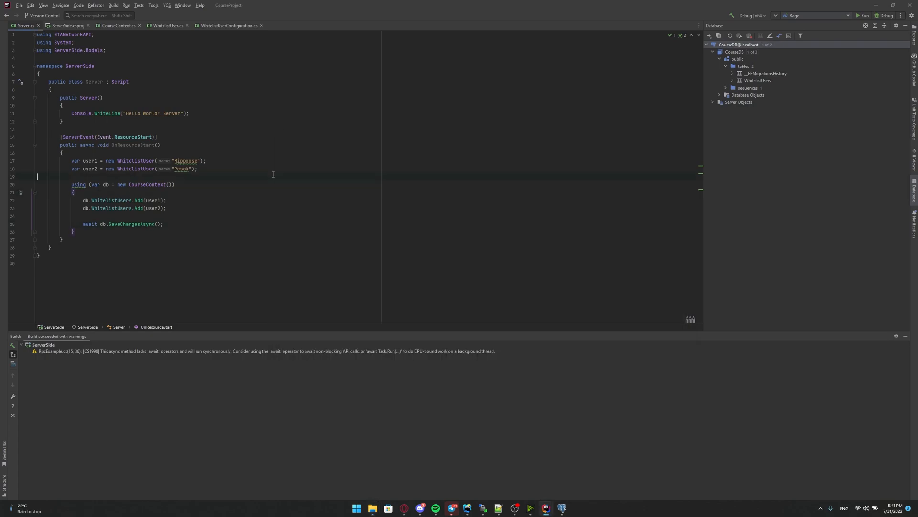
# Step: Run the Rage server, open the WhitelistUsers table, and delete the user1/user2 lines
pyautogui.click(863, 16)
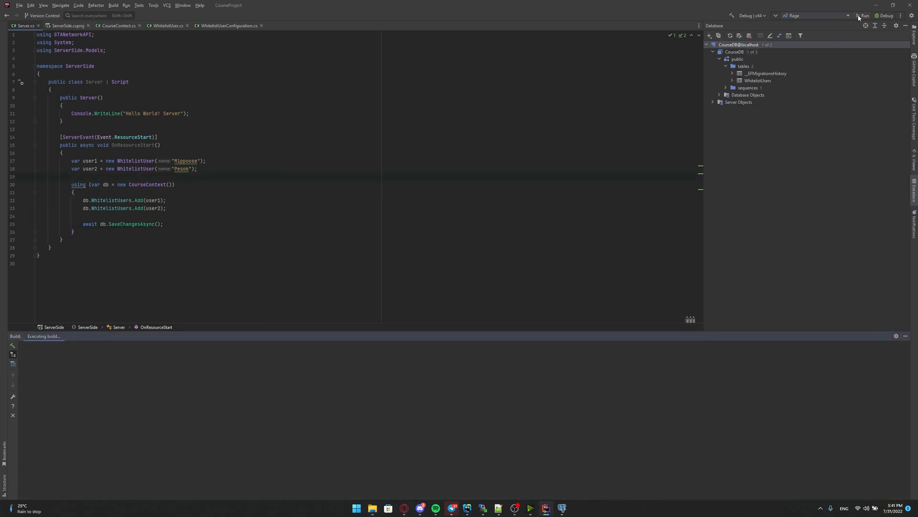
pyautogui.click(863, 16)
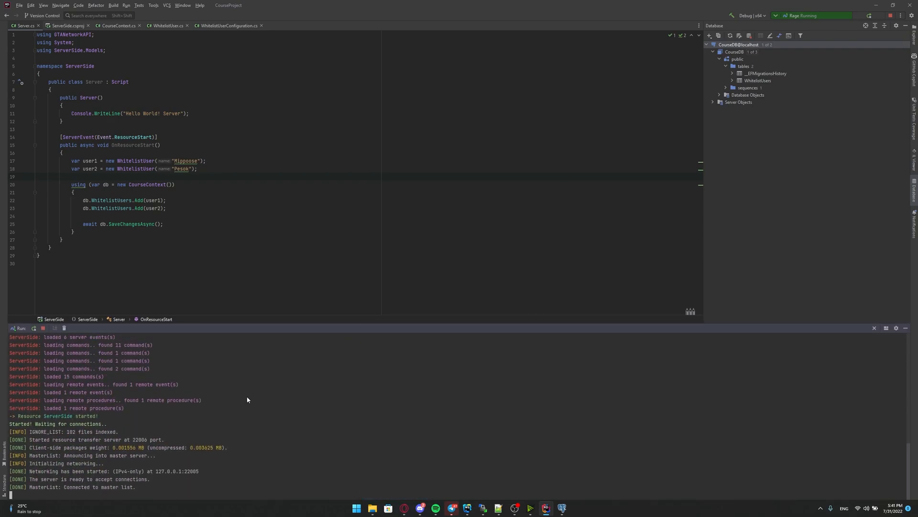
pyautogui.moveTo(223, 428)
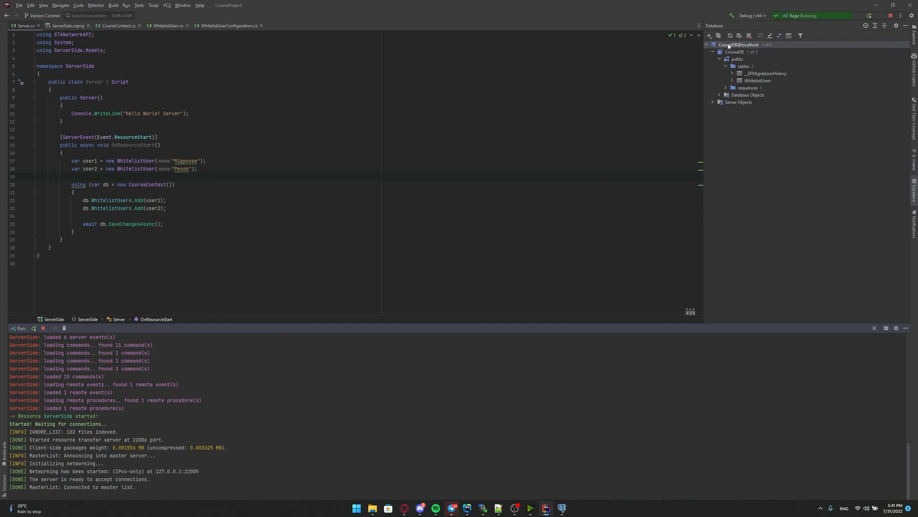
pyautogui.doubleClick(757, 80)
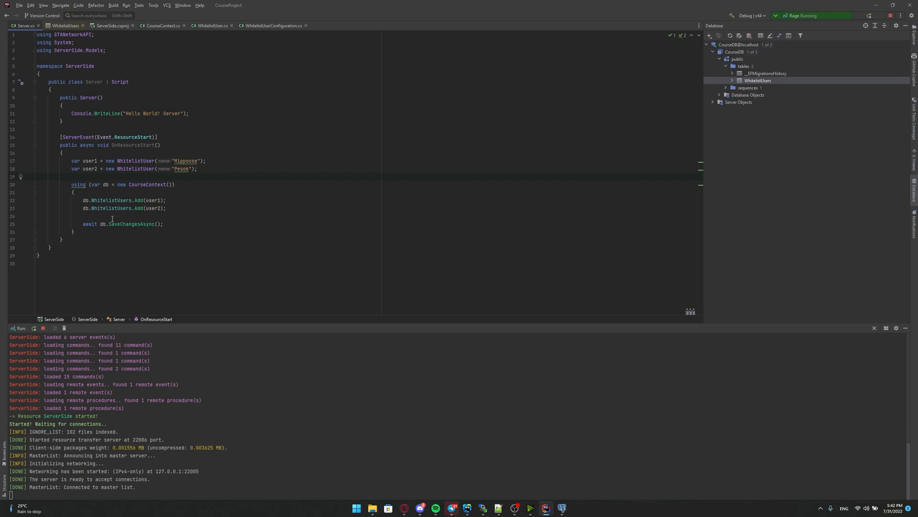
pyautogui.moveTo(86, 232)
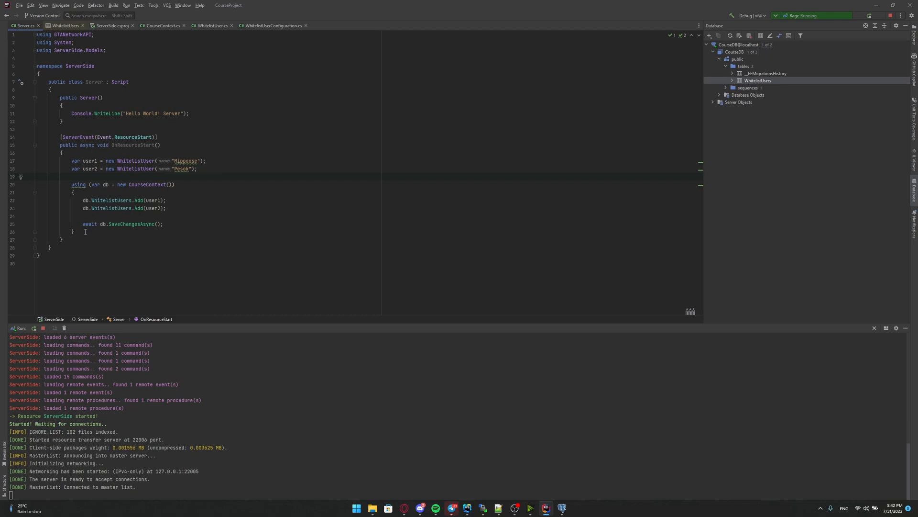
pyautogui.doubleClick(182, 169)
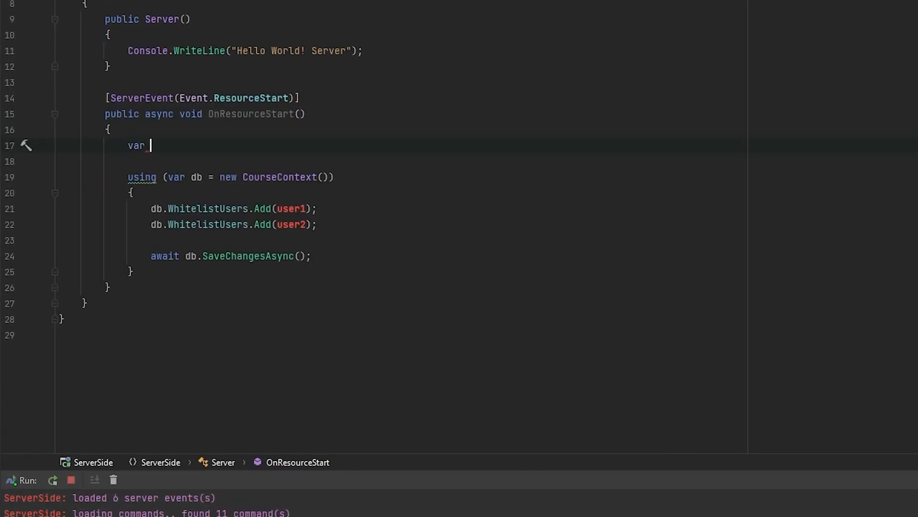
# Step: Declare name1 and name2, replacing the add/save lines with WhitelistUsers.Any(x => x.Name == name) queries
pyautogui.write('name1 = "M"')
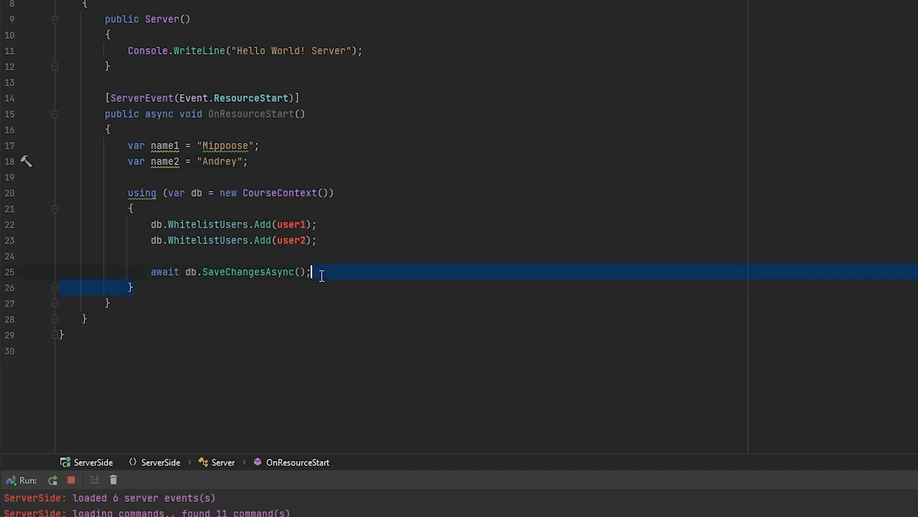
pyautogui.press('Delete')
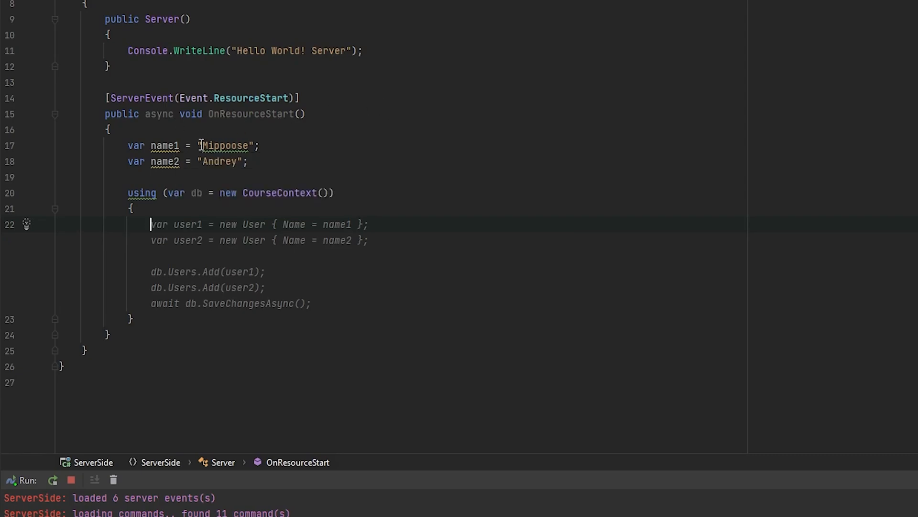
pyautogui.moveTo(225, 145)
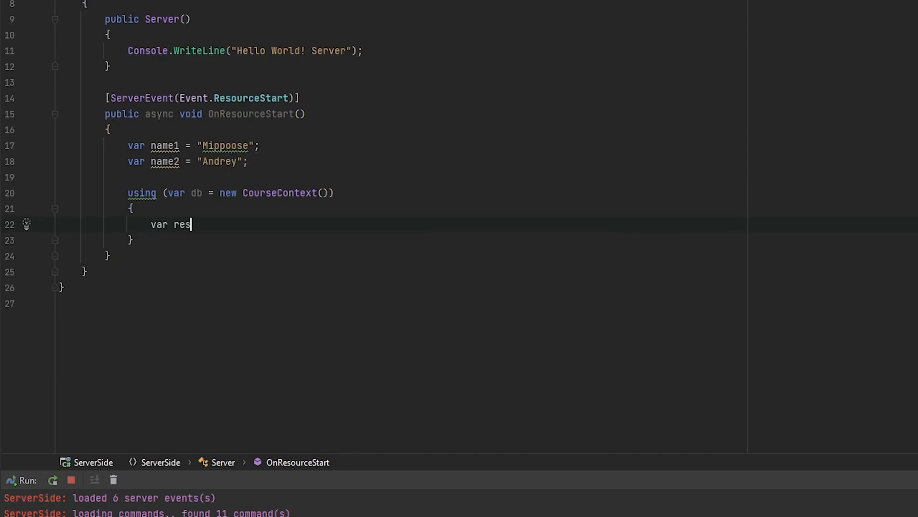
pyautogui.write('ult1 =')
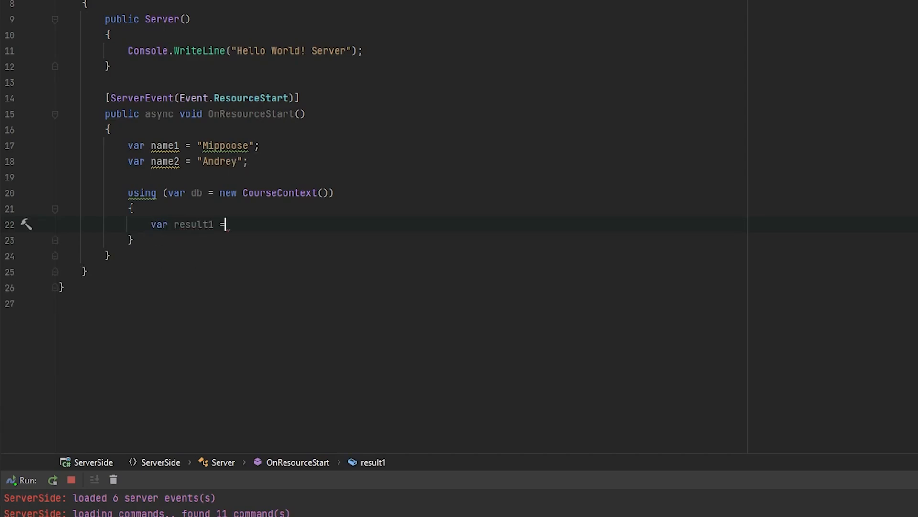
pyautogui.write('db.WhitelistUsers.Any(')
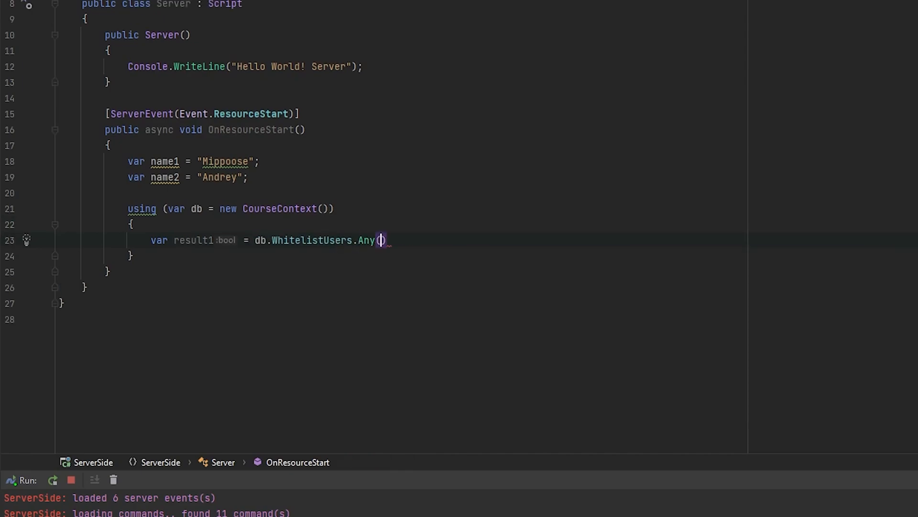
pyautogui.write('x =>')
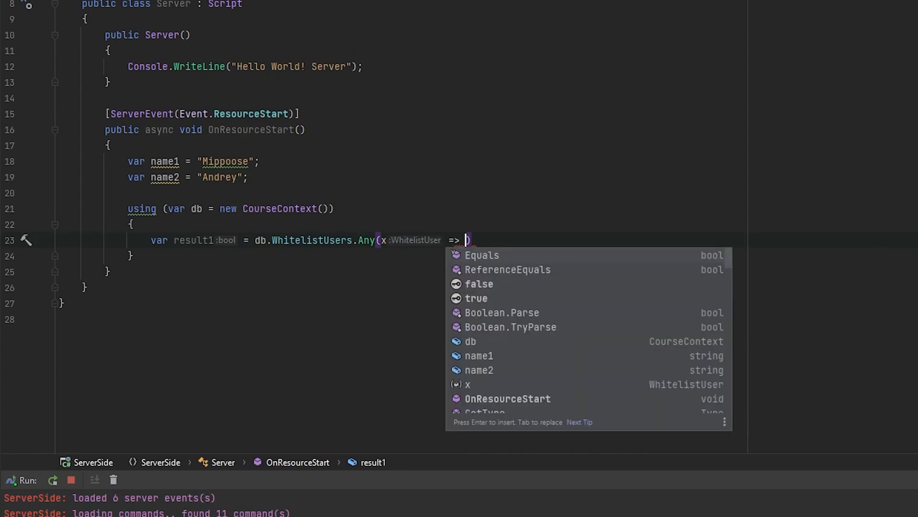
pyautogui.write('x.Name')
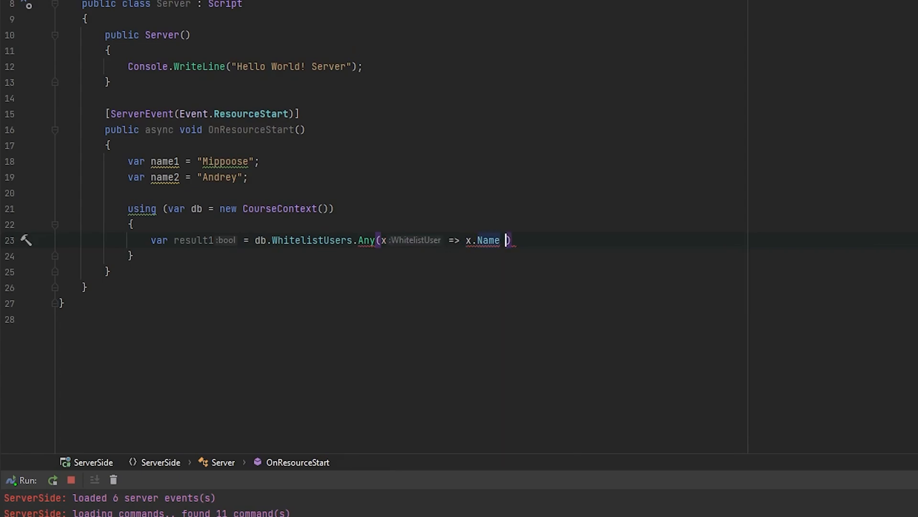
pyautogui.write('== name1')
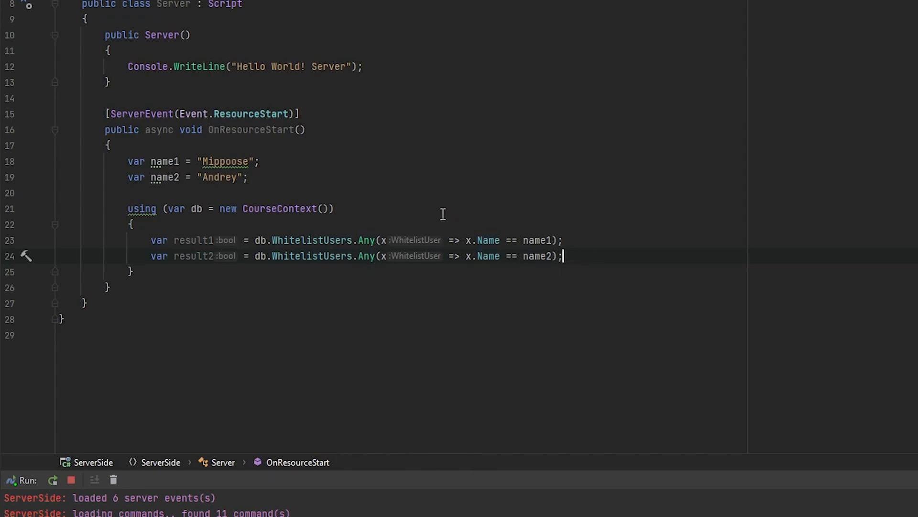
# Step: Print each name's whitelist status with Console.WriteLine, e.g. "{name1} is whitelisted: {result1}"
pyautogui.click(259, 161)
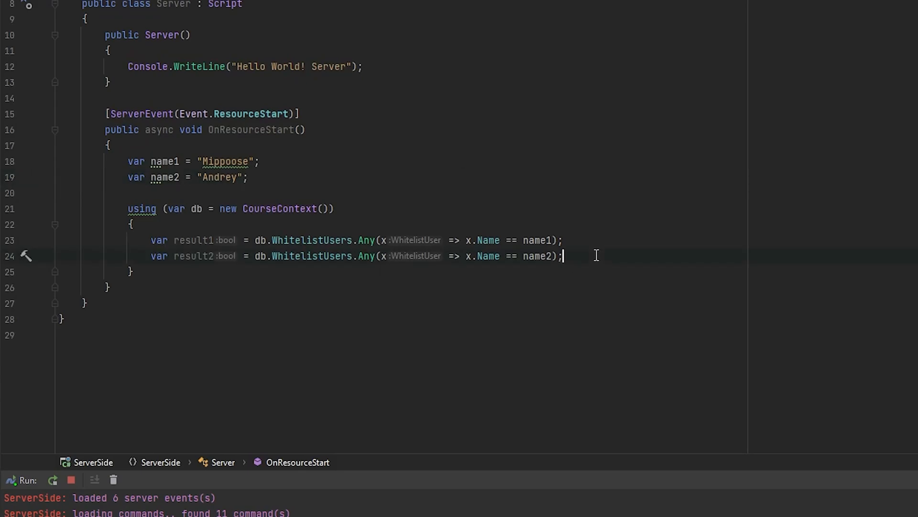
pyautogui.write('Console')
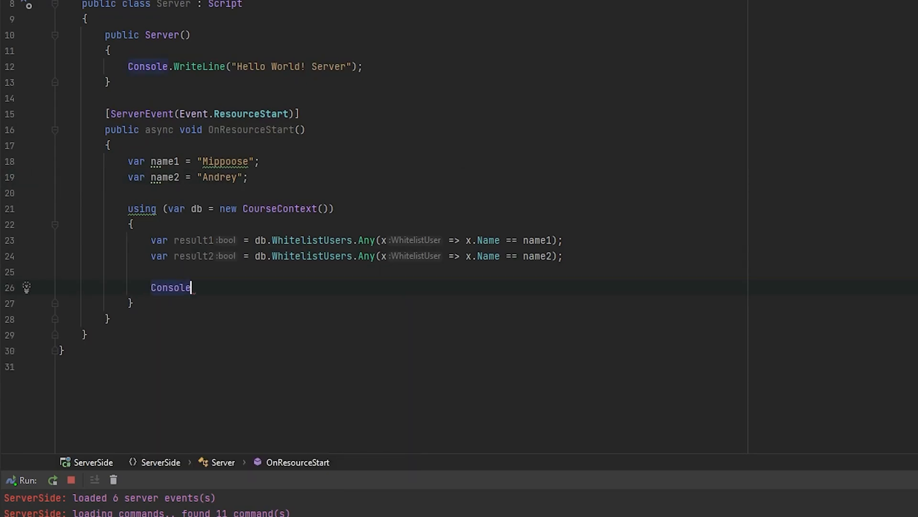
pyautogui.write('.WriteLine($"{name1} is whitelisted: {result1}");')
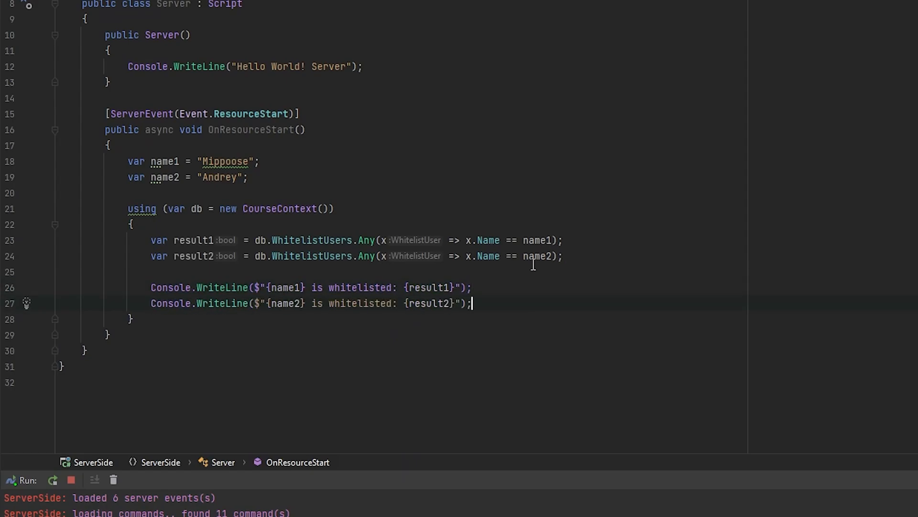
pyautogui.moveTo(566, 302)
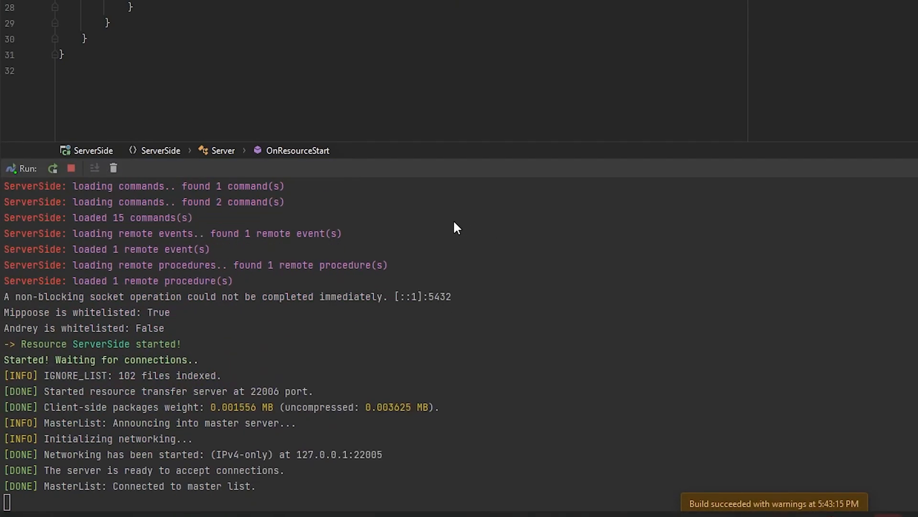
pyautogui.moveTo(105, 318)
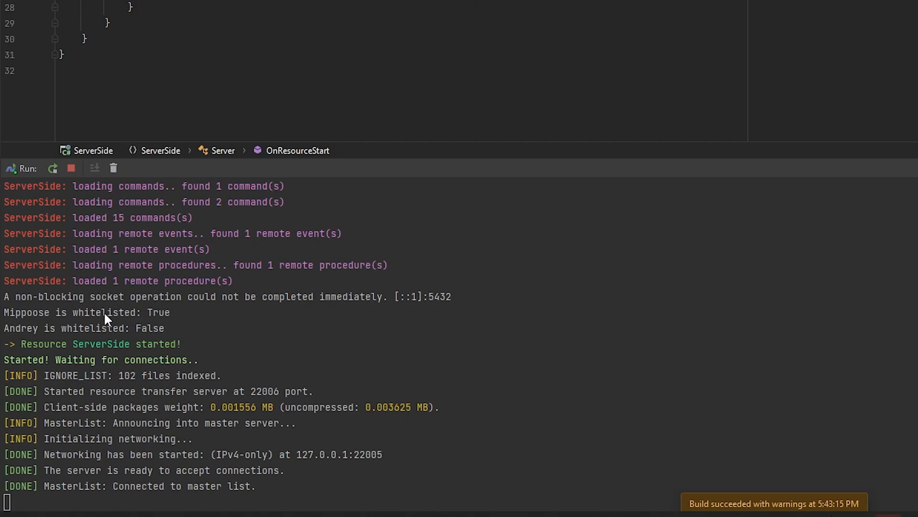
pyautogui.moveTo(107, 332)
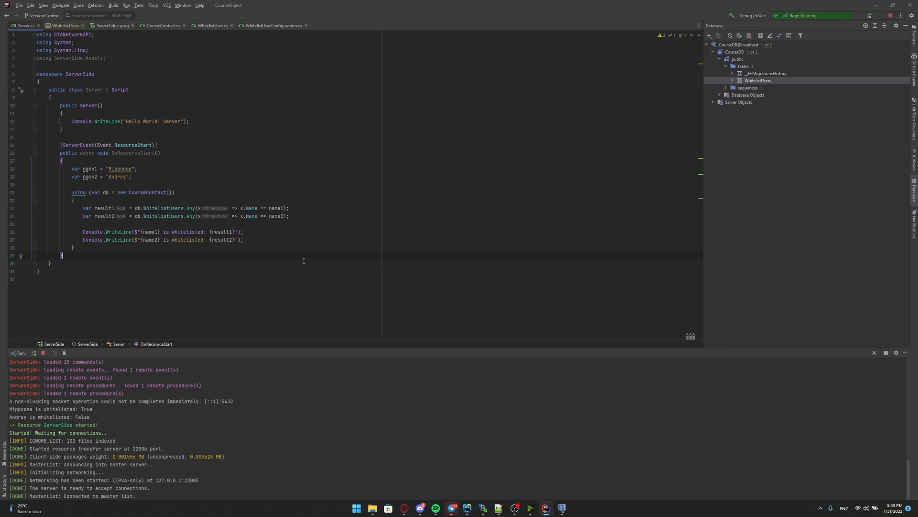
# Step: Show the solution's file tree in the Solution tool window
pyautogui.click(733, 25)
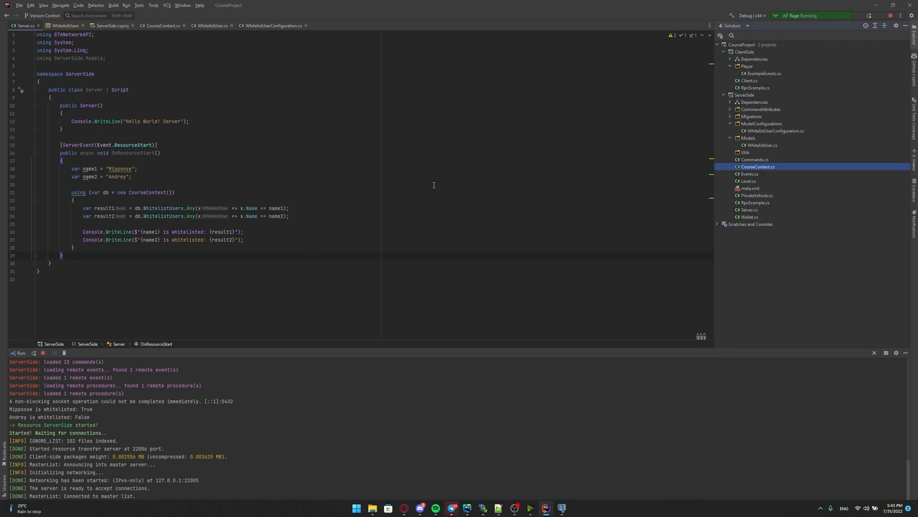